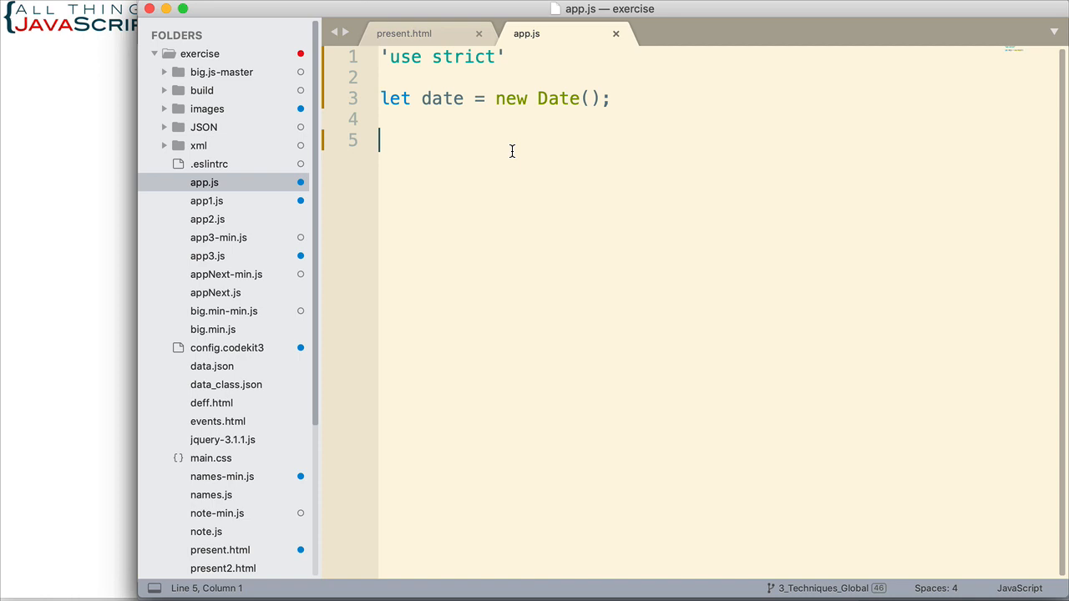
mouse_move(471, 130)
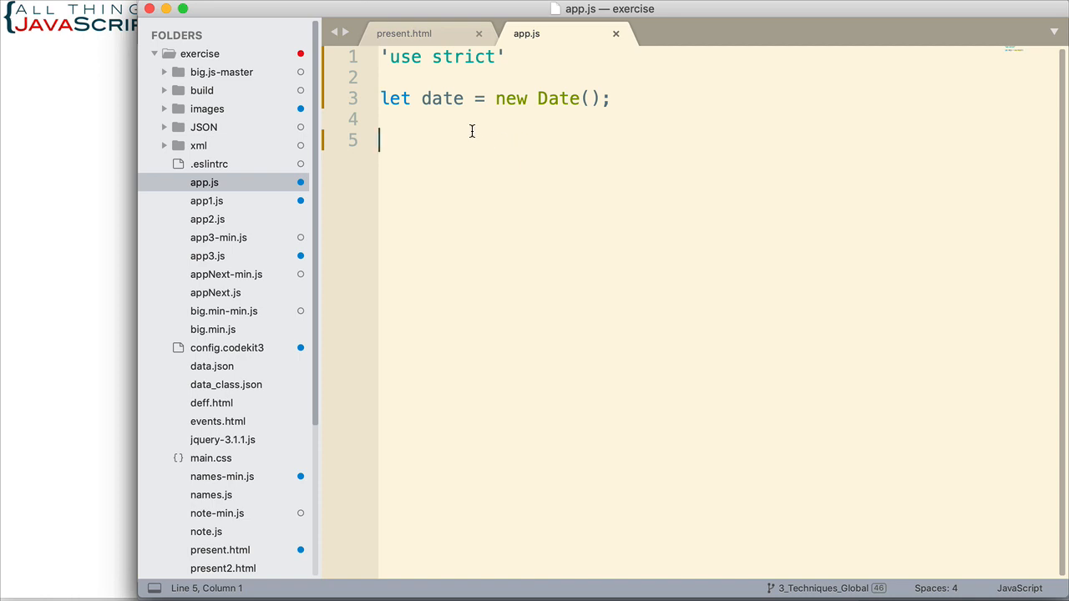
mouse_move(476, 167)
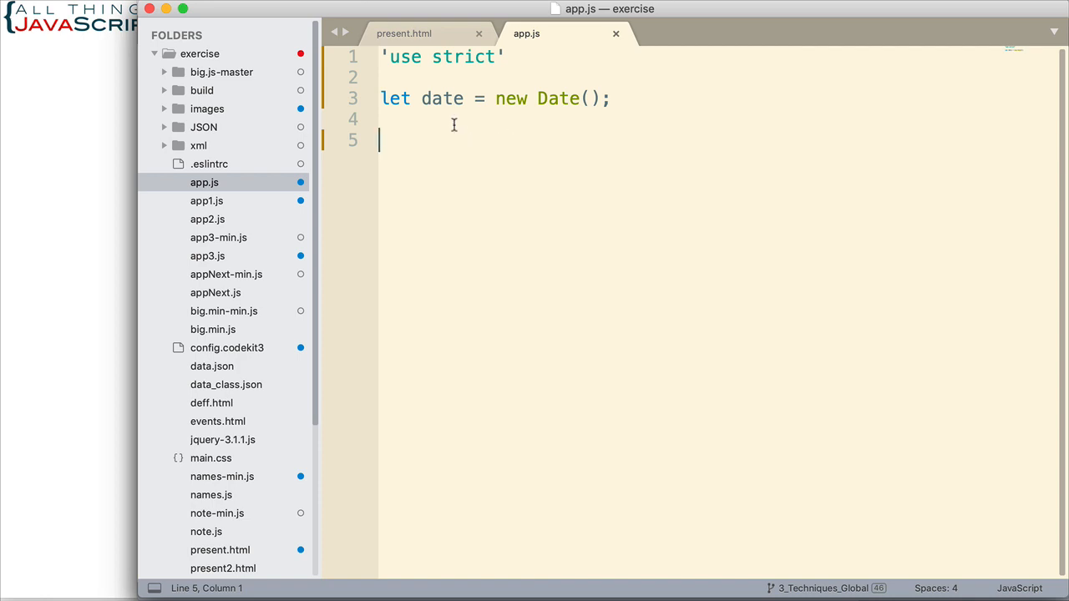
mouse_move(466, 160)
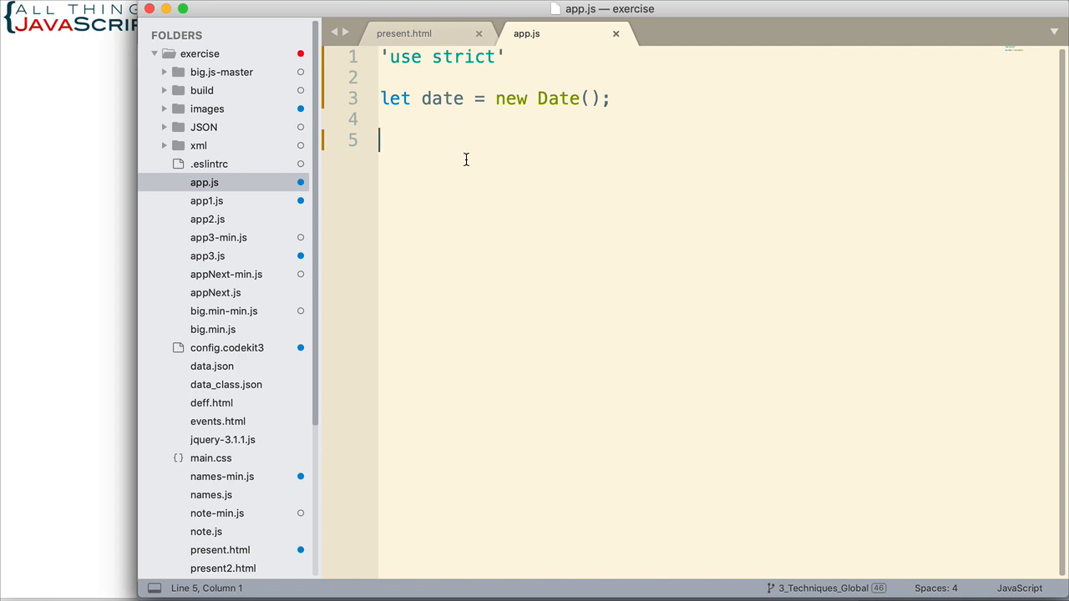
Step: Add a console.log(date.toDateString()) line to app.js
text(console.log)
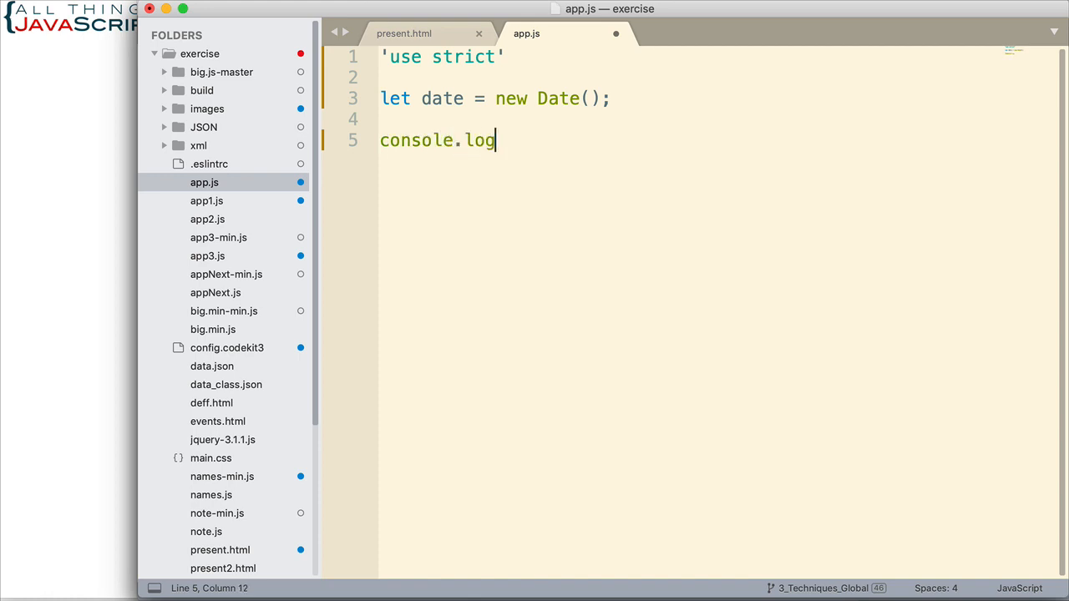
text((date)
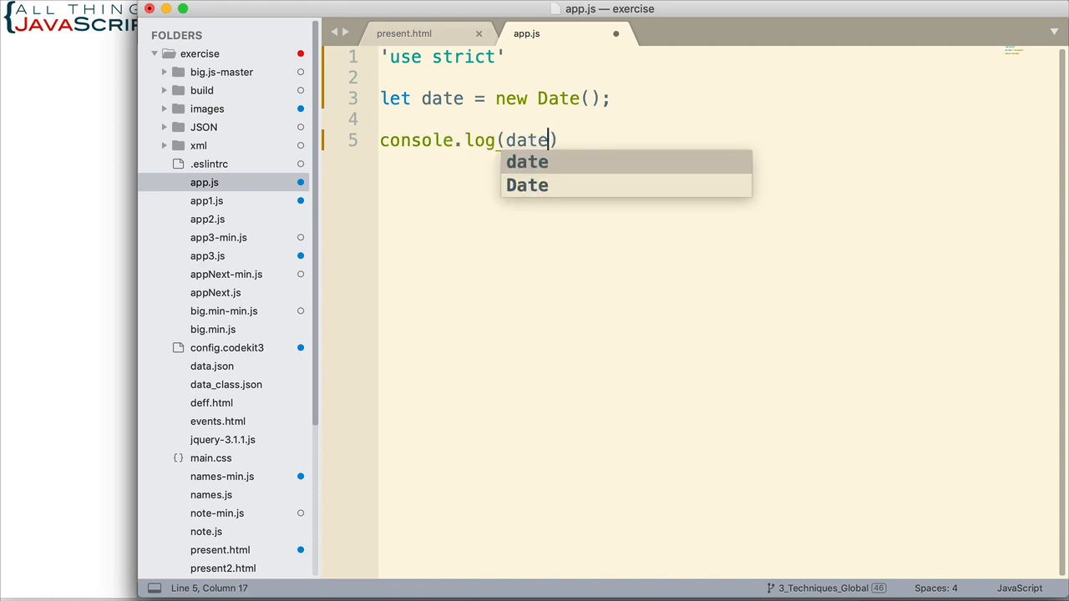
text(.to)
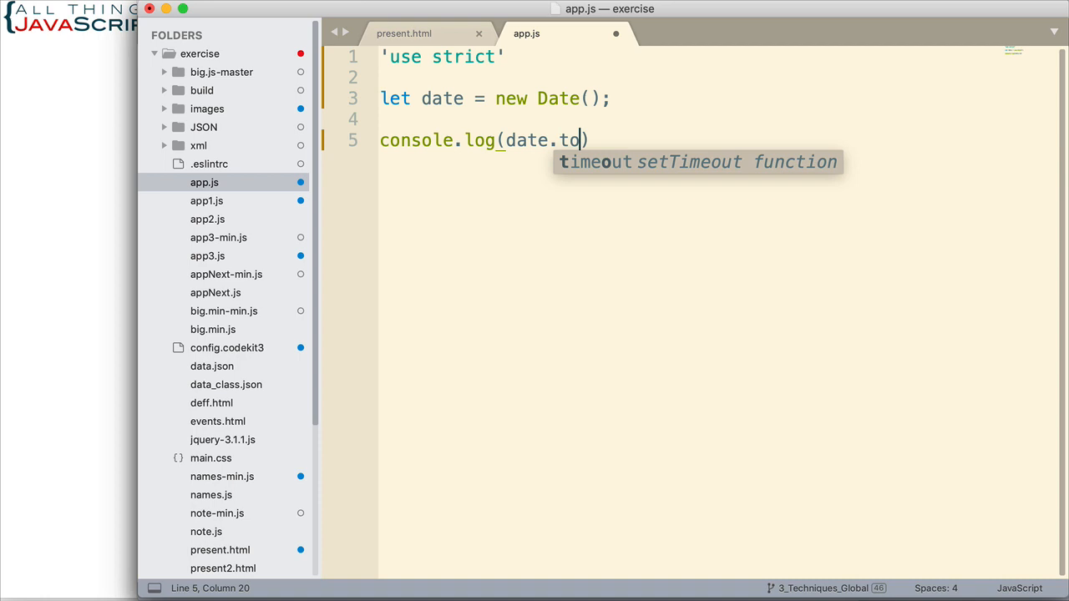
text(DateStrin)
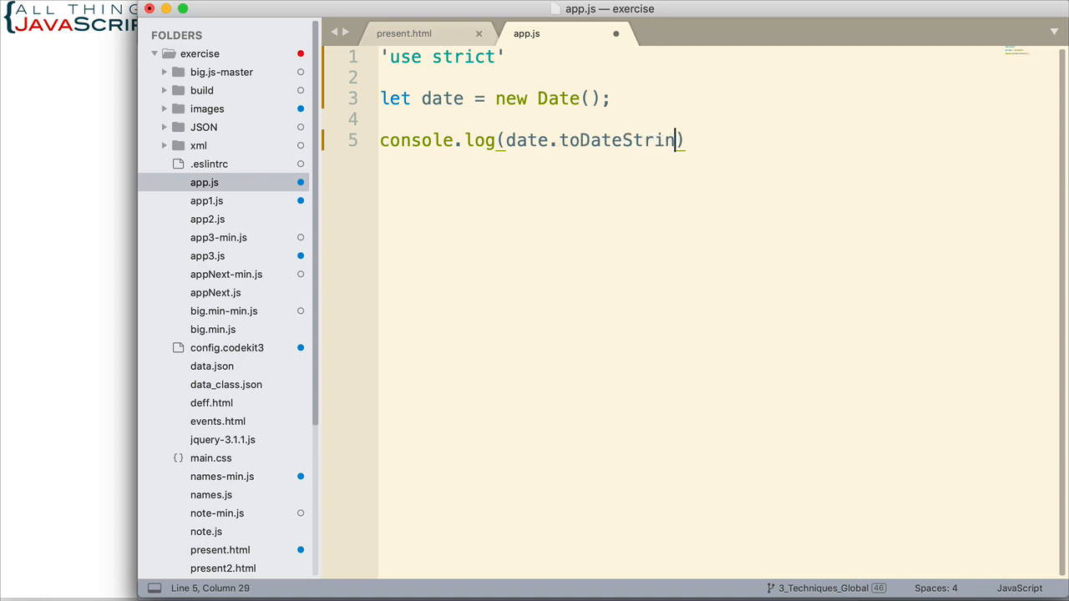
text(g())
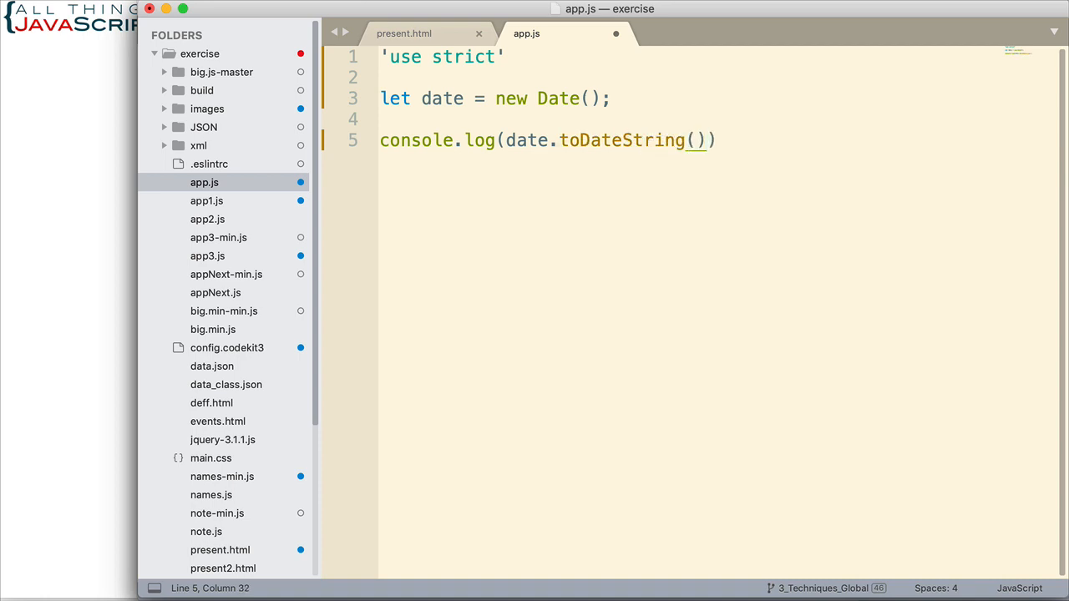
Step: Add a console.log(date.toLocaleDateString()) line below it
text(co)
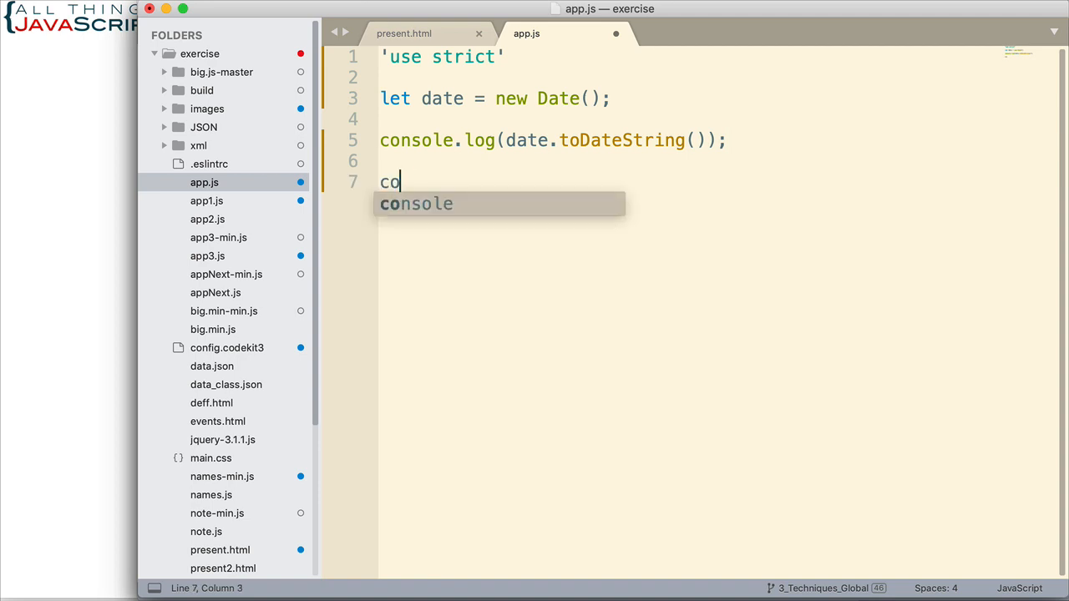
text(nsole.lo)
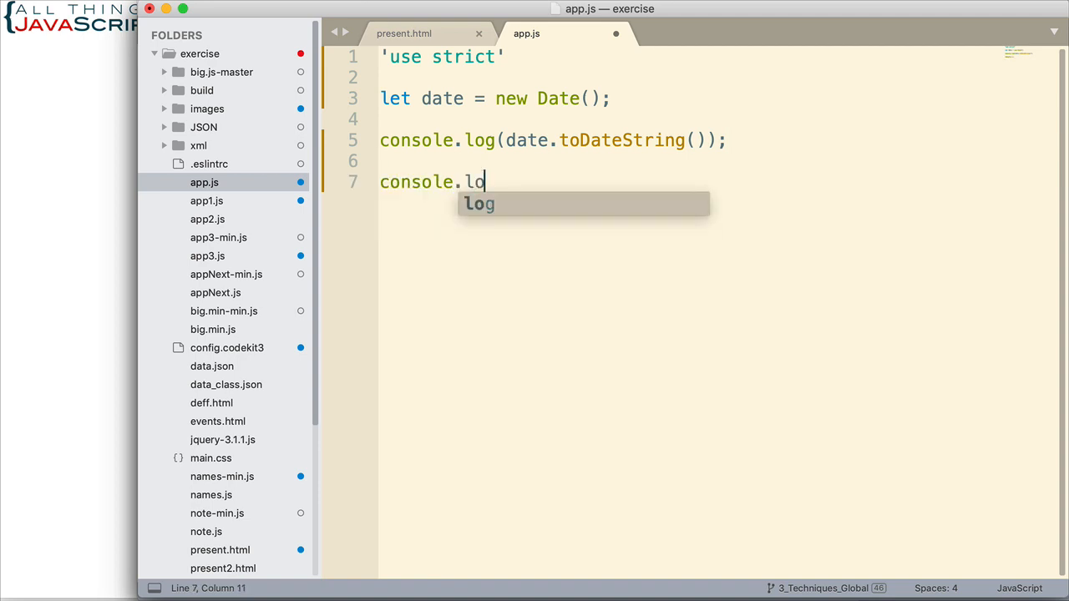
text(g(date)
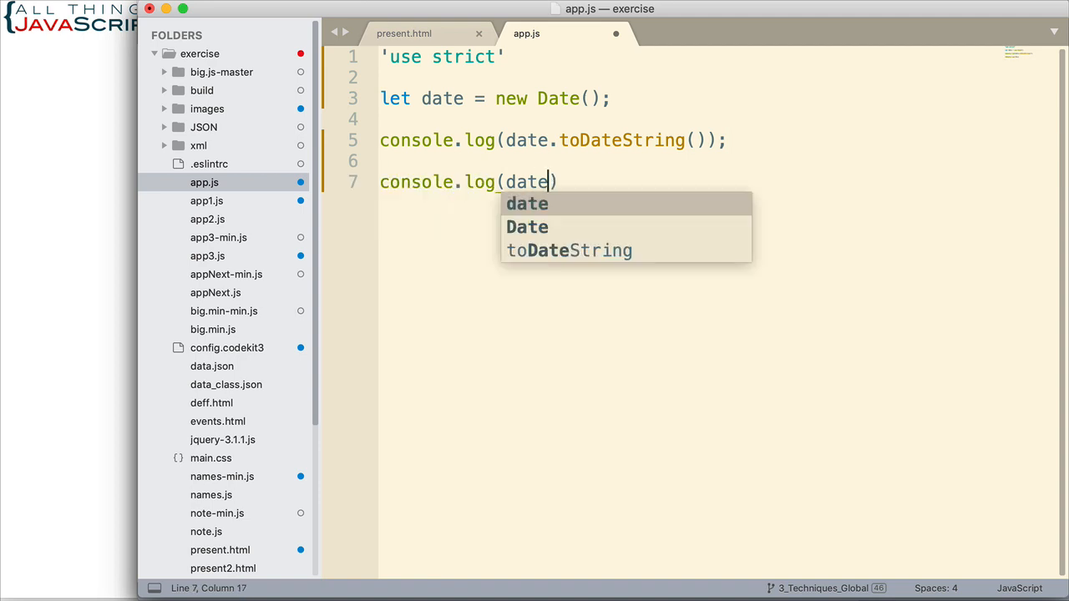
text(.to)
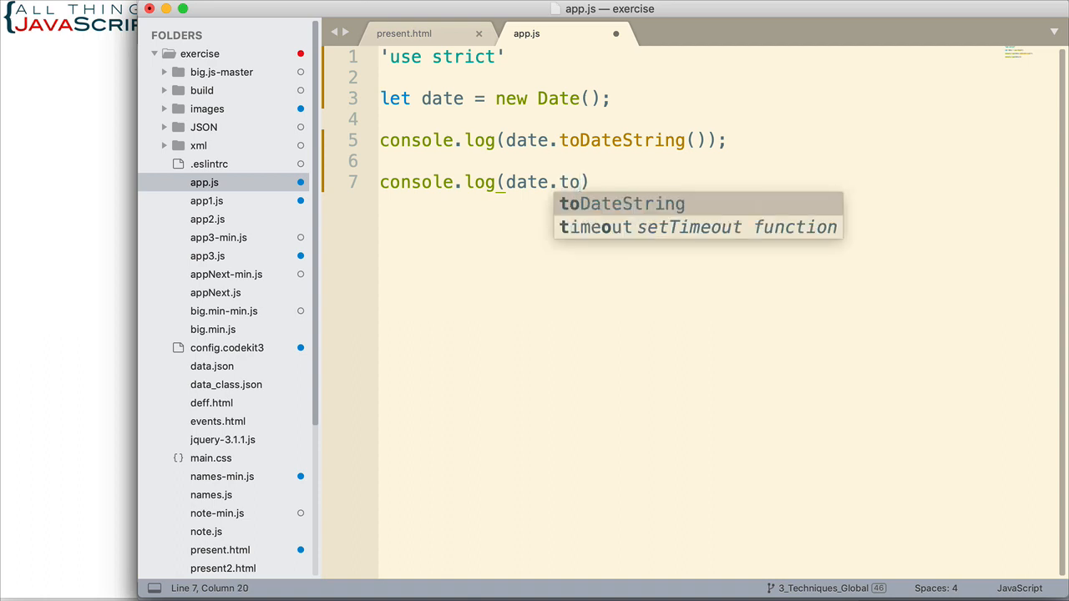
text(Locale))
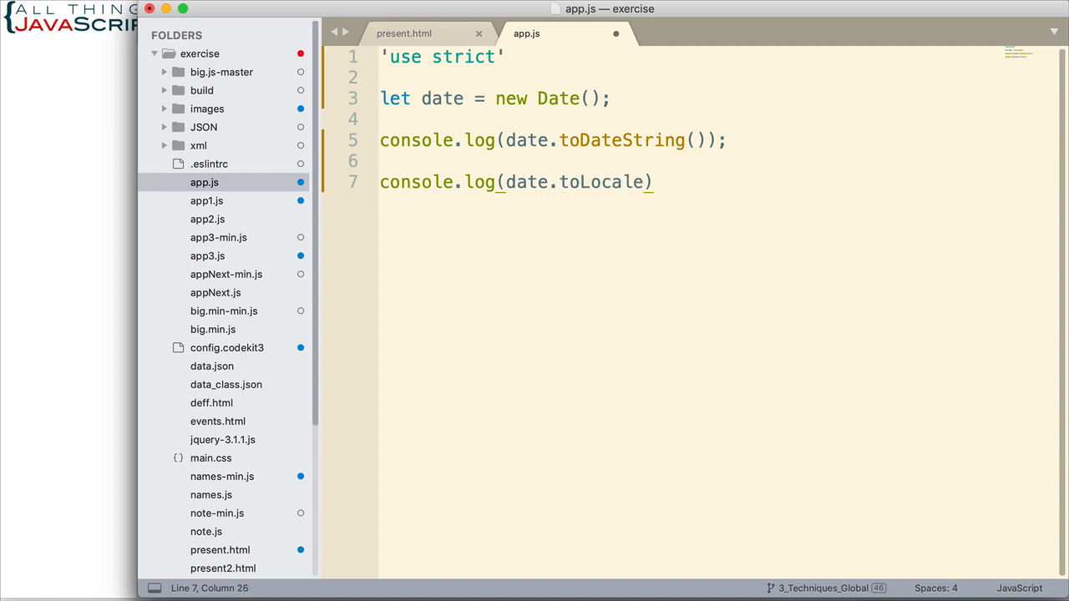
text(DateStri)
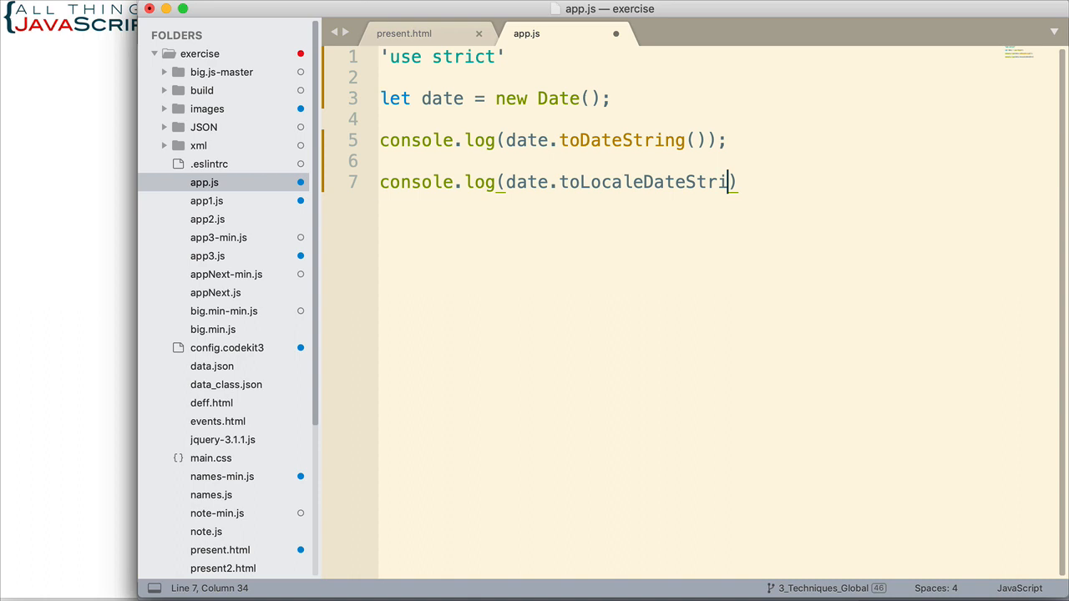
text(ng())
text(console.log)
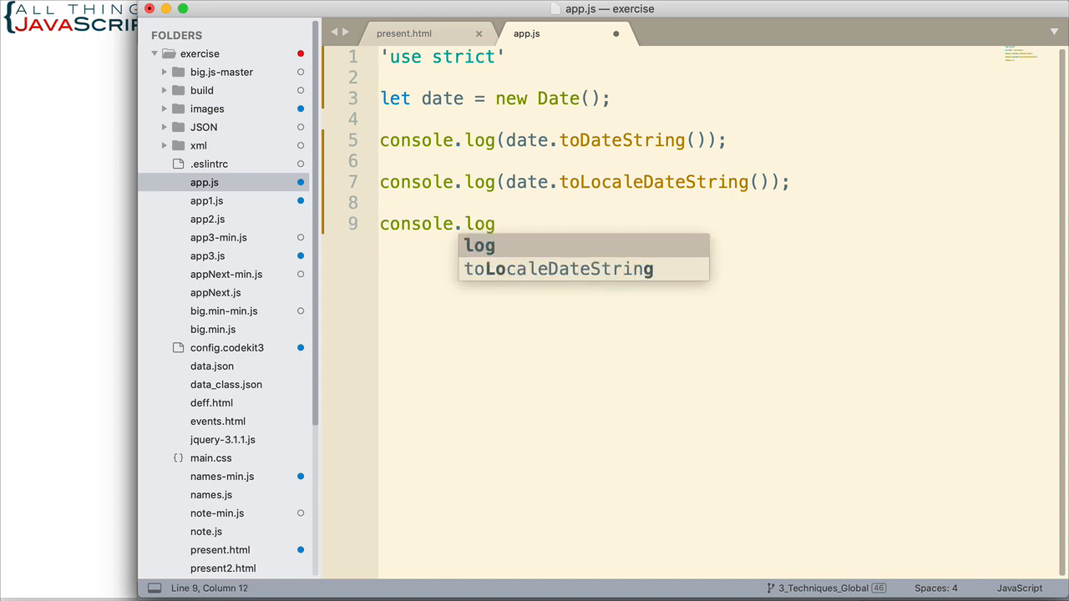
Step: Add a console.log(date.toLocaleString()) line and save app.js
text((date.)
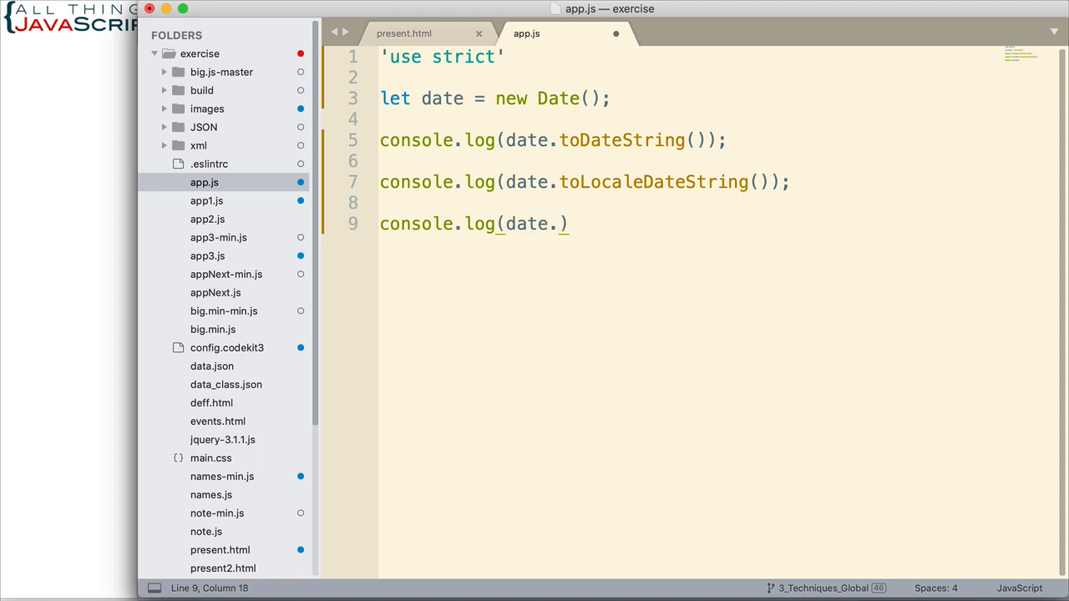
text(toLocaleString()
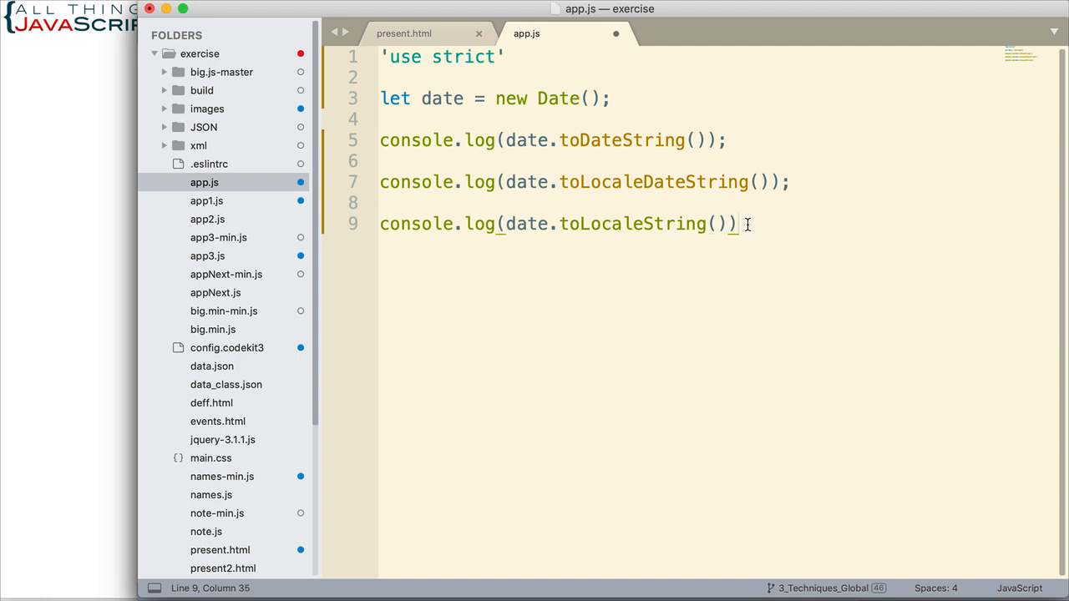
text(;)
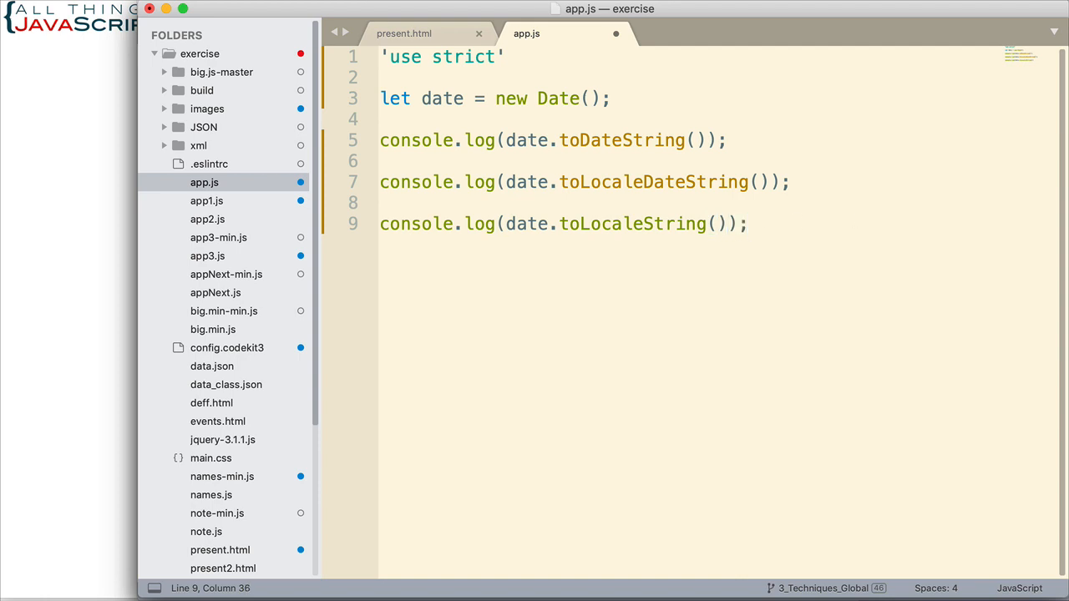
mouse_move(598, 197)
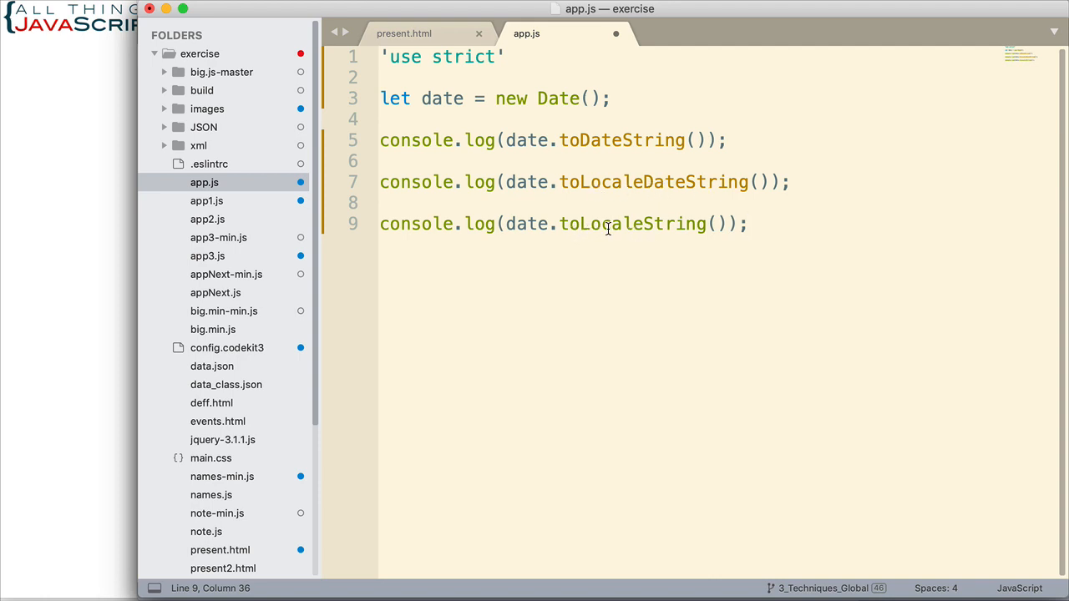
mouse_move(687, 230)
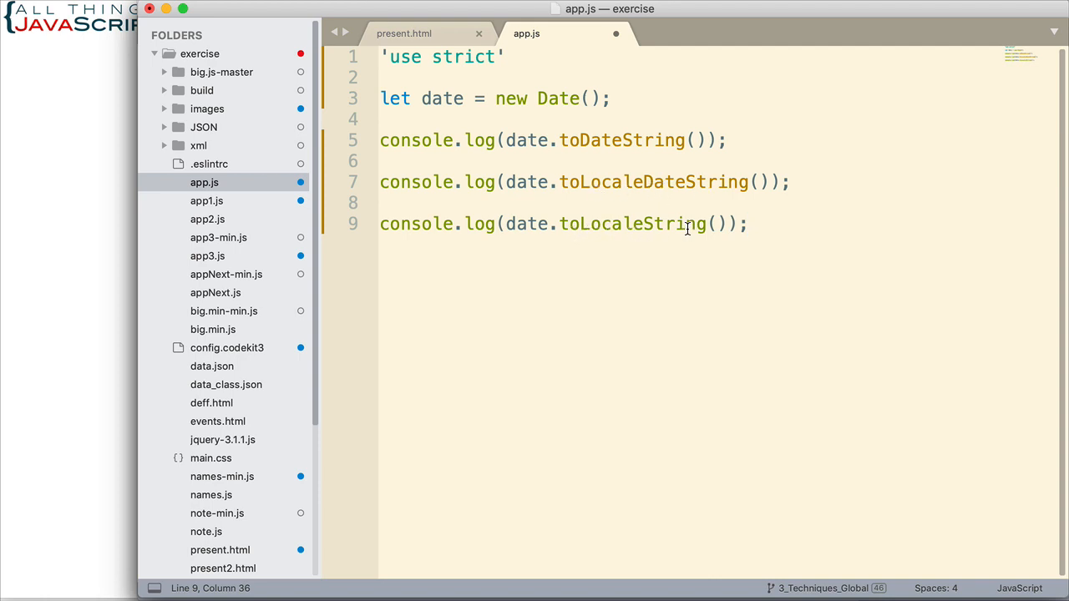
key(cmd+s)
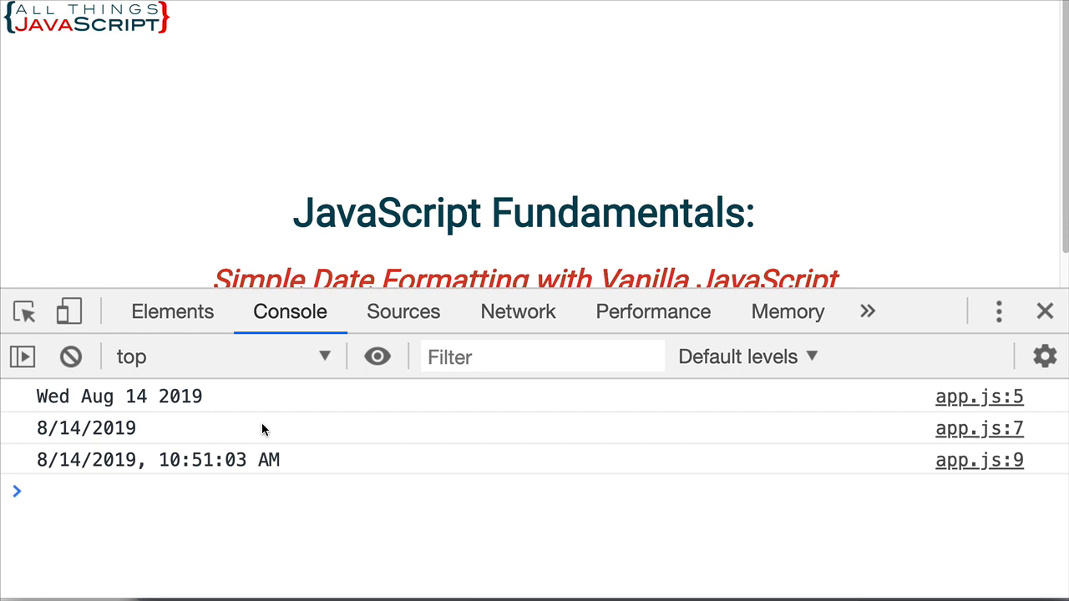
mouse_move(104, 461)
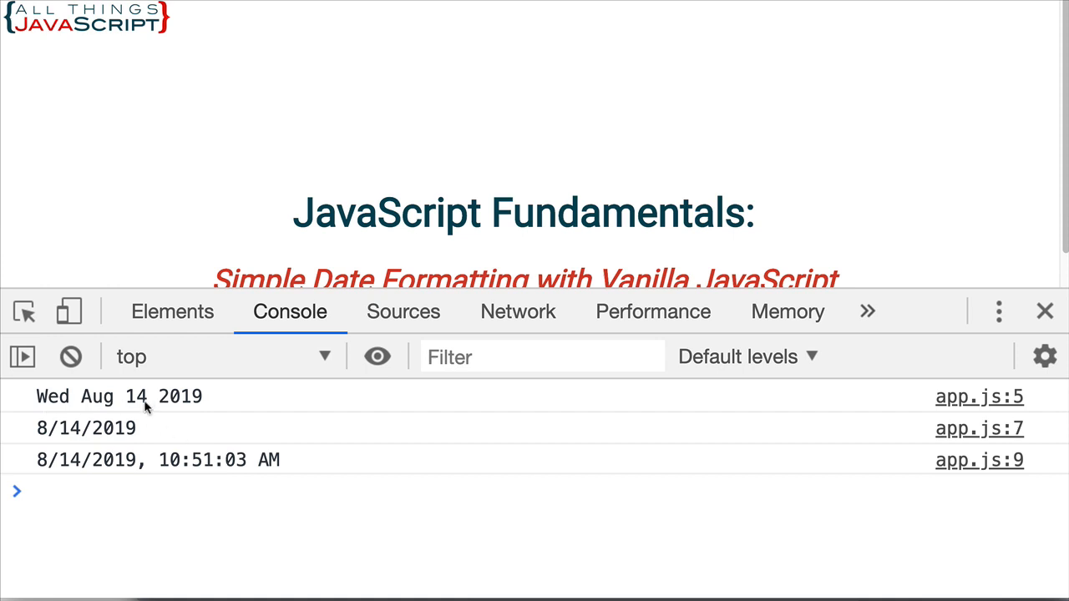
mouse_move(77, 406)
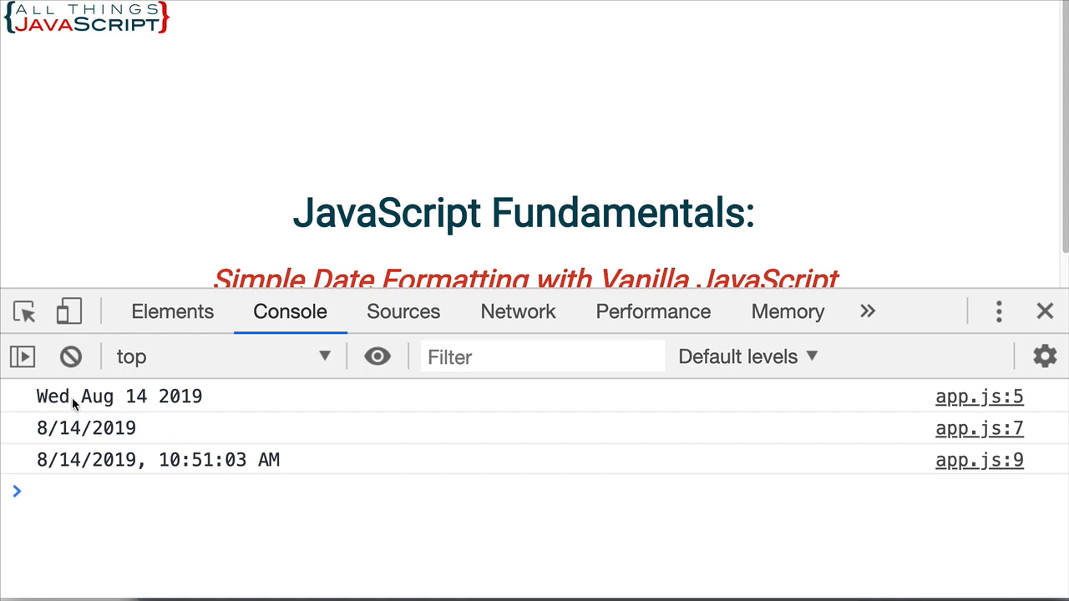
mouse_move(197, 402)
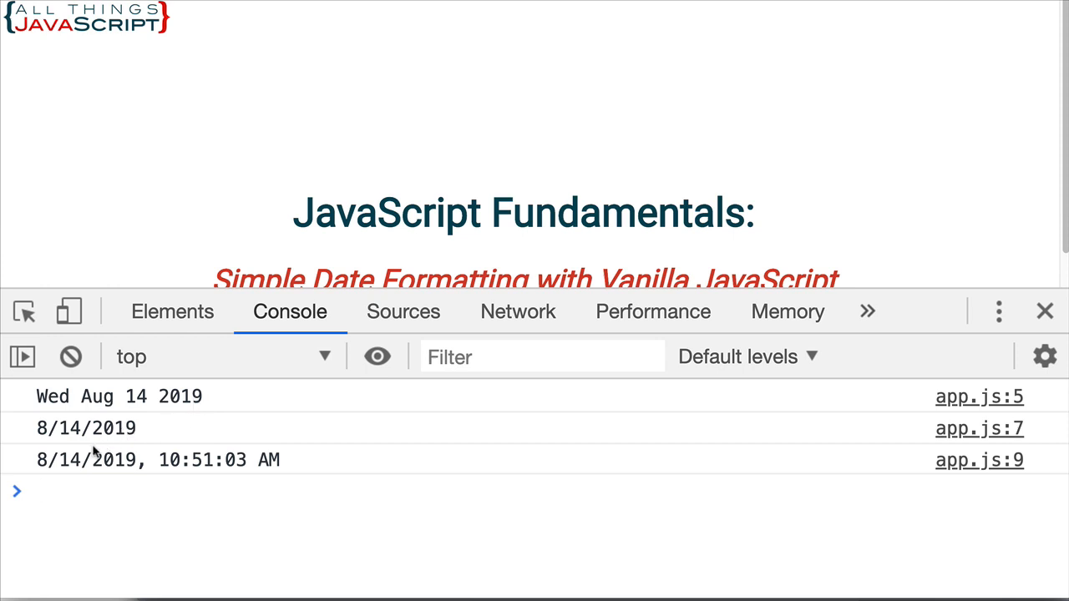
mouse_move(127, 441)
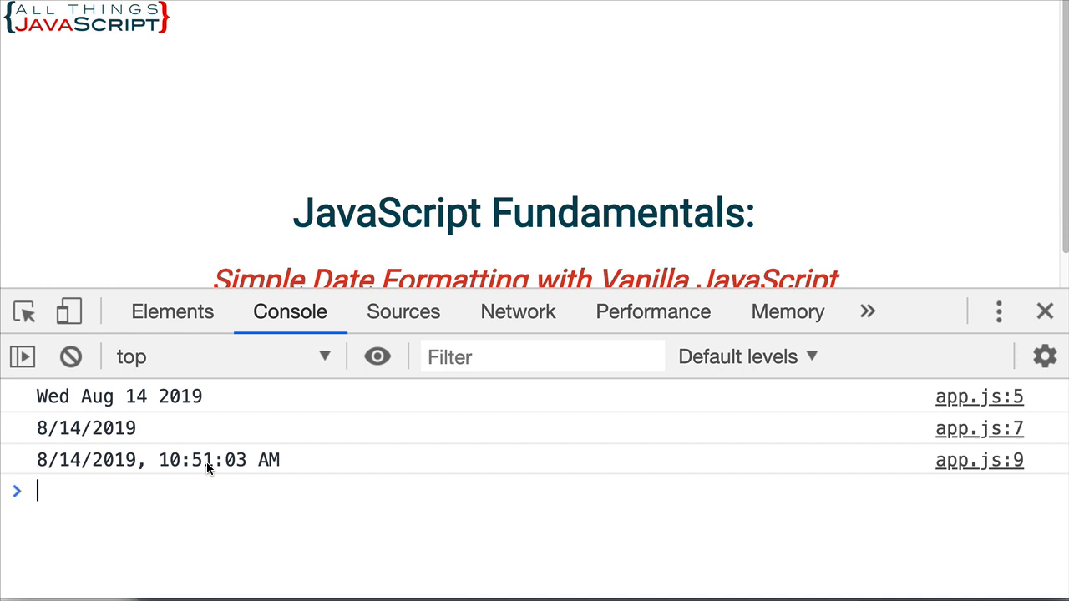
mouse_move(209, 459)
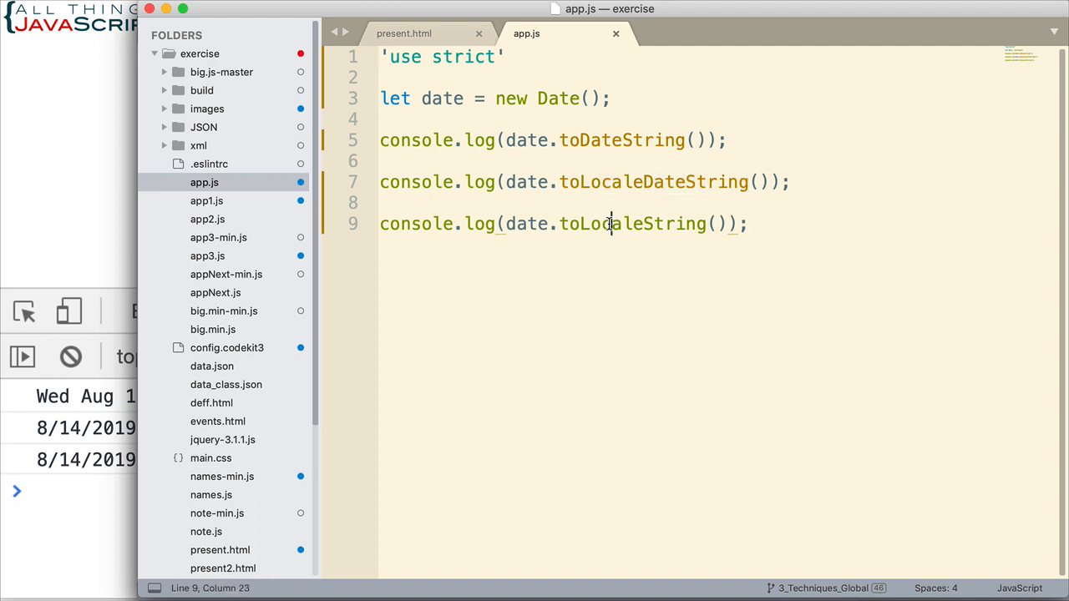
Step: Comment out the toDateString and toLocaleDateString log lines with //
double_click(610, 223)
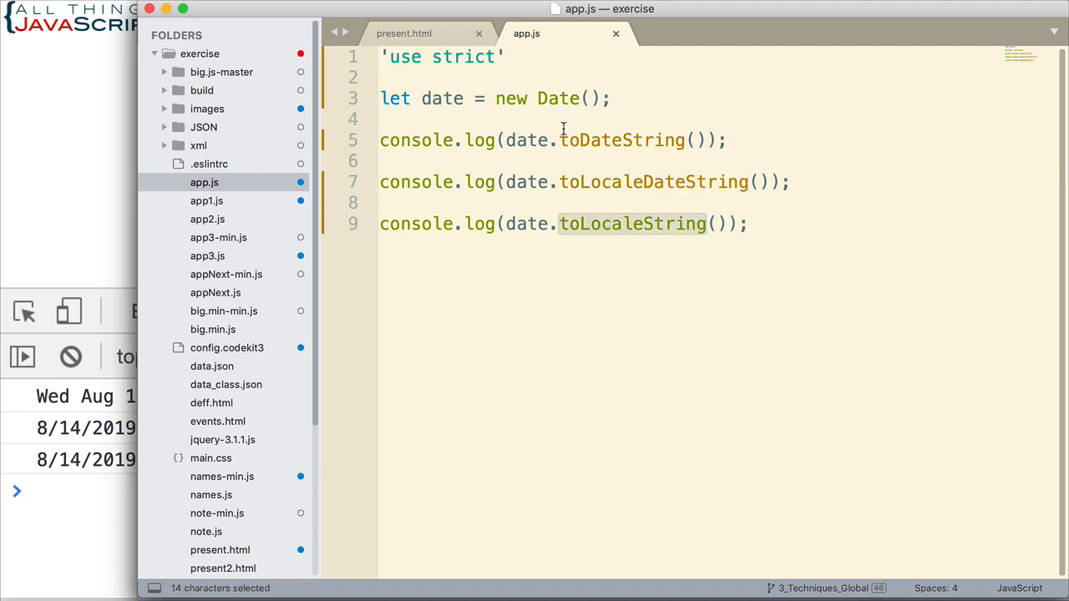
double_click(618, 140)
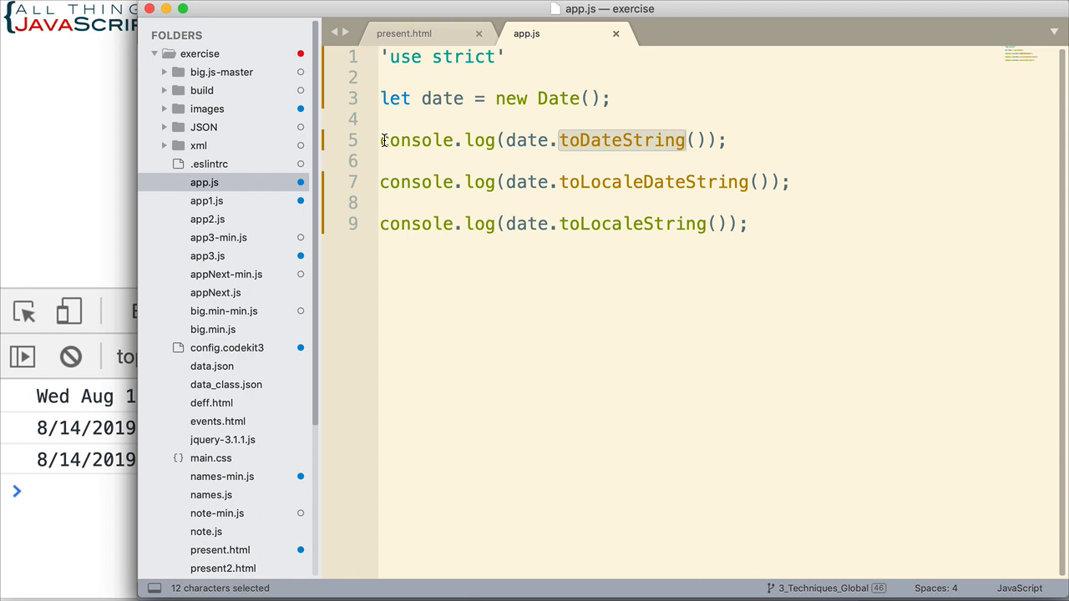
text(//)
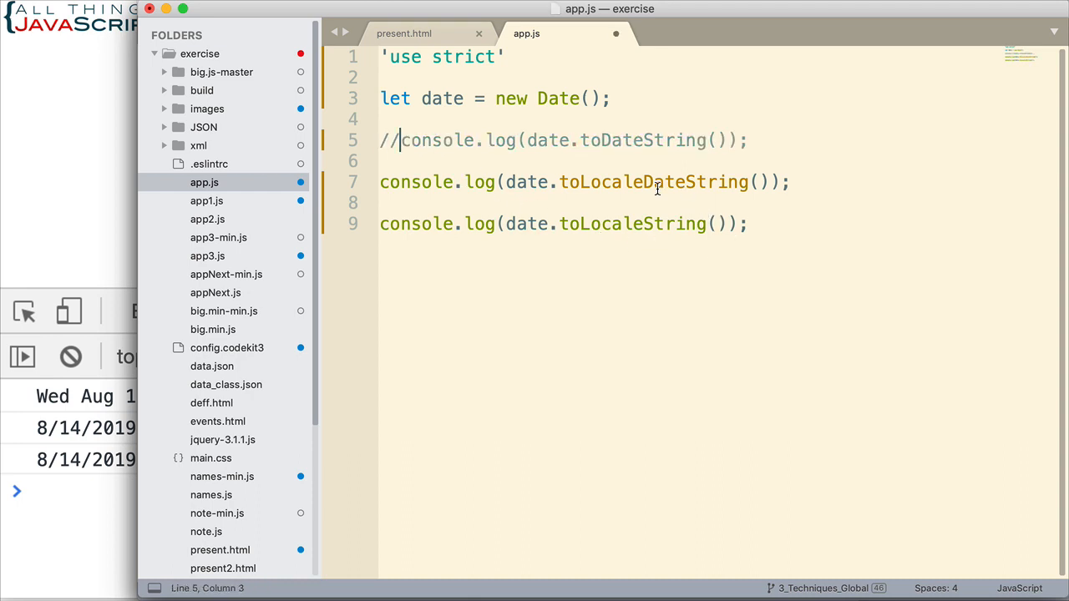
mouse_move(672, 224)
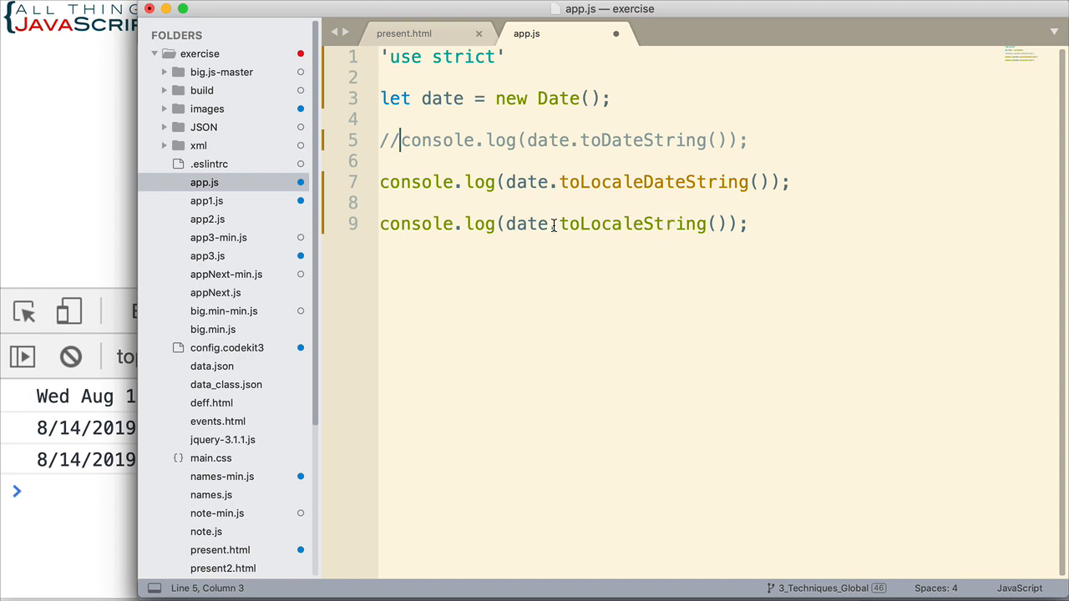
mouse_move(661, 234)
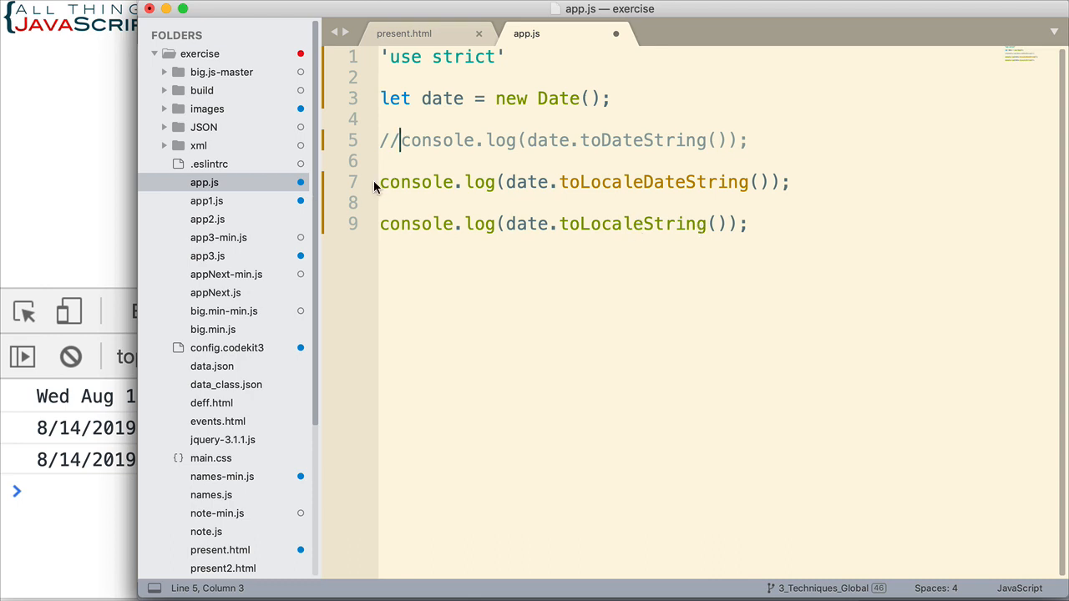
click(381, 182)
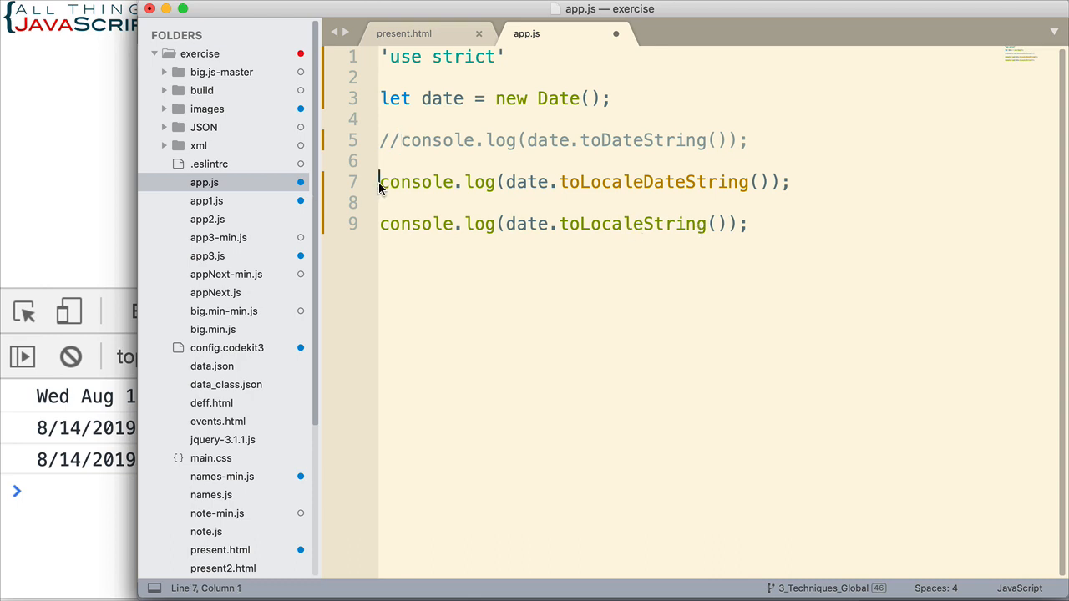
text(//)
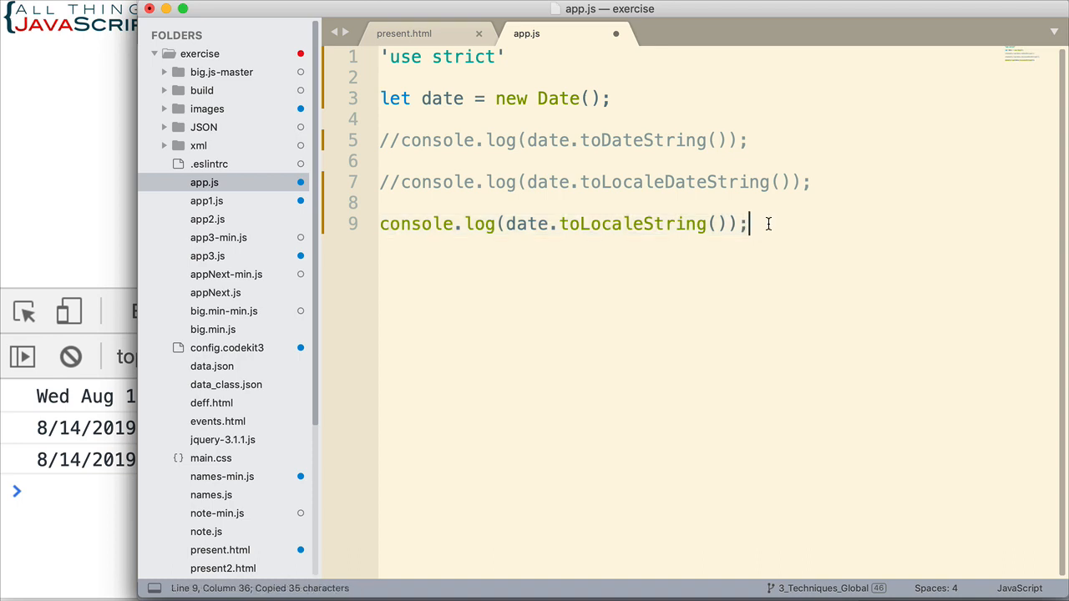
Step: Duplicate the toLocaleString log line and pass 'en-US' to the first call
key(Enter)
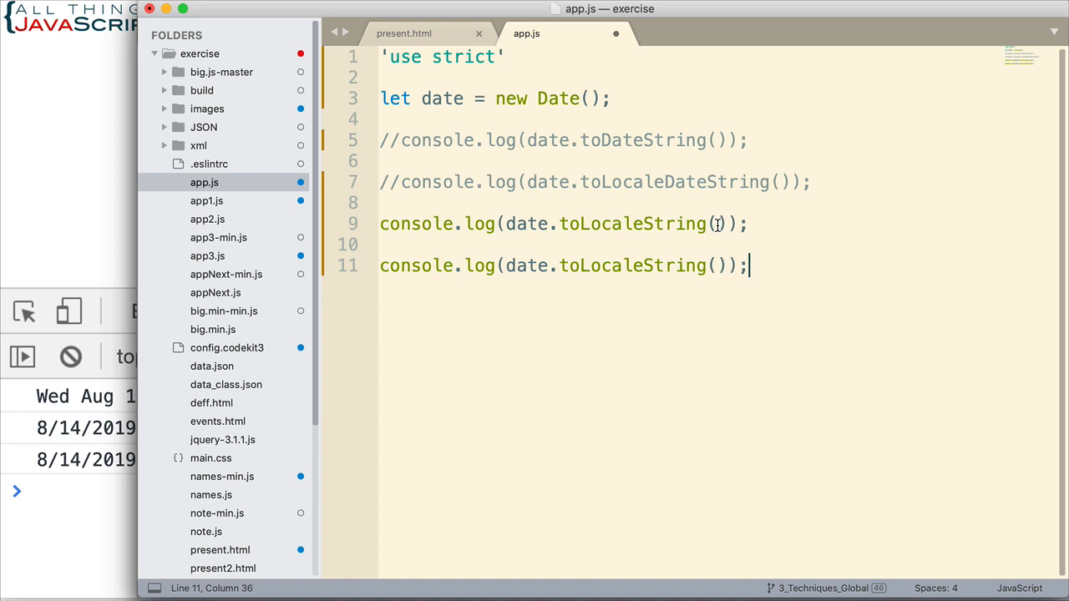
mouse_move(719, 231)
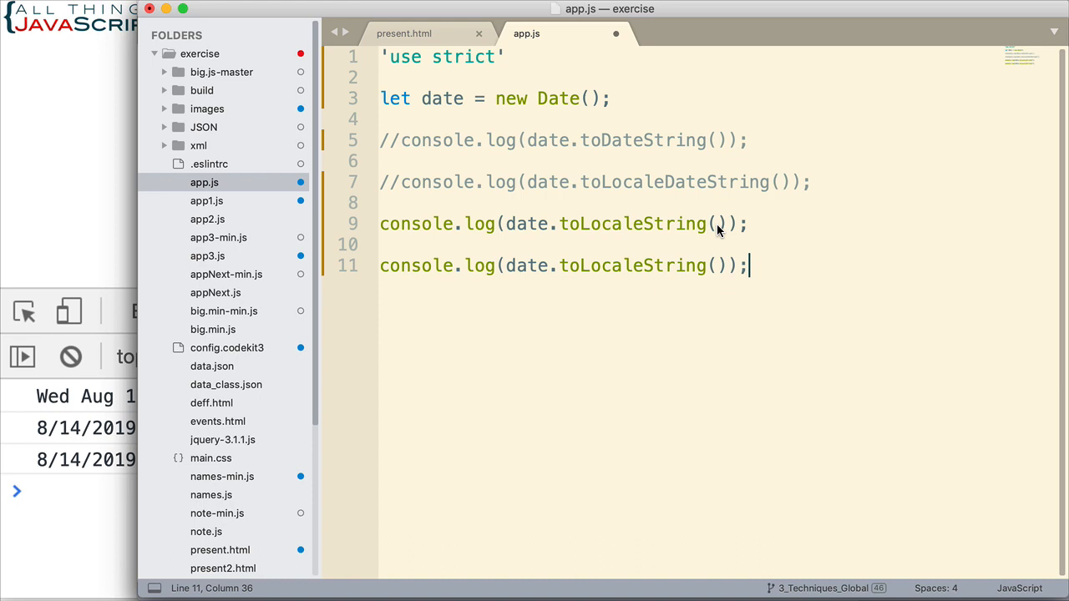
click(720, 224)
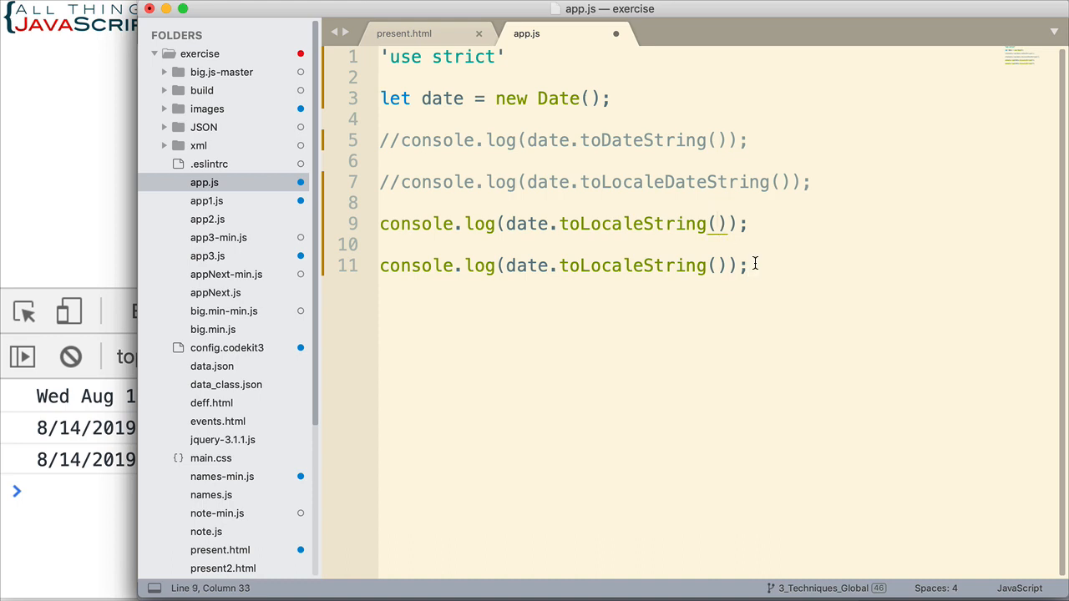
text(')
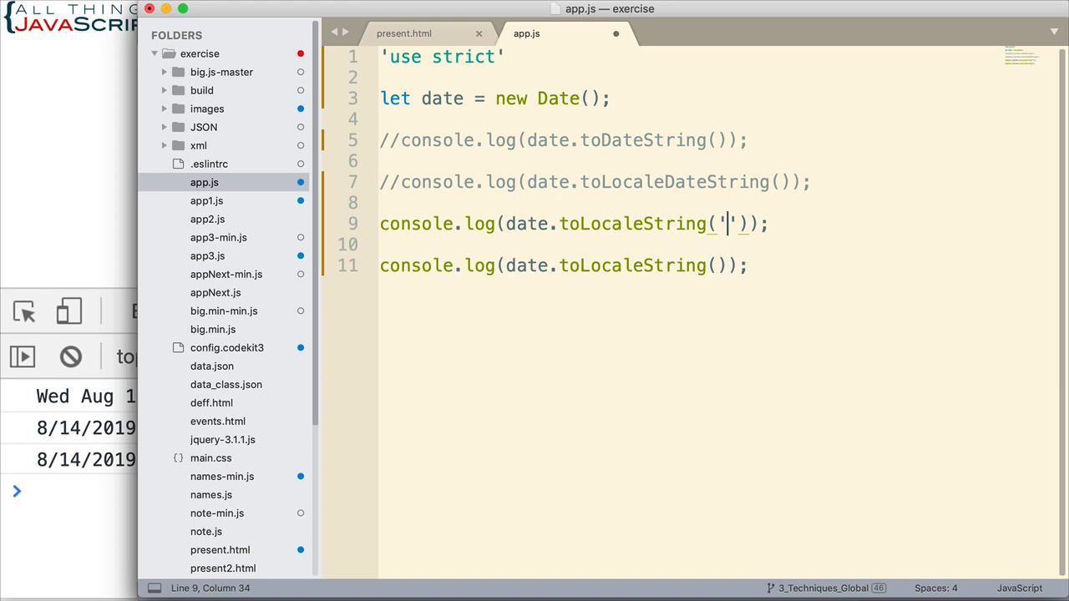
text(en)
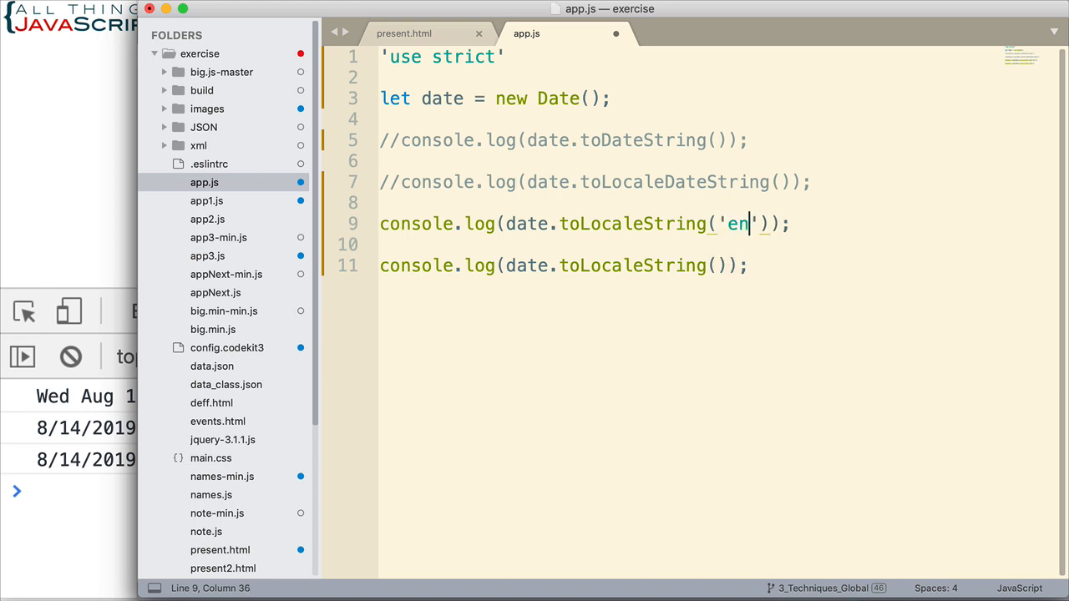
text(-US)
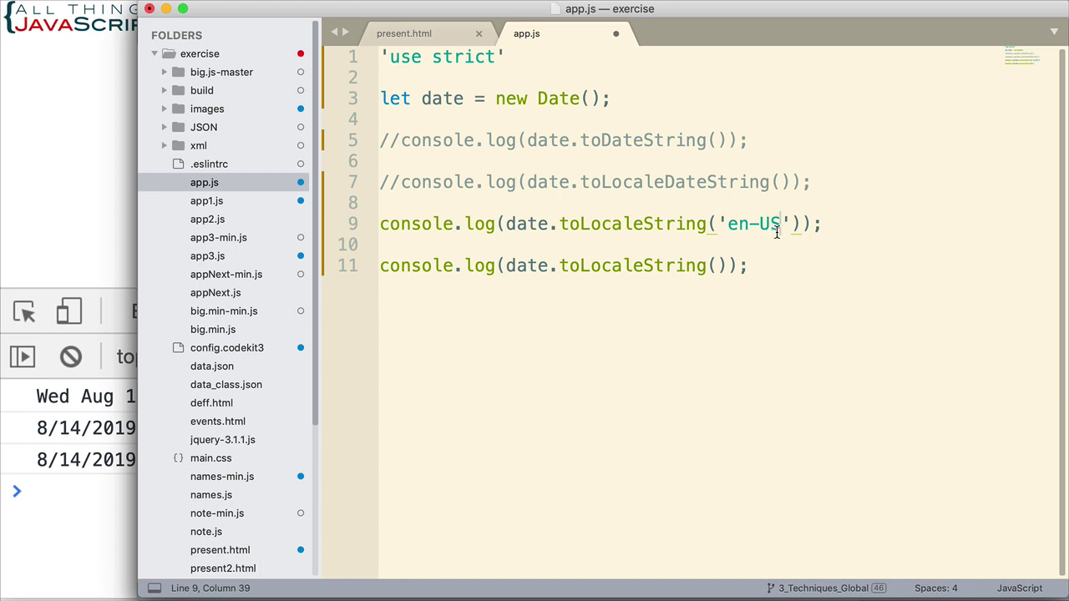
mouse_move(775, 237)
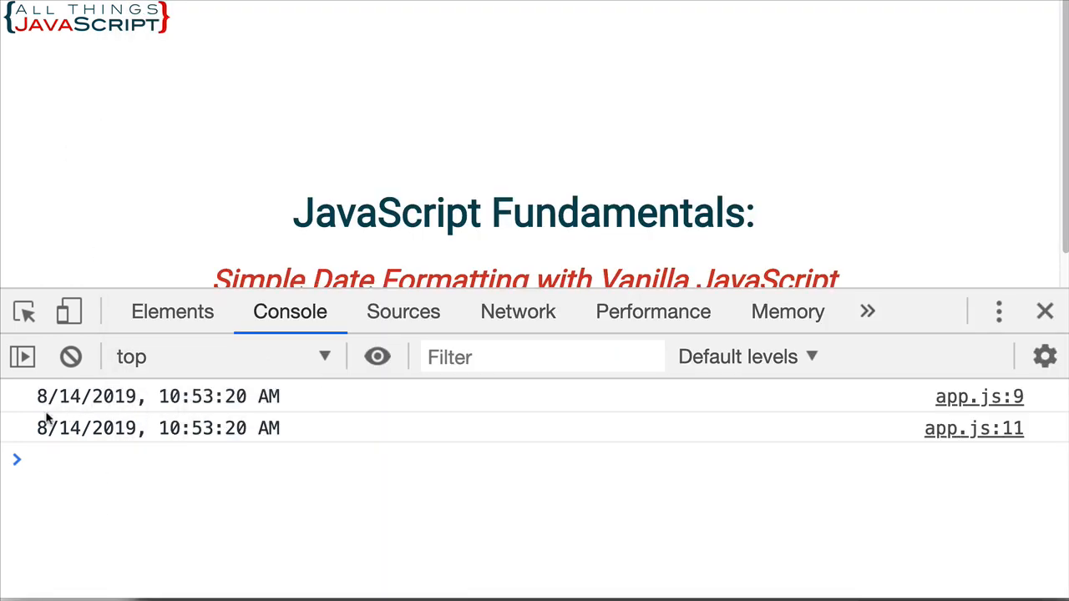
mouse_move(167, 444)
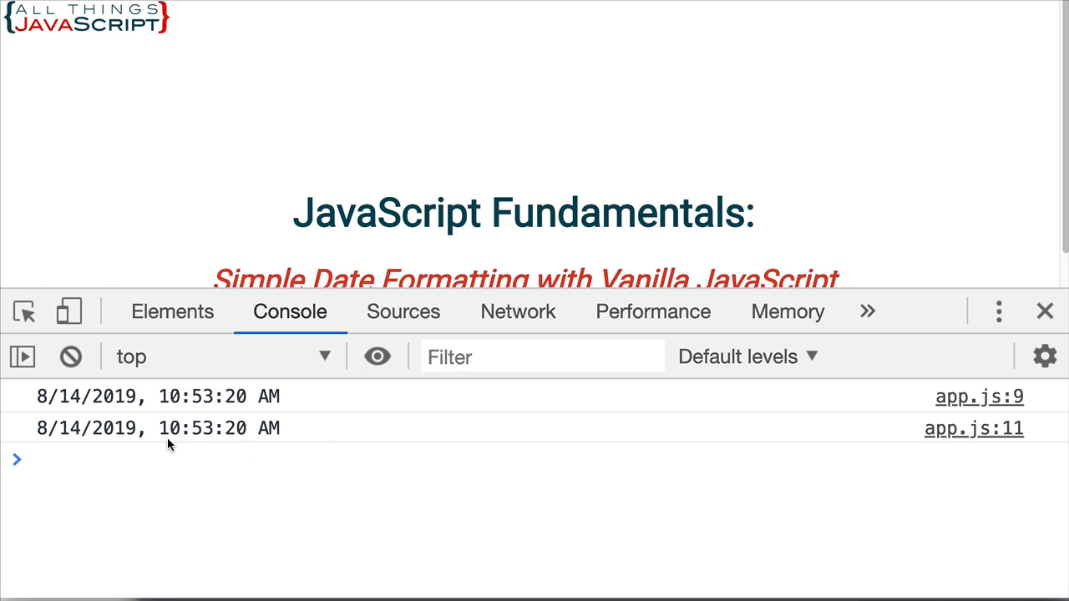
mouse_move(142, 434)
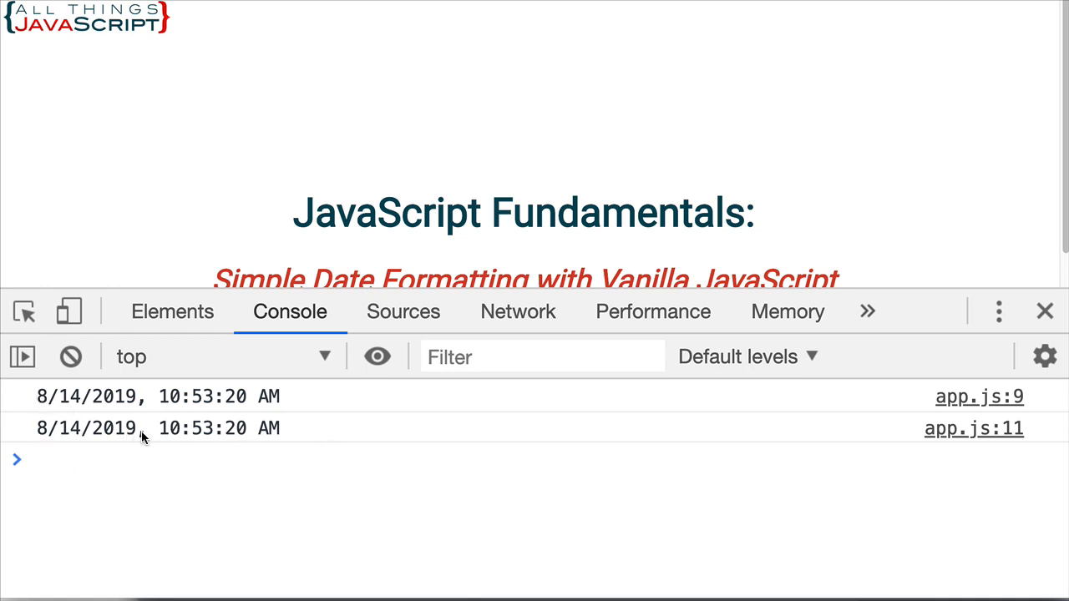
mouse_move(378, 464)
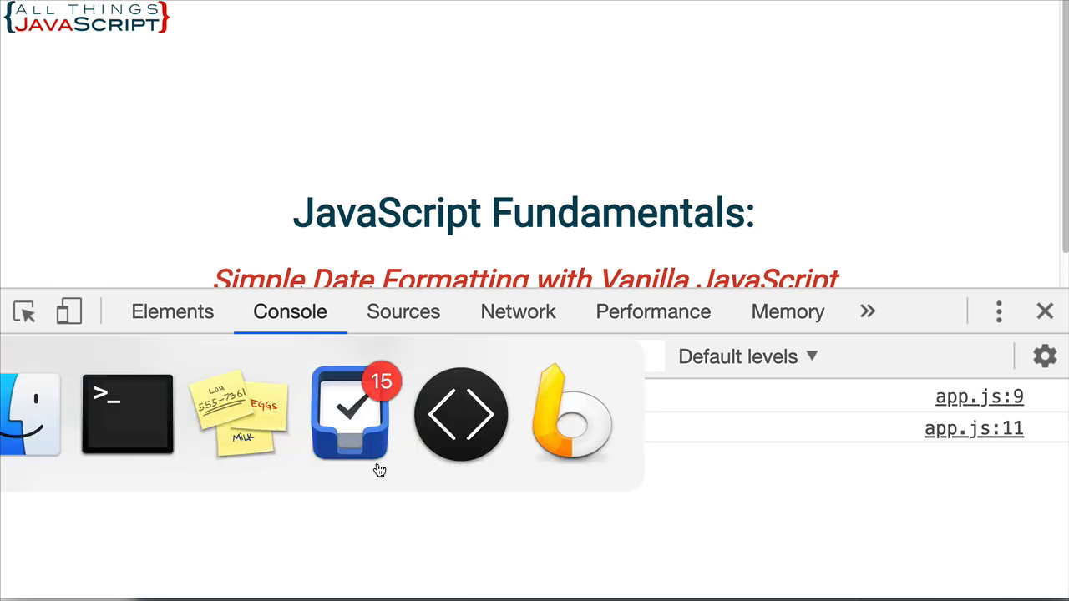
Step: Back in the editor, change the first call's locale from en-US to en-GB
click(461, 415)
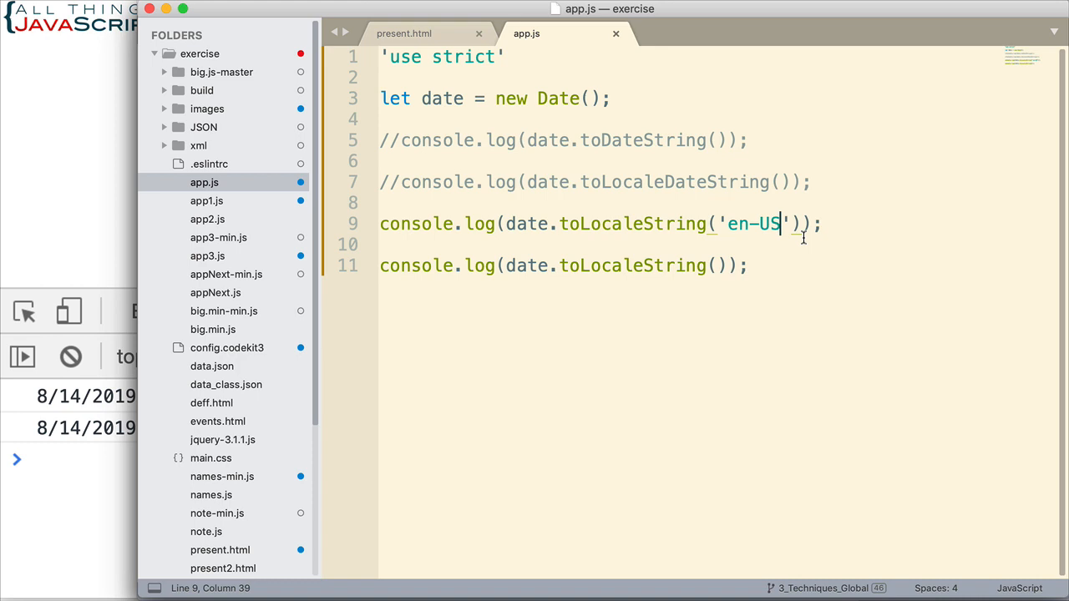
key(Backspace)
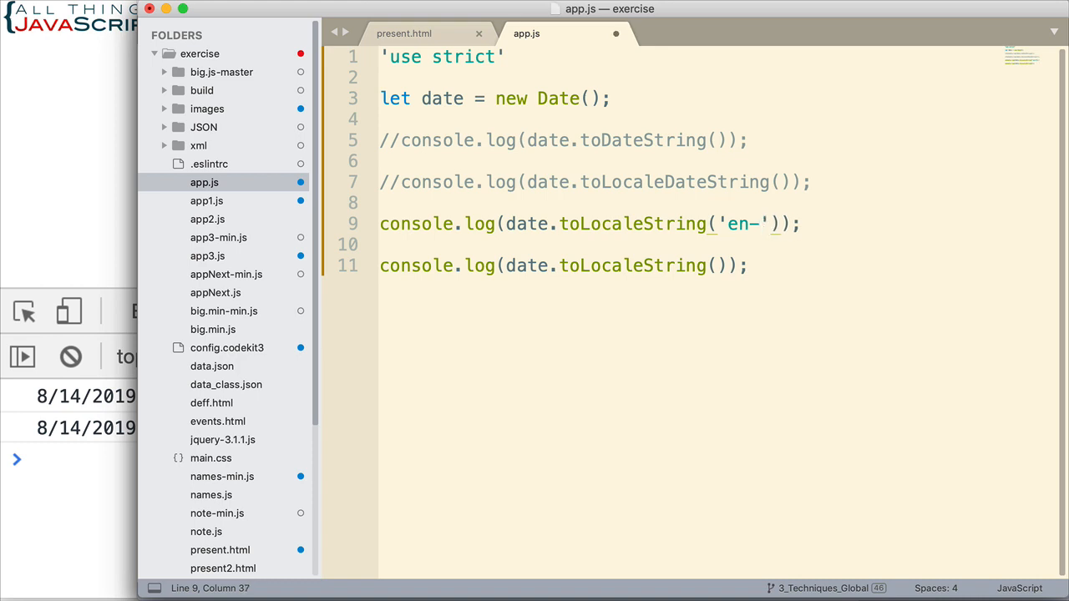
text(GB)
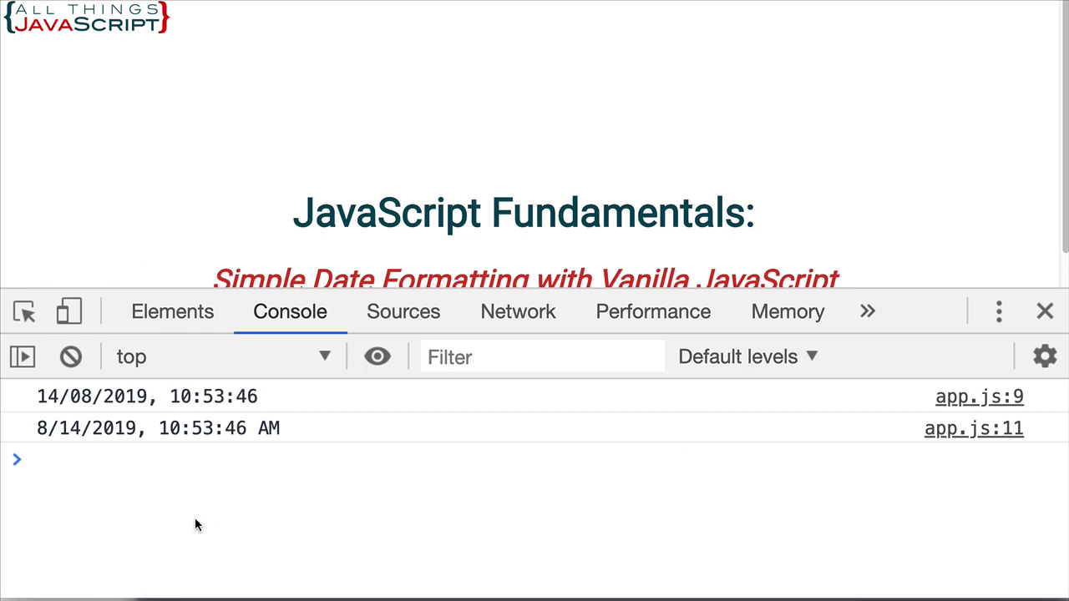
mouse_move(37, 491)
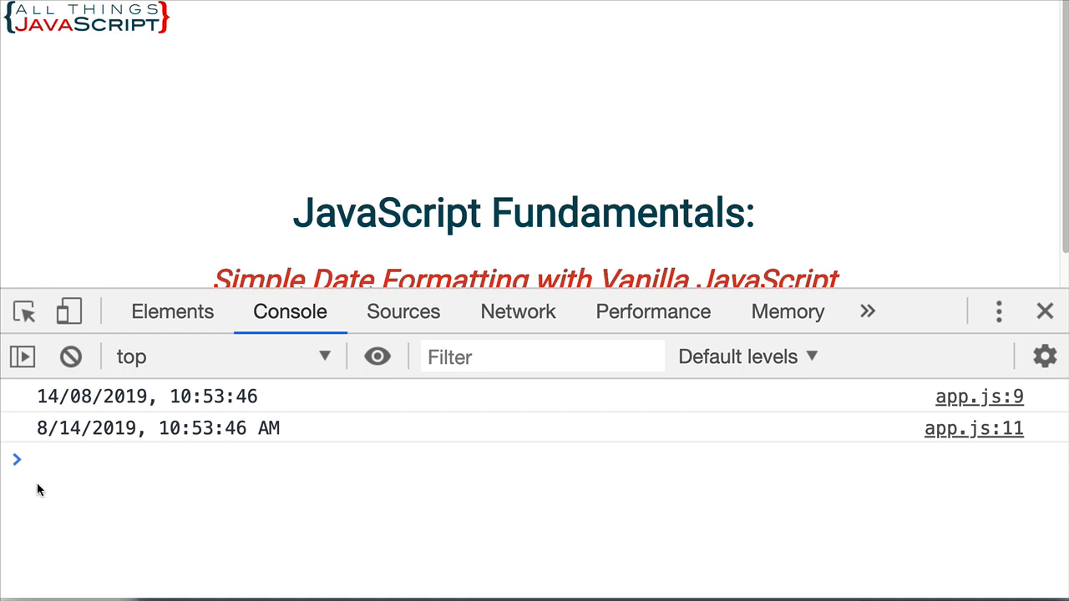
mouse_move(51, 417)
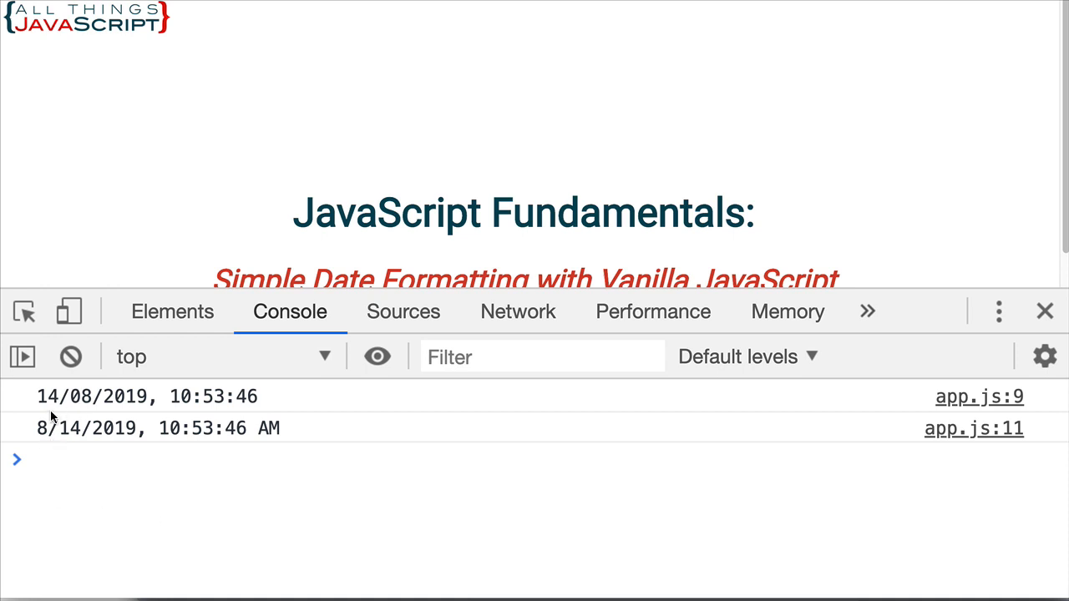
mouse_move(197, 399)
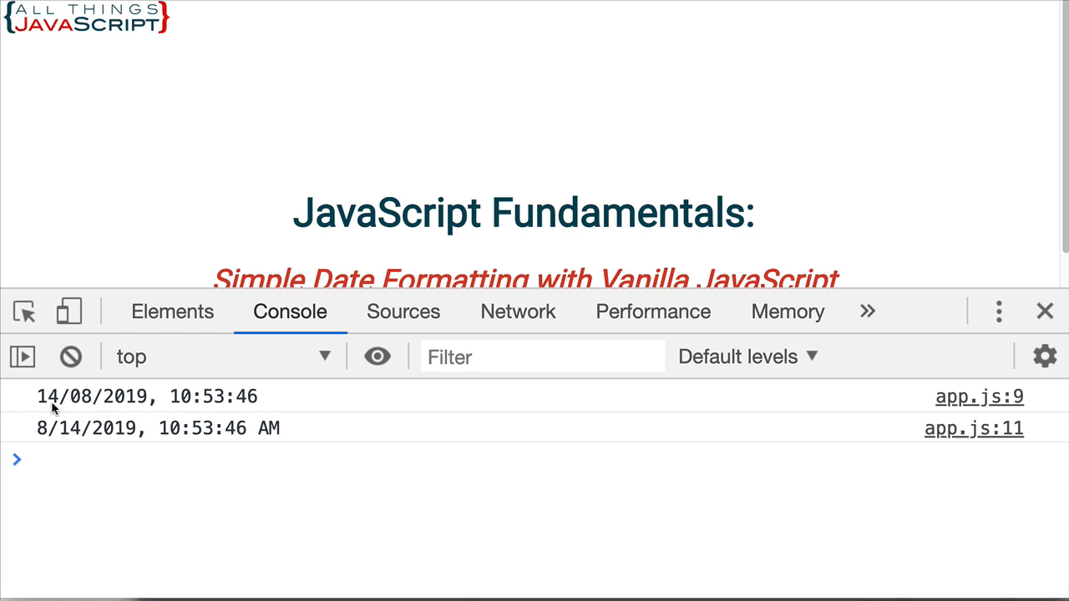
mouse_move(90, 408)
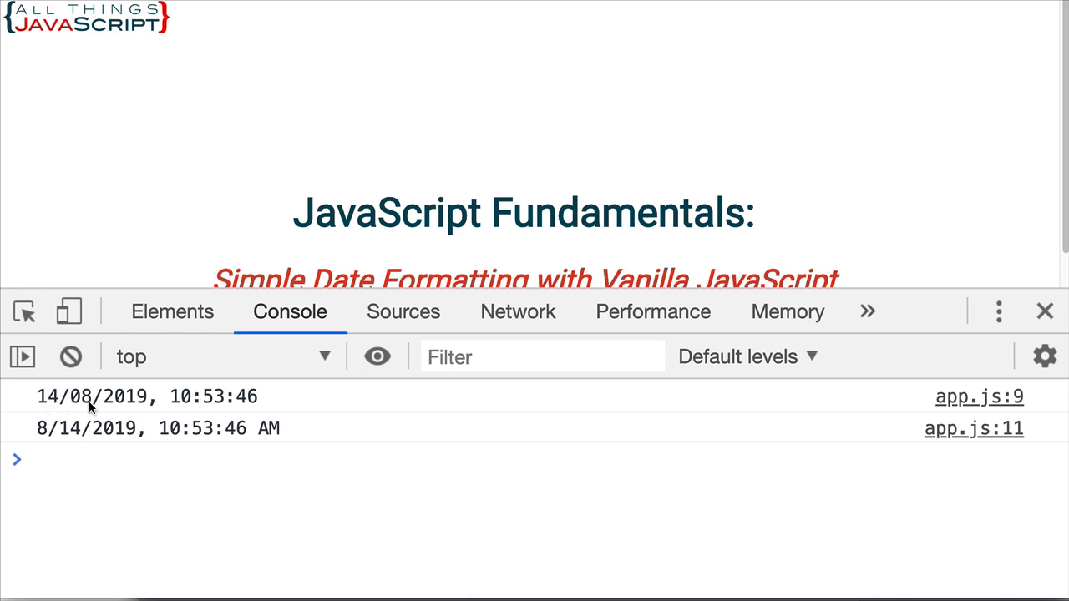
mouse_move(380, 502)
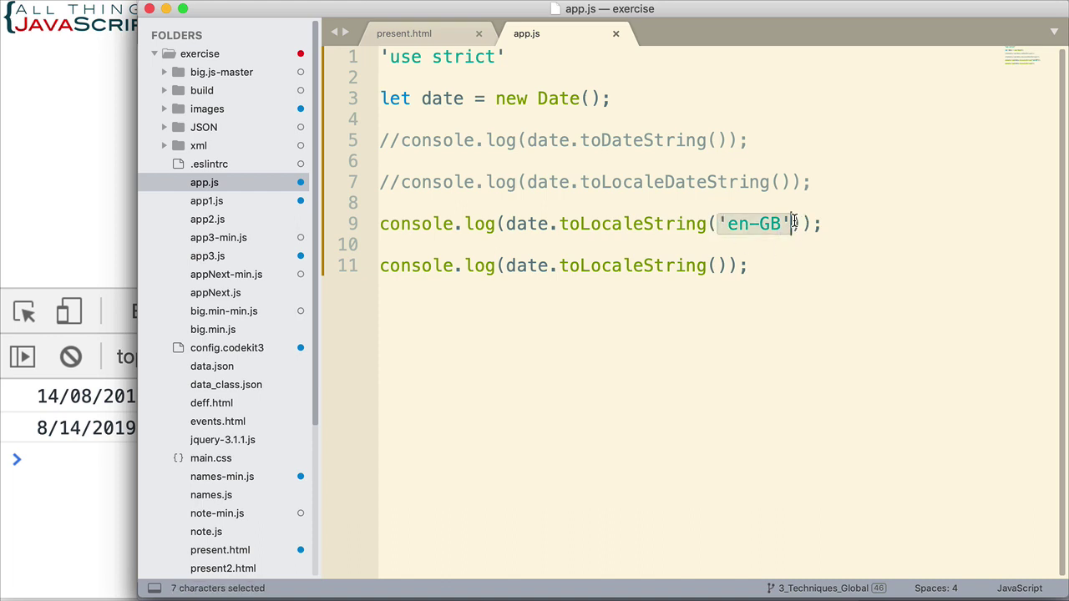
Step: Add an options object after 'en-GB' with year numeric and month "long"
click(792, 224)
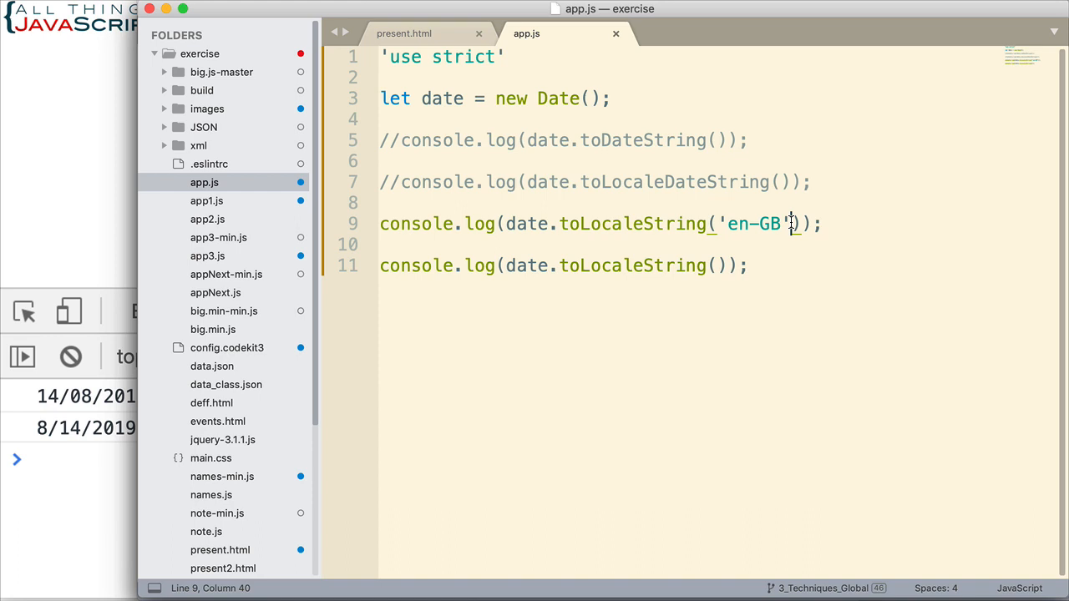
text(,)
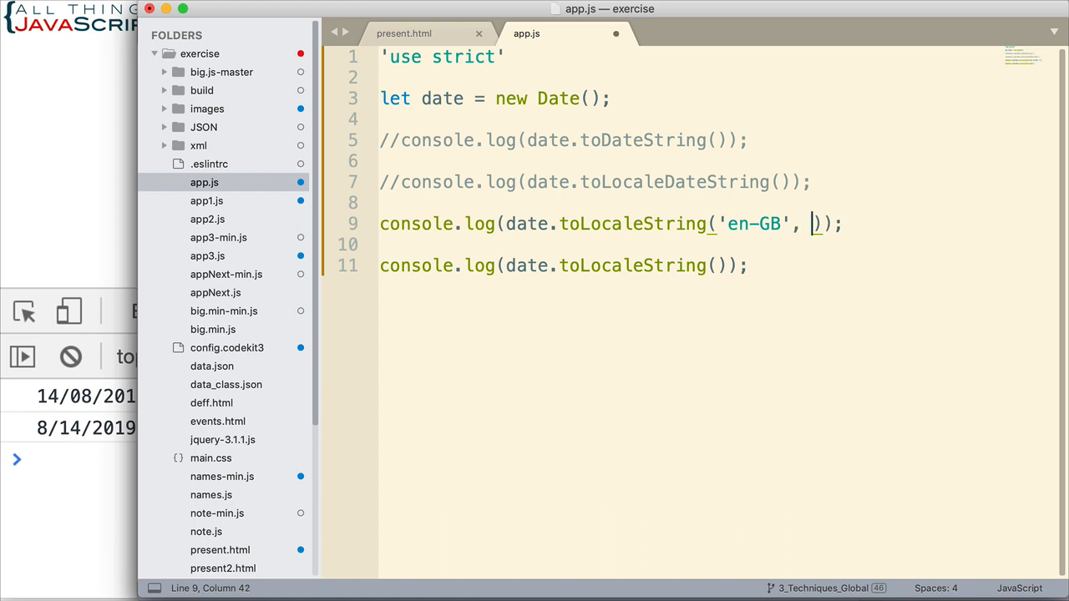
text({)
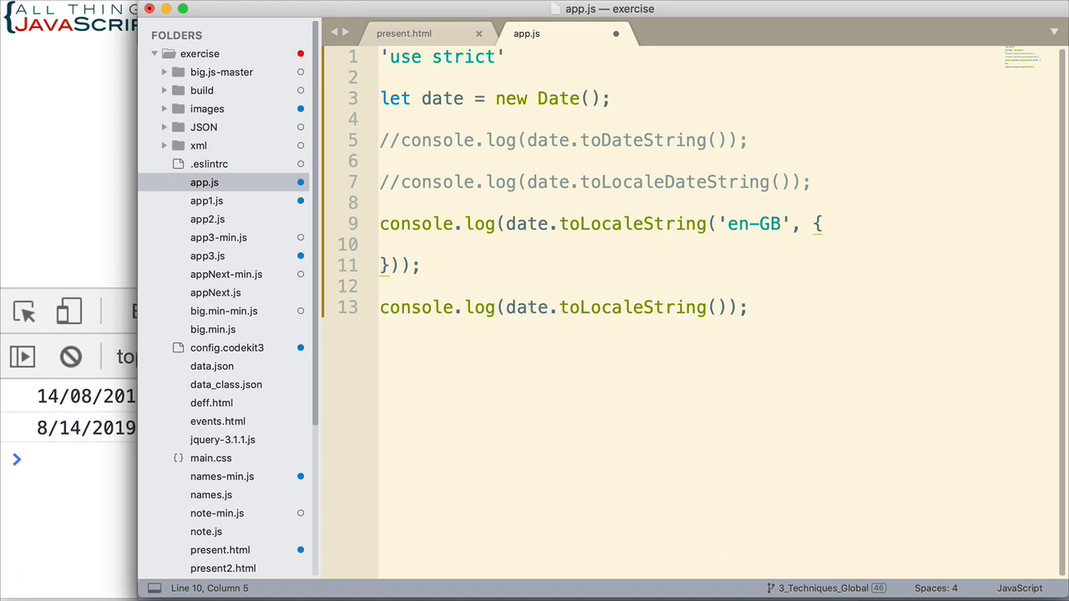
text(year: "numeric)
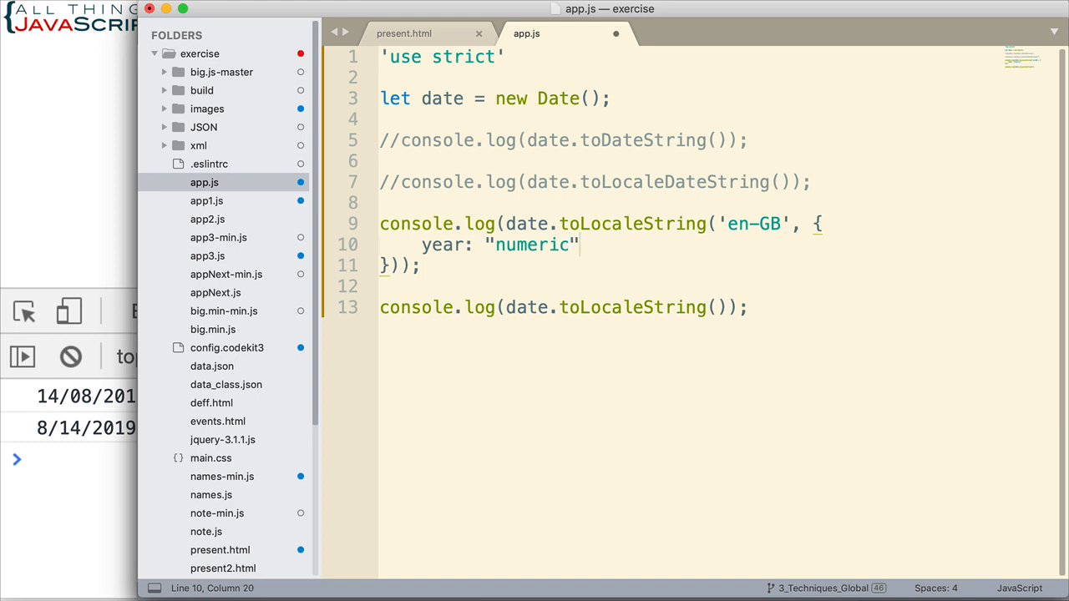
text(,)
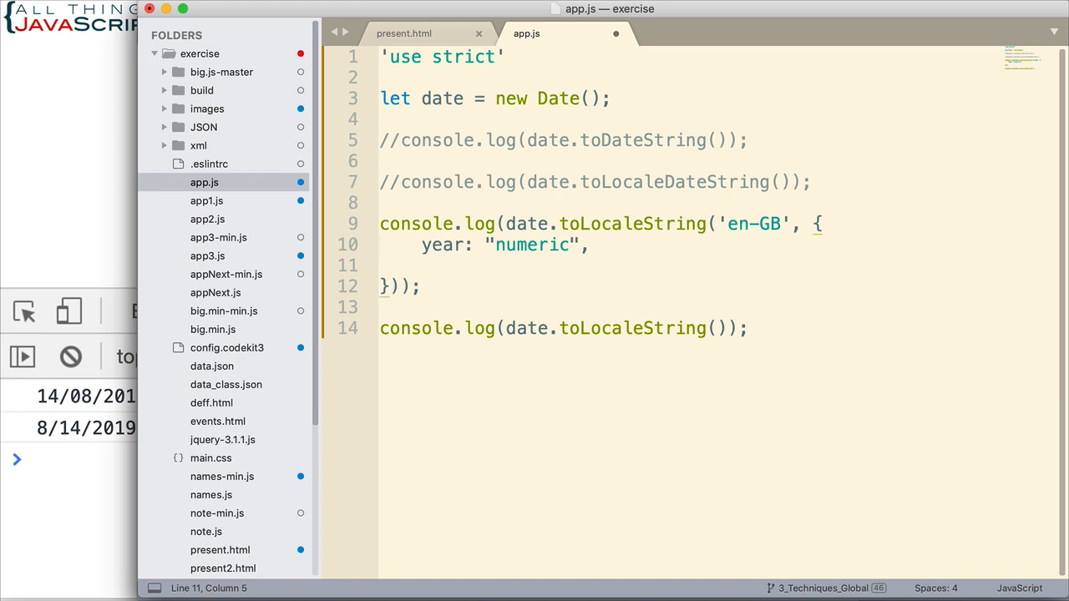
text(month:)
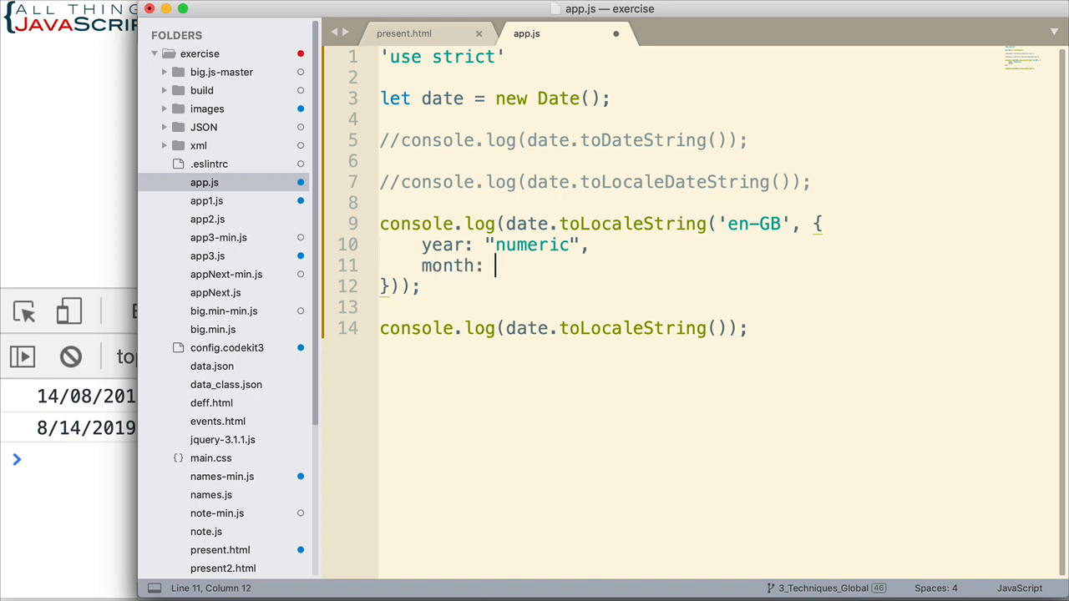
text("long",)
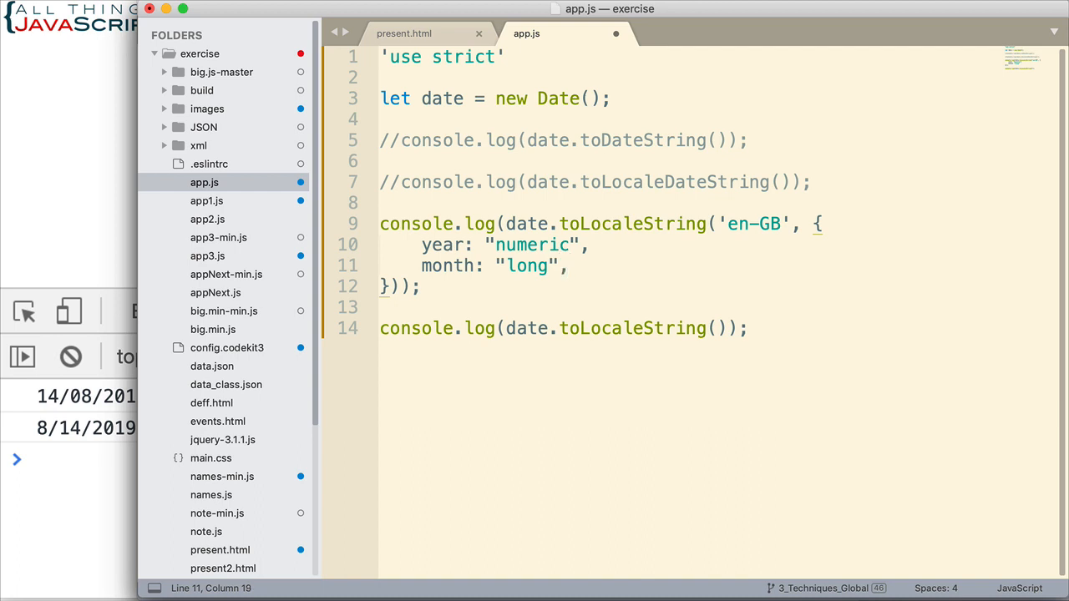
Step: Extend the options with day "numeric" and weekday "long"
text(day: ")
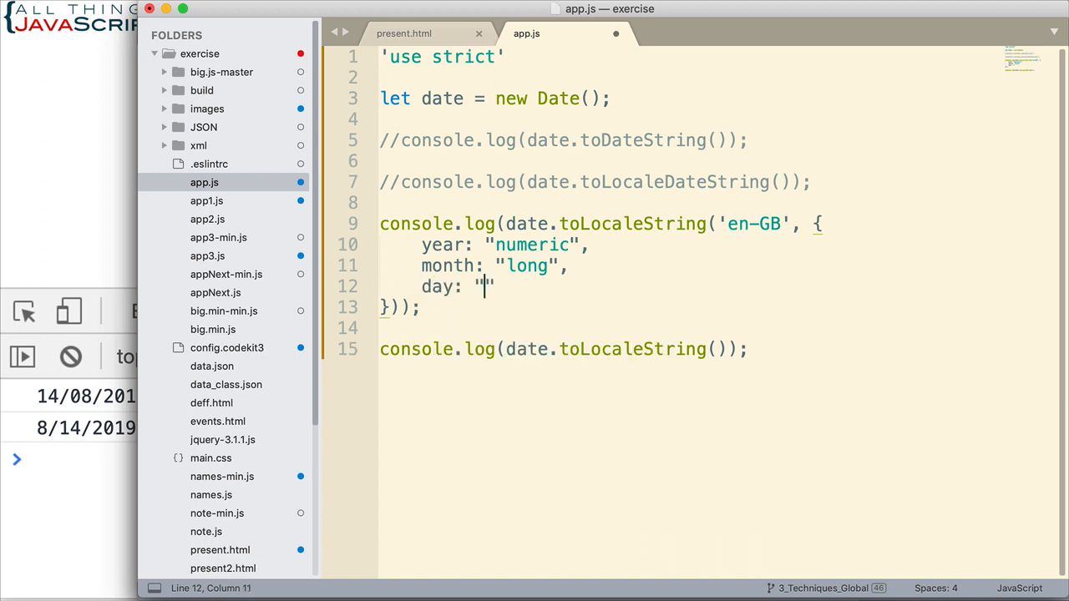
text(numeric)
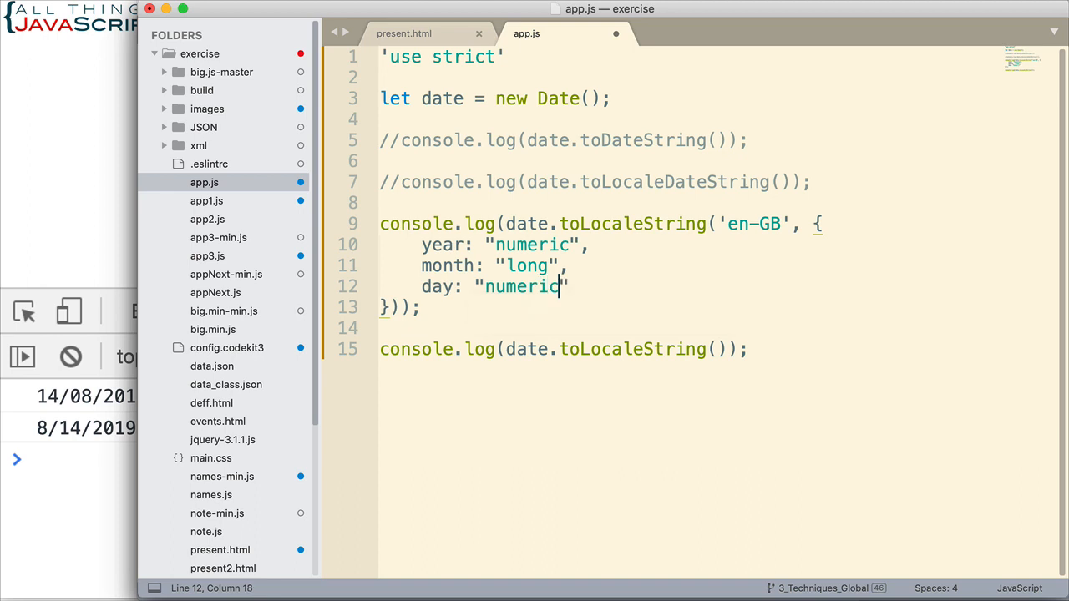
text(",)
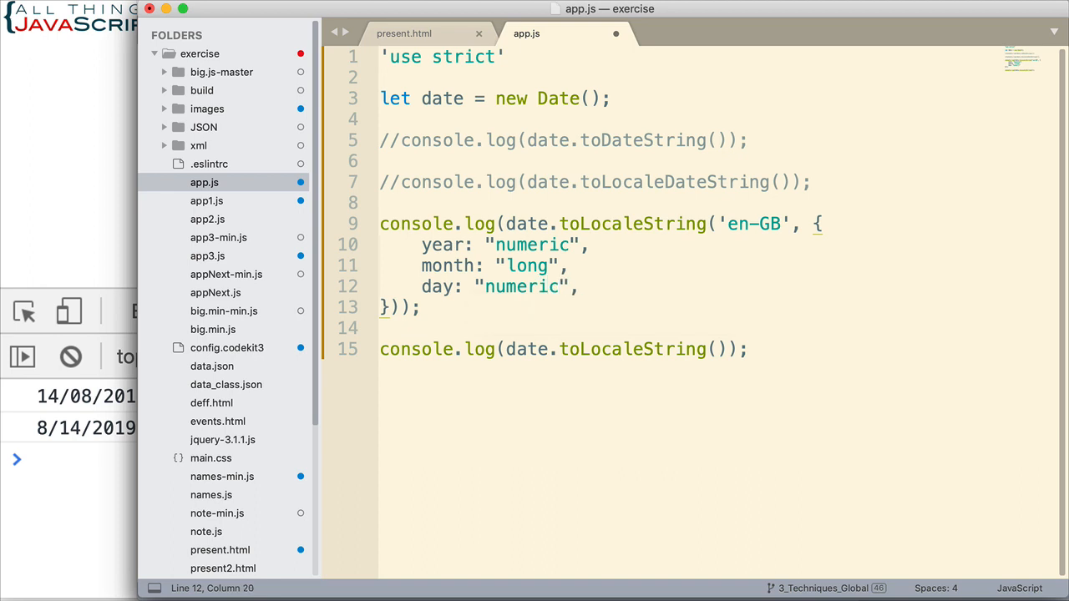
key(Enter)
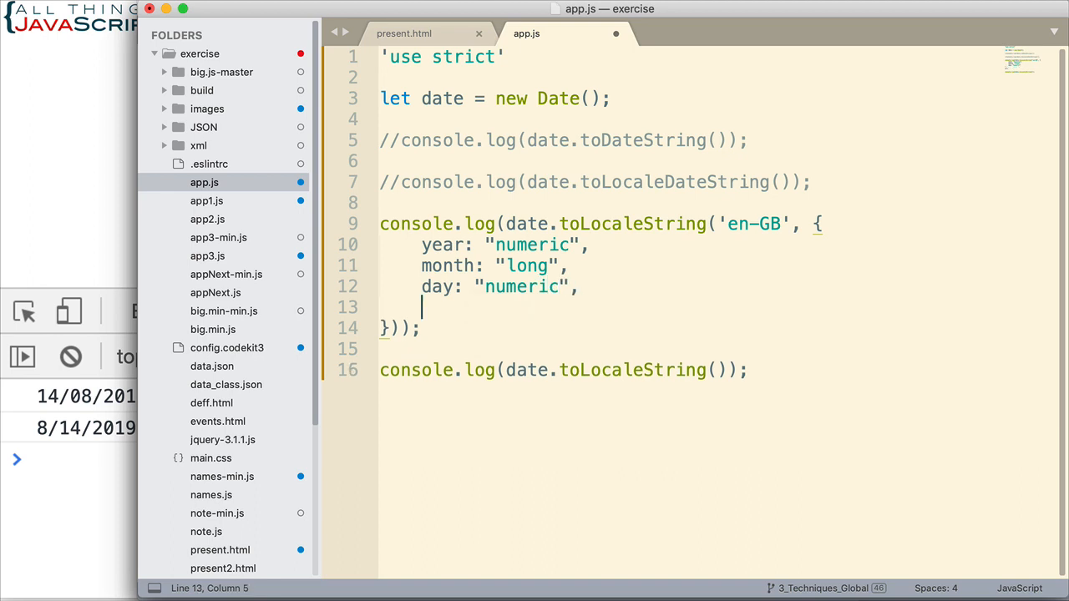
text(weekda)
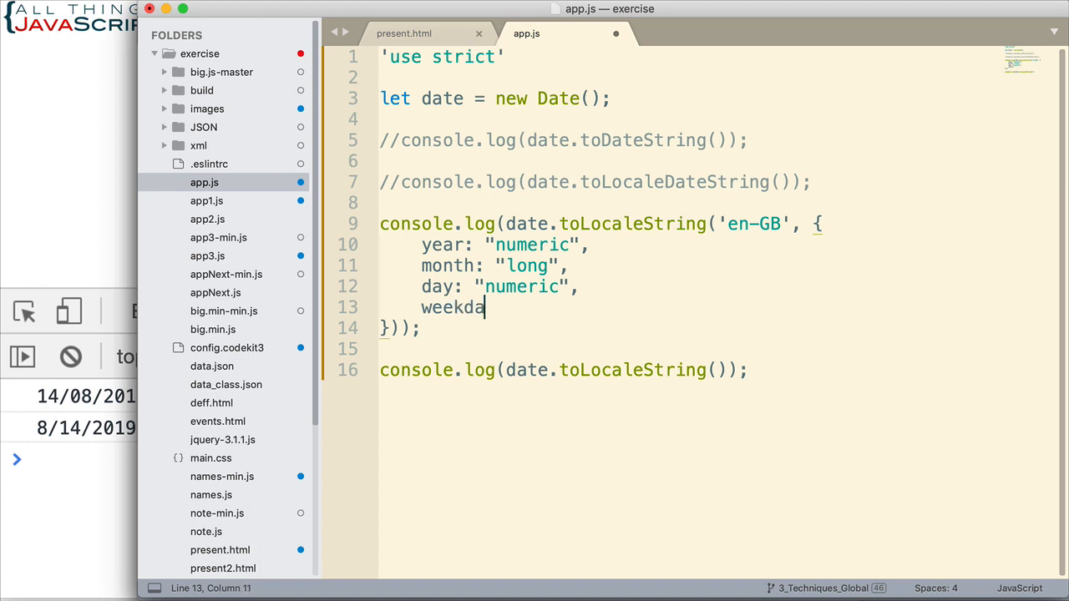
text(y:)
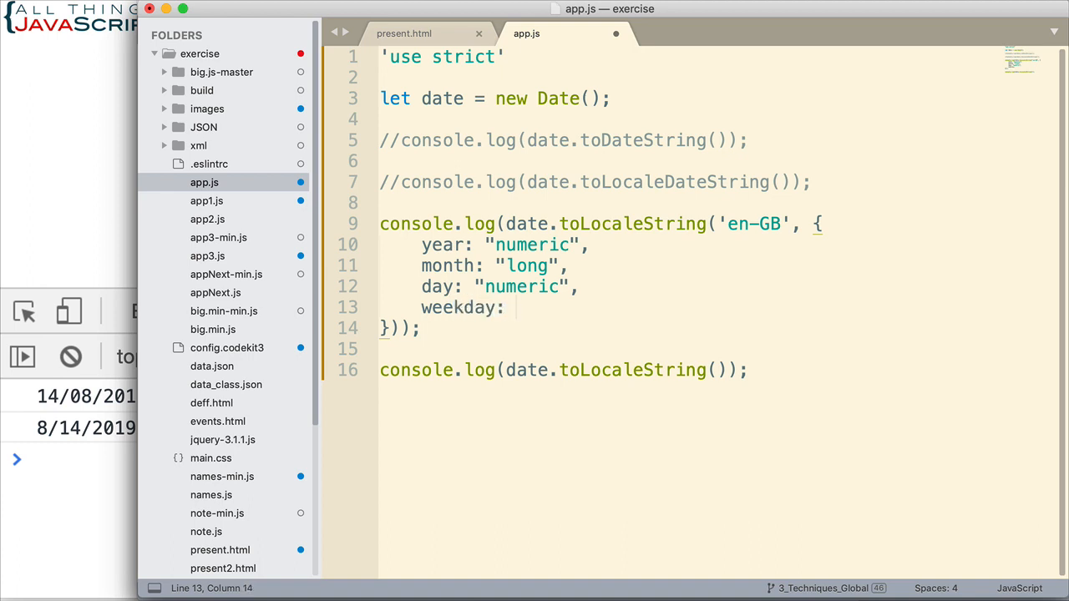
text("long")
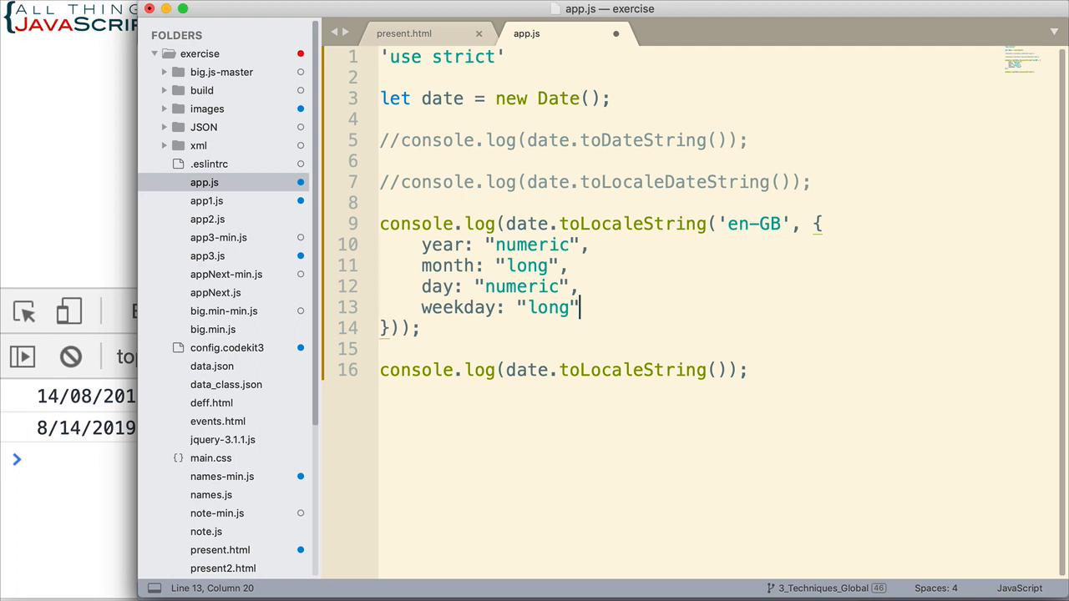
mouse_move(784, 295)
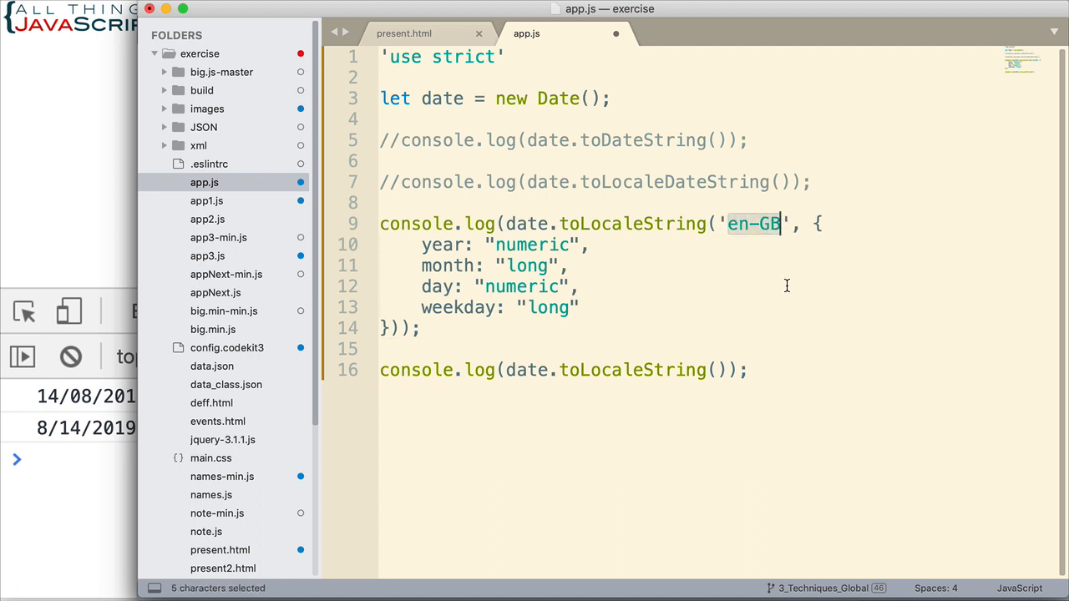
mouse_move(715, 288)
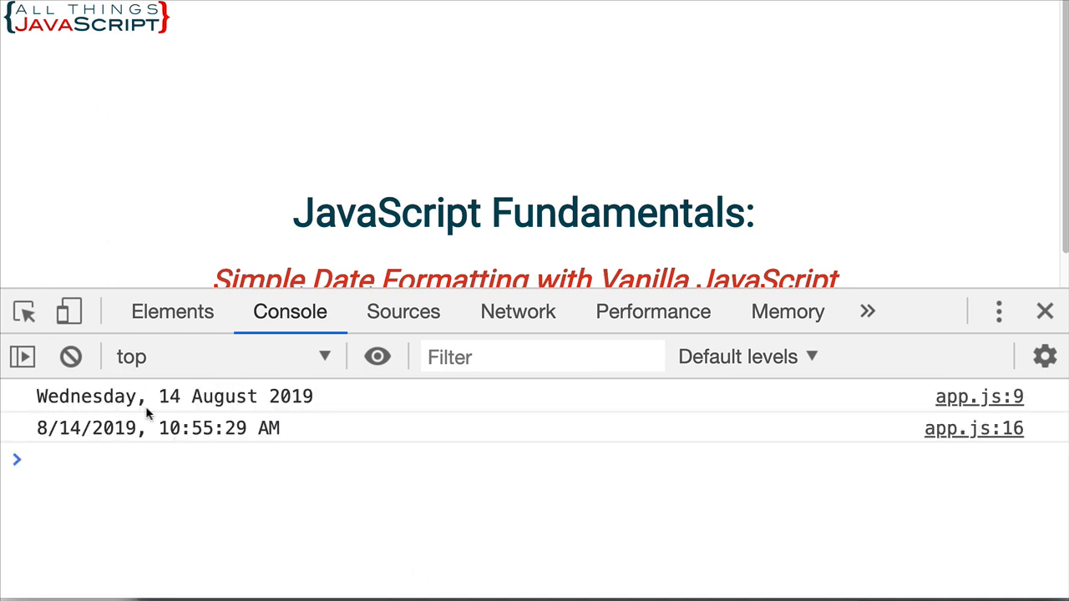
mouse_move(324, 401)
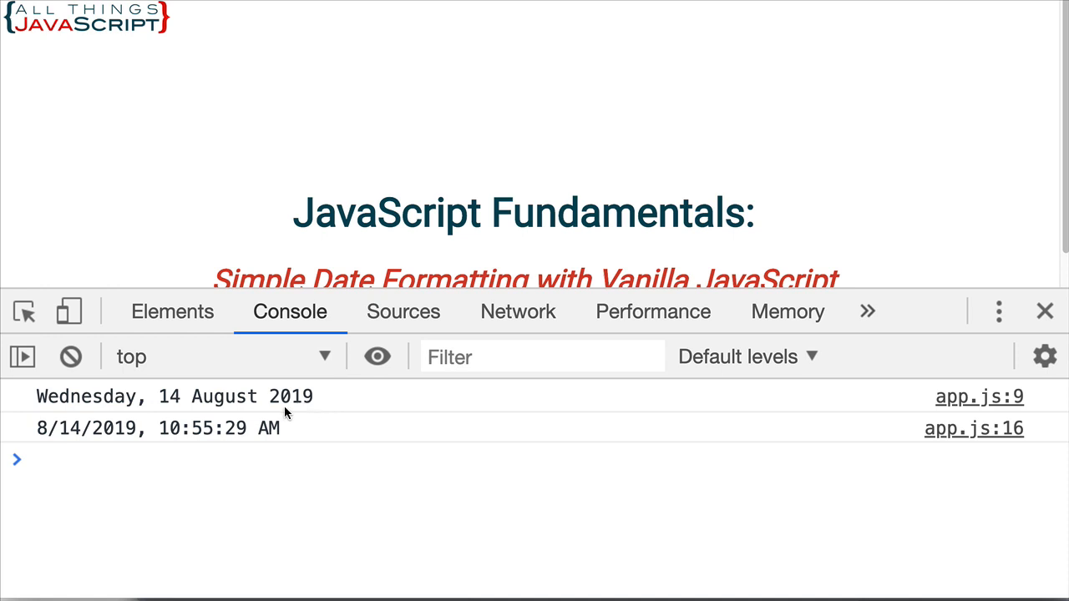
mouse_move(371, 418)
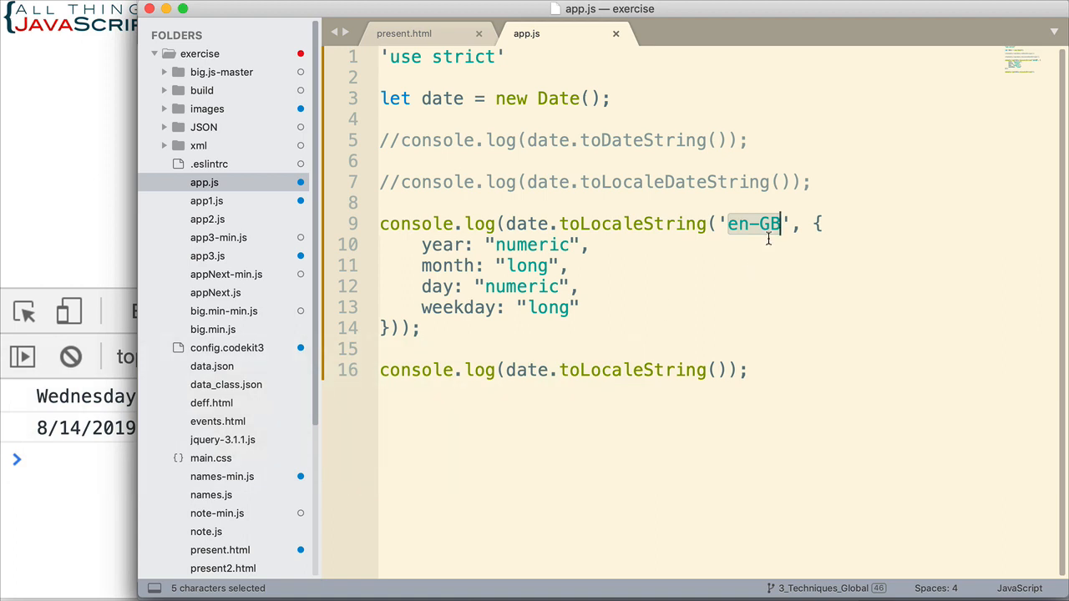
Step: Change the toLocaleString locale from en-GB back to en-US
click(780, 224)
text(U)
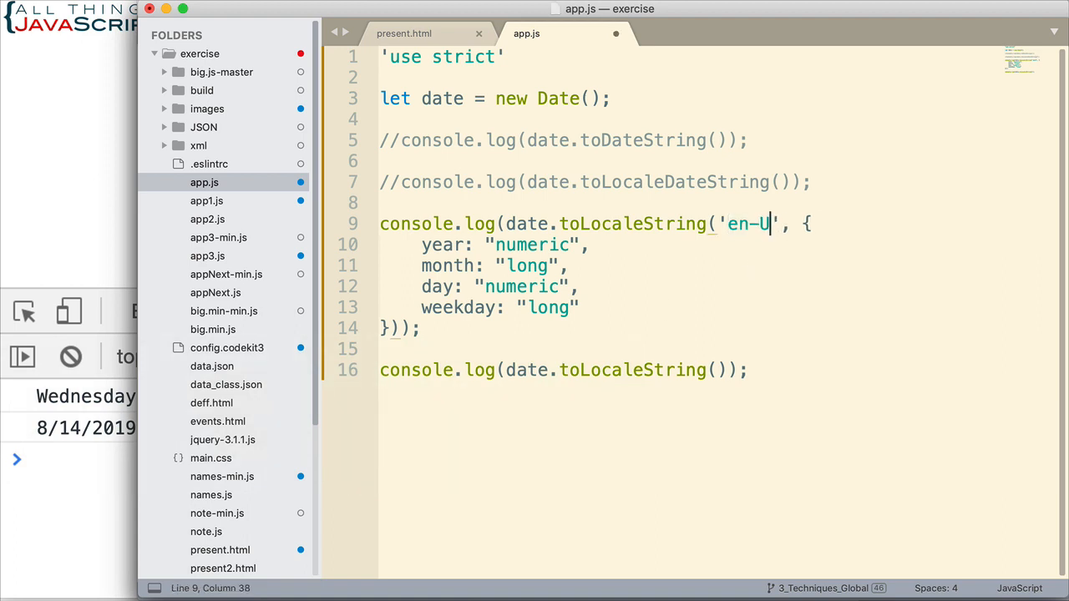
text(S)
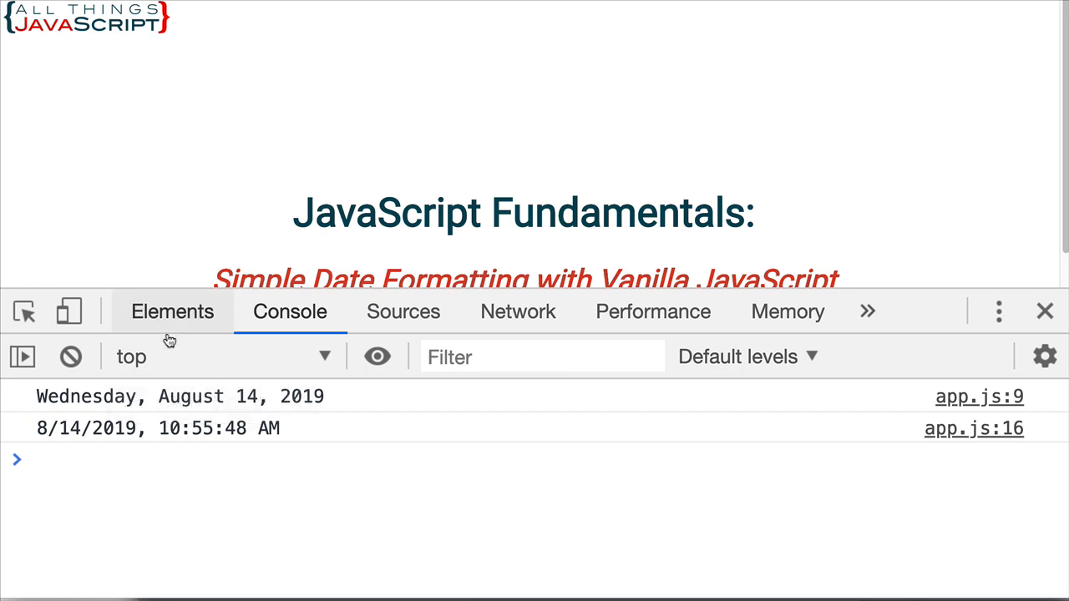
mouse_move(352, 448)
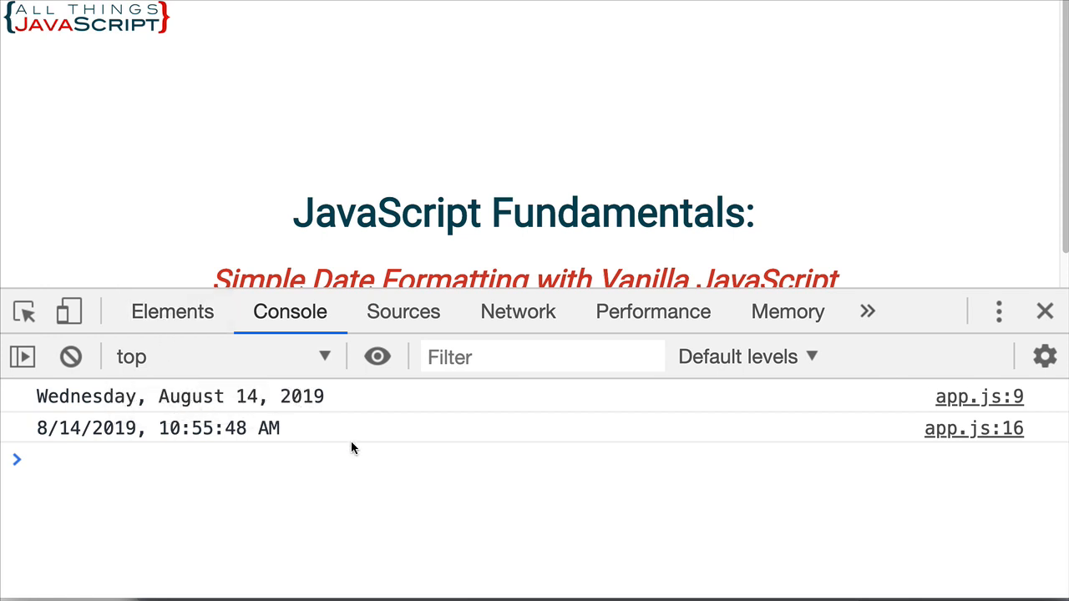
mouse_move(227, 435)
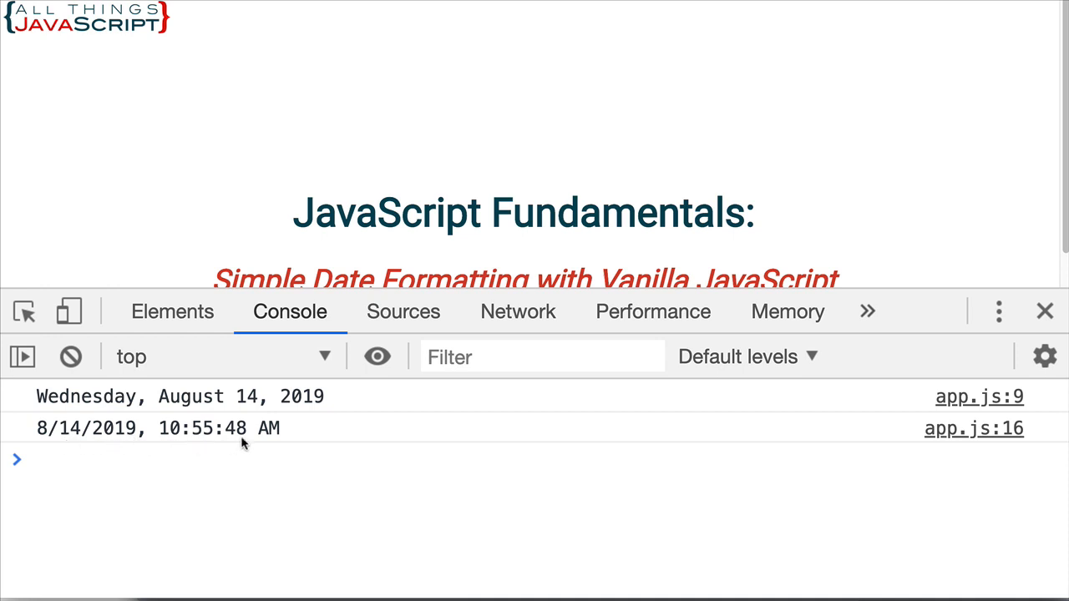
mouse_move(325, 397)
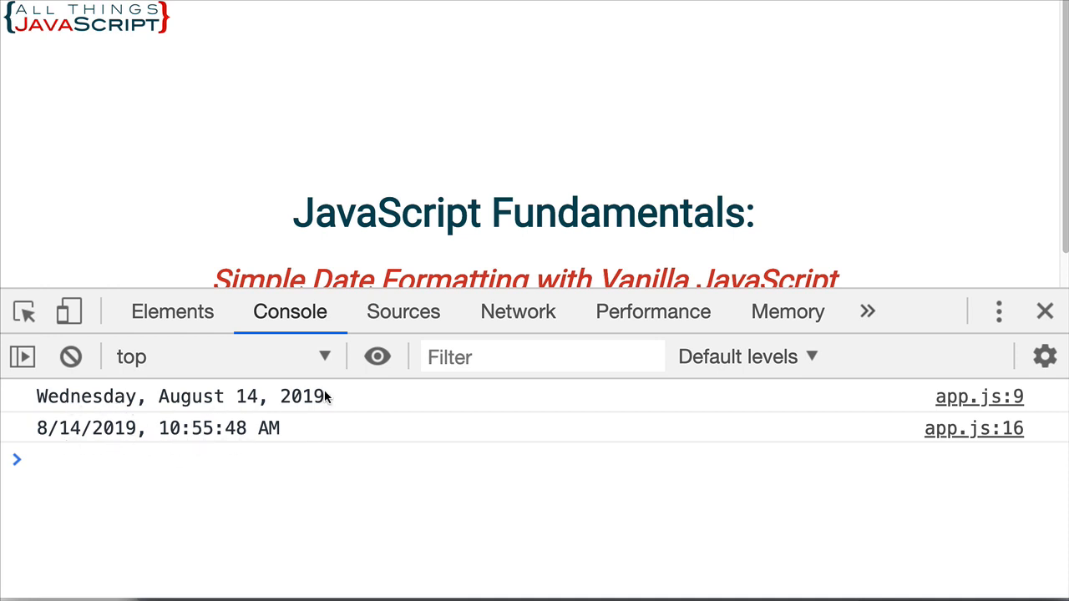
mouse_move(257, 448)
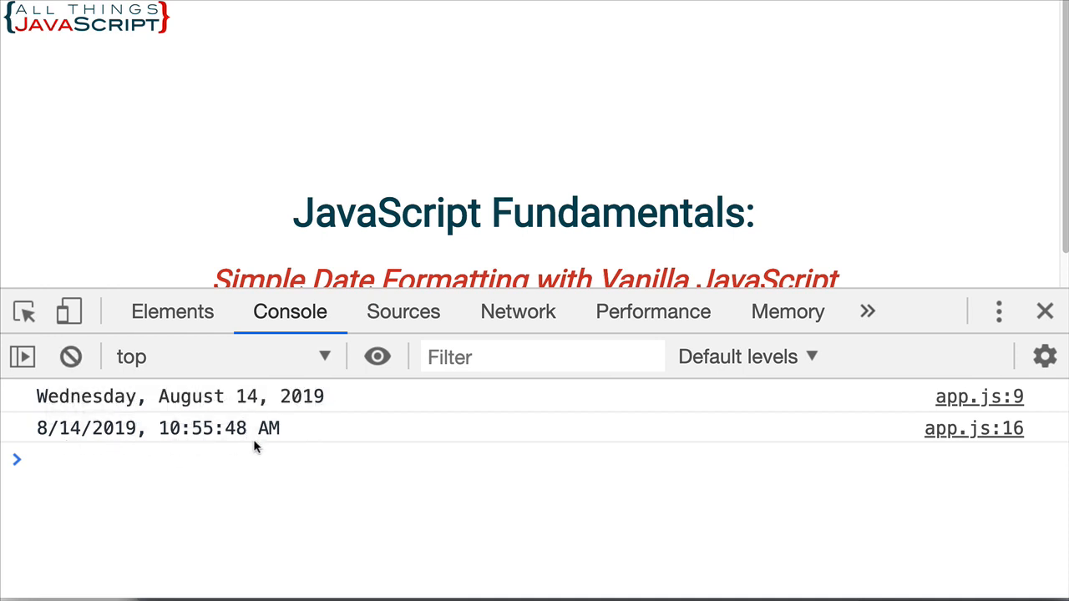
mouse_move(449, 446)
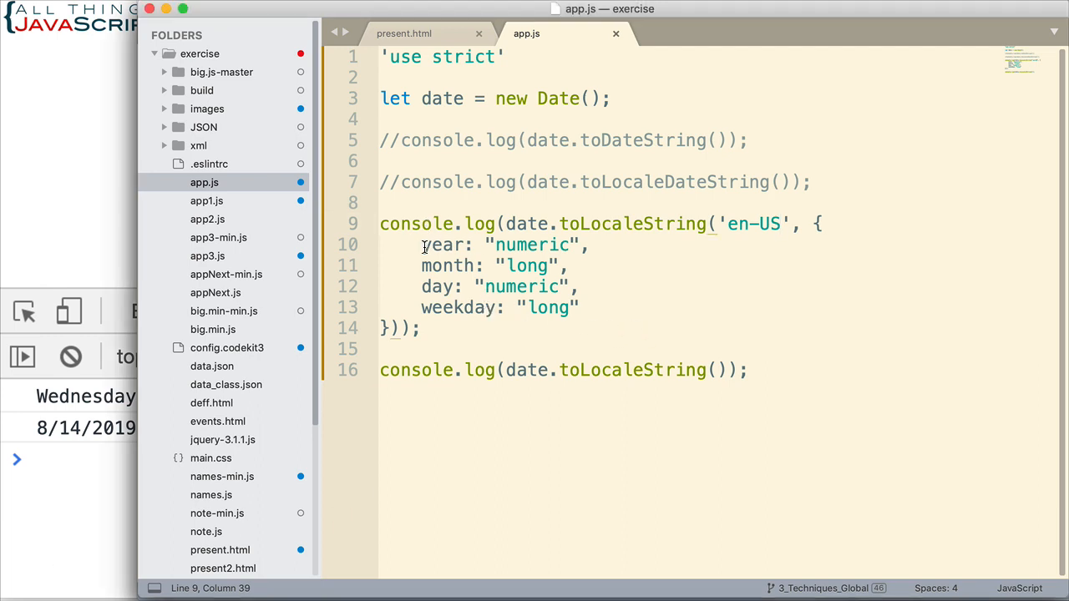
Step: Select part of the en-US options object to extend it with hour, minute, second and timeZoneName
drag(423, 244, 578, 307)
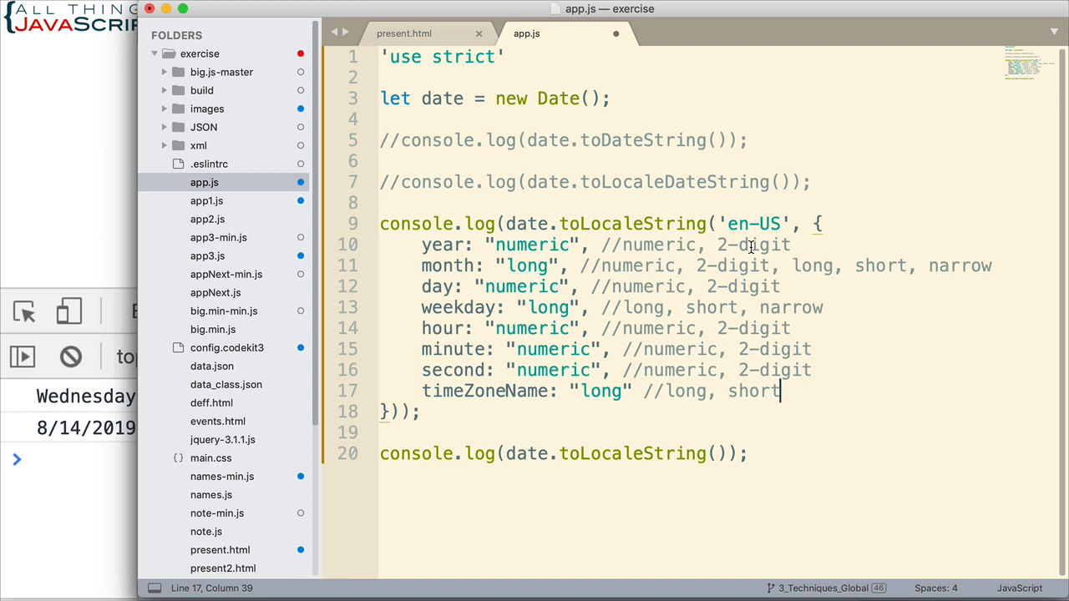
mouse_move(806, 266)
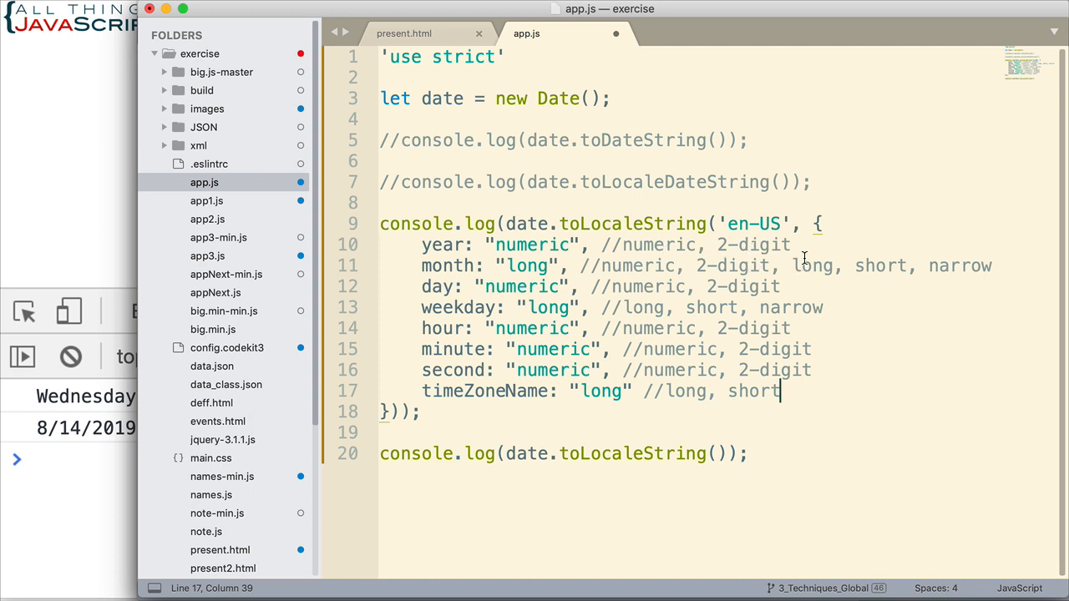
mouse_move(624, 266)
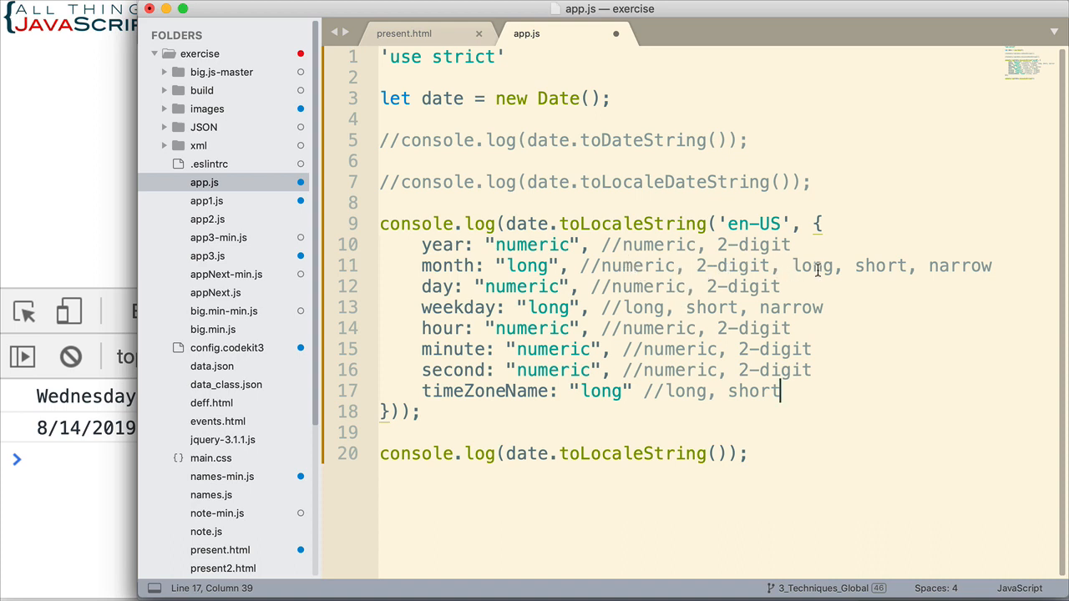
mouse_move(885, 268)
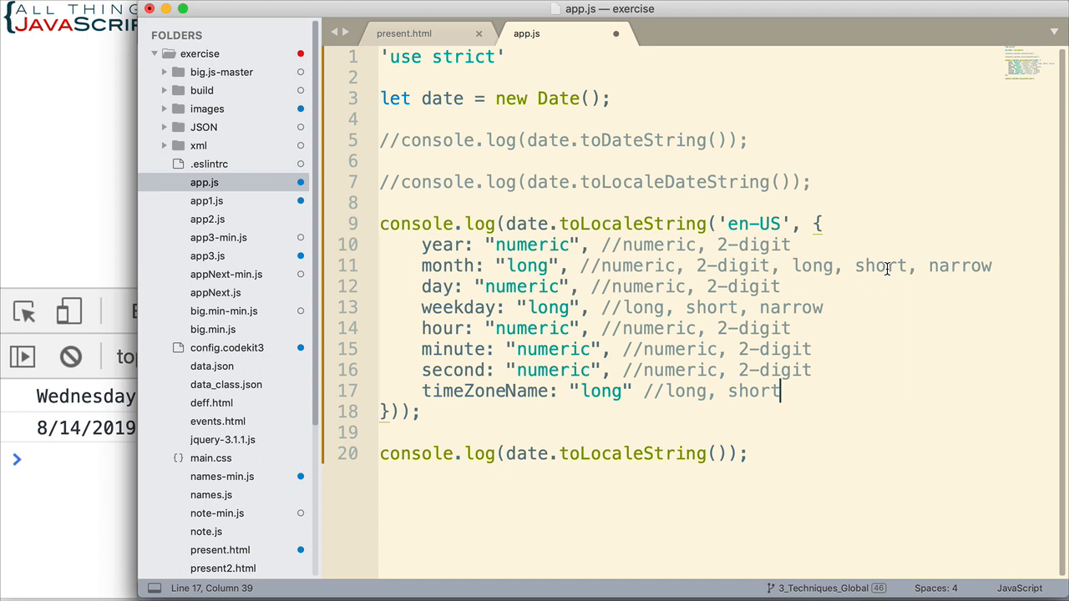
mouse_move(885, 267)
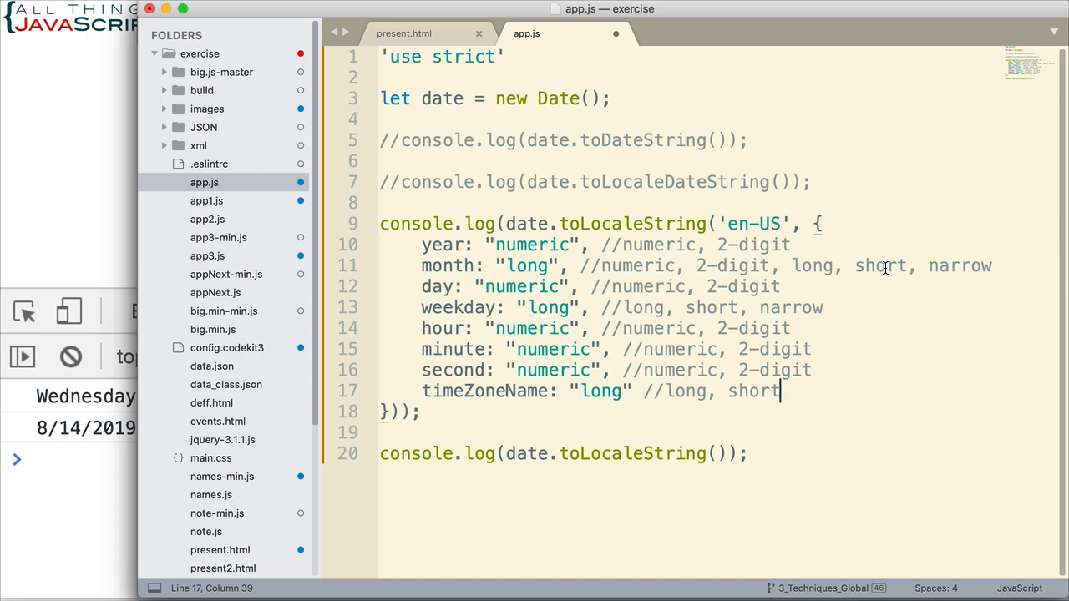
mouse_move(972, 264)
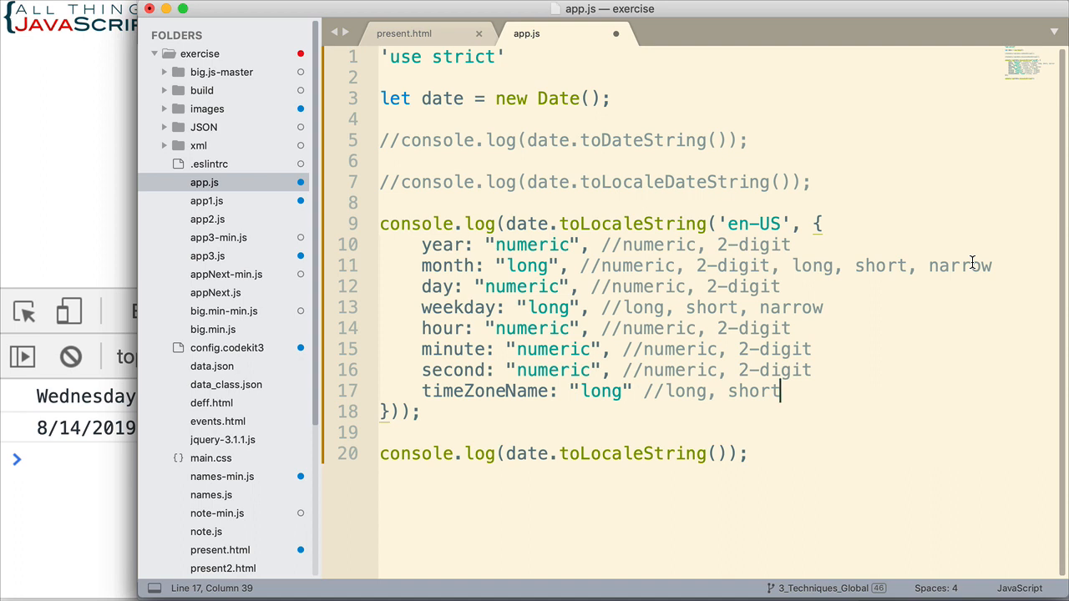
mouse_move(730, 291)
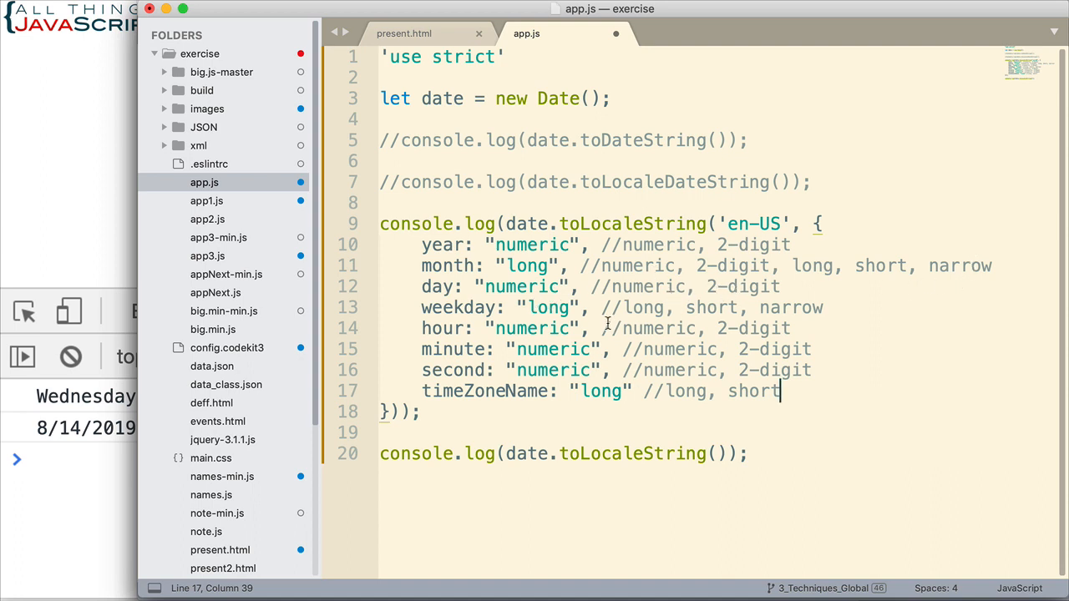
mouse_move(705, 314)
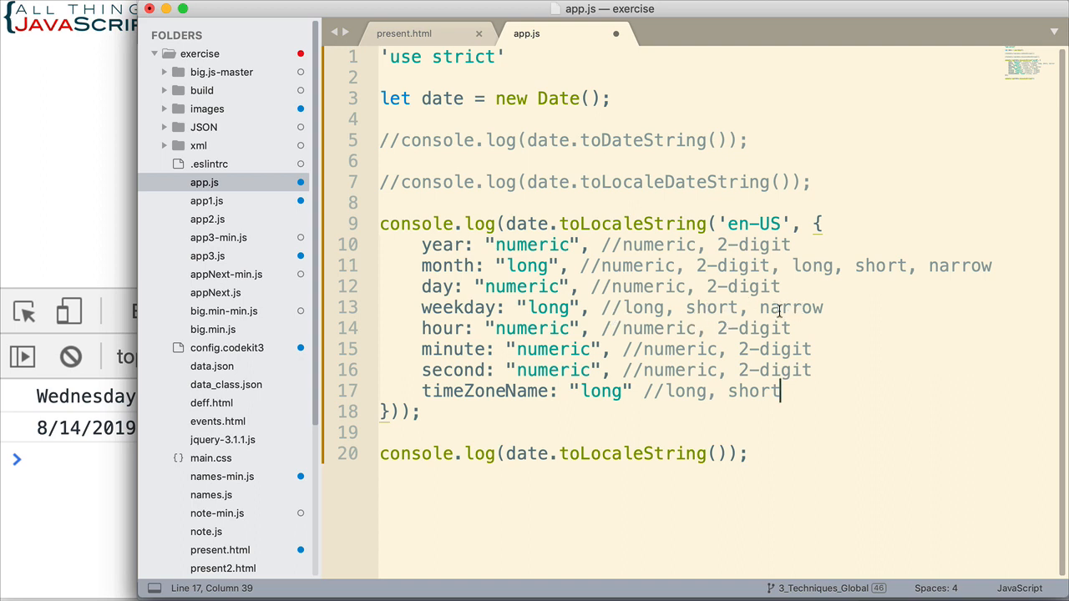
mouse_move(765, 309)
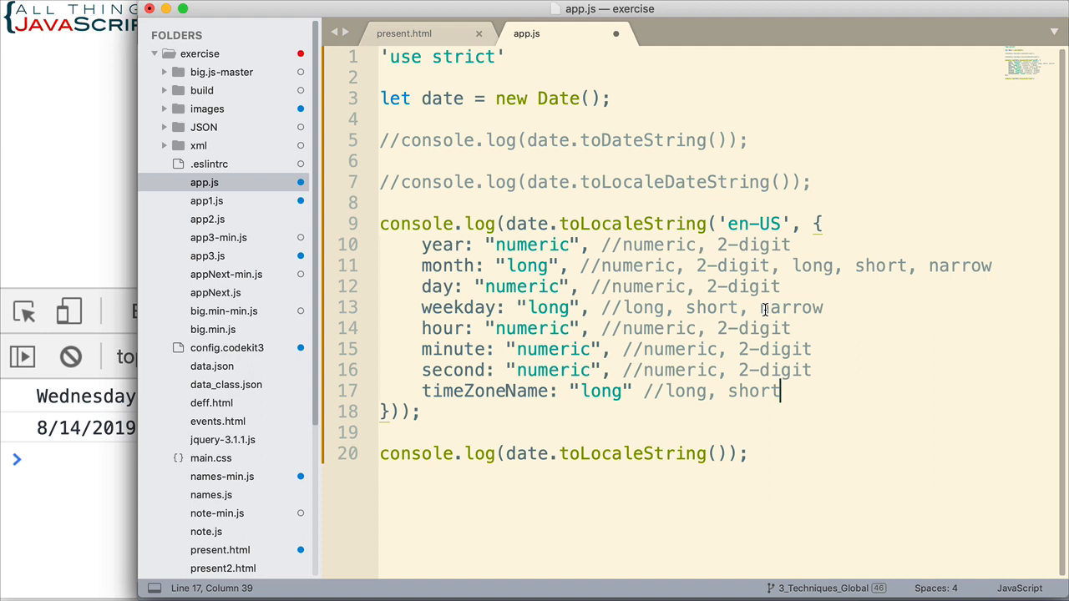
mouse_move(703, 307)
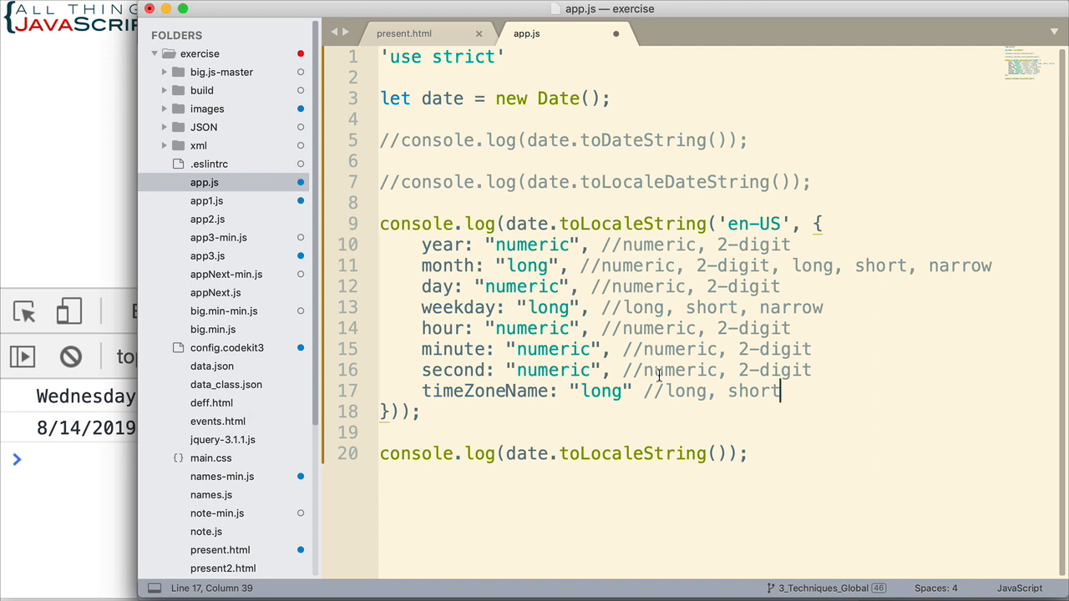
mouse_move(748, 390)
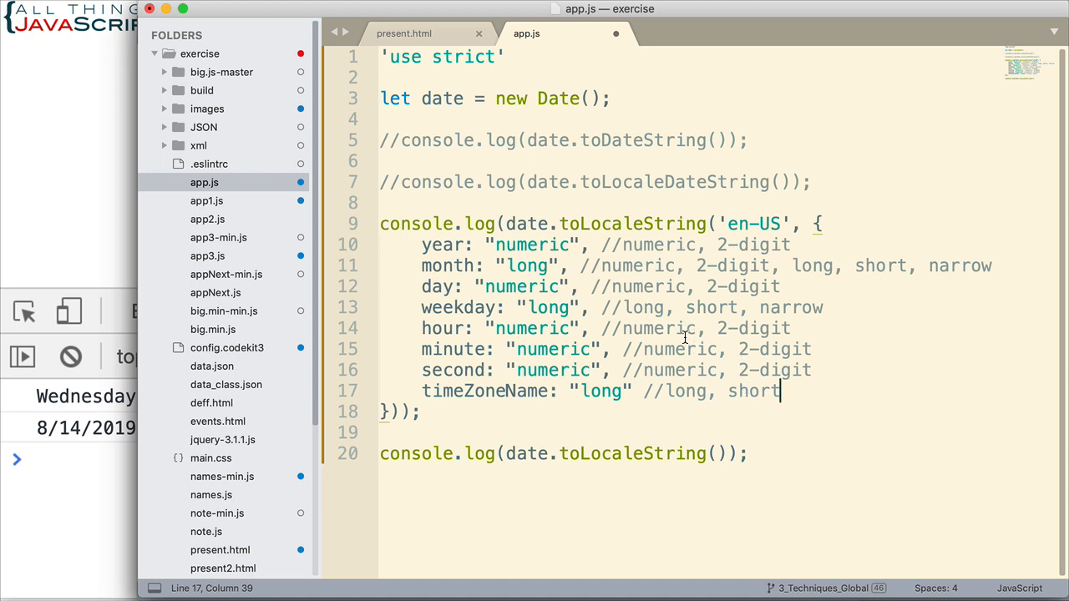
mouse_move(786, 366)
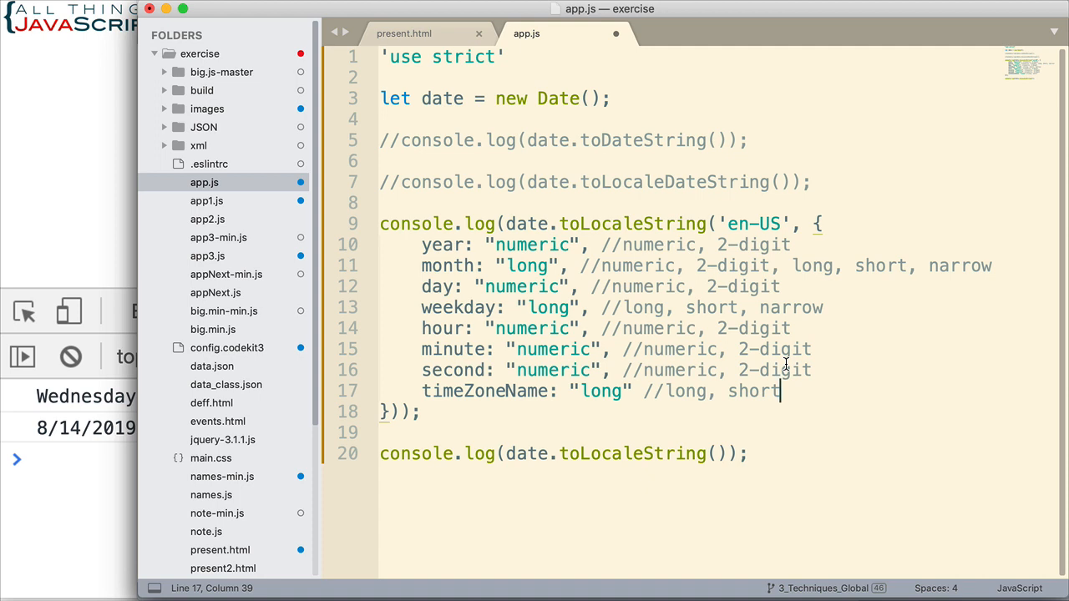
mouse_move(542, 393)
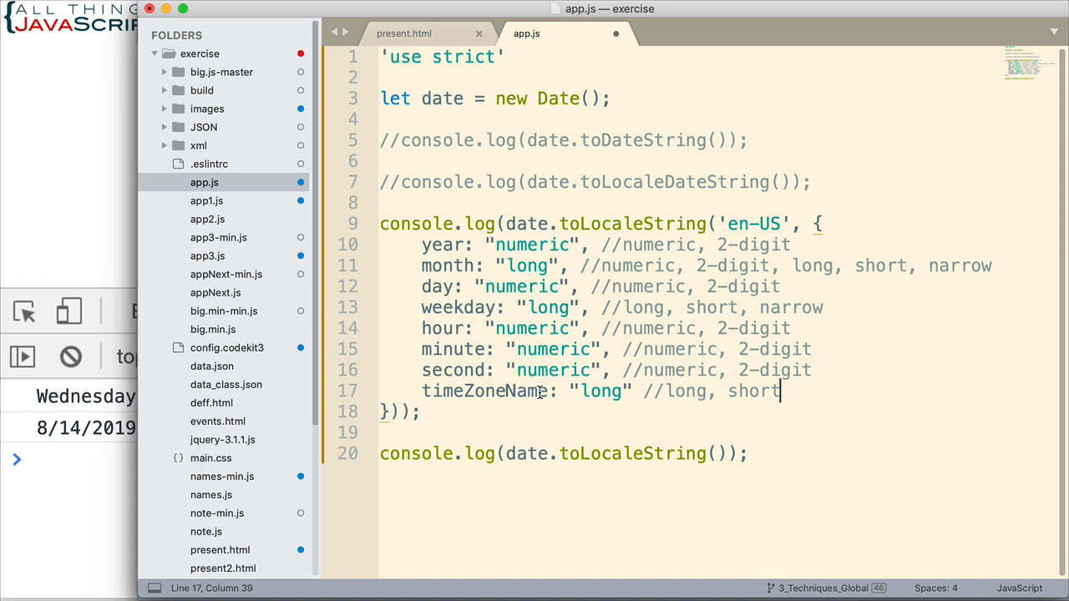
mouse_move(601, 394)
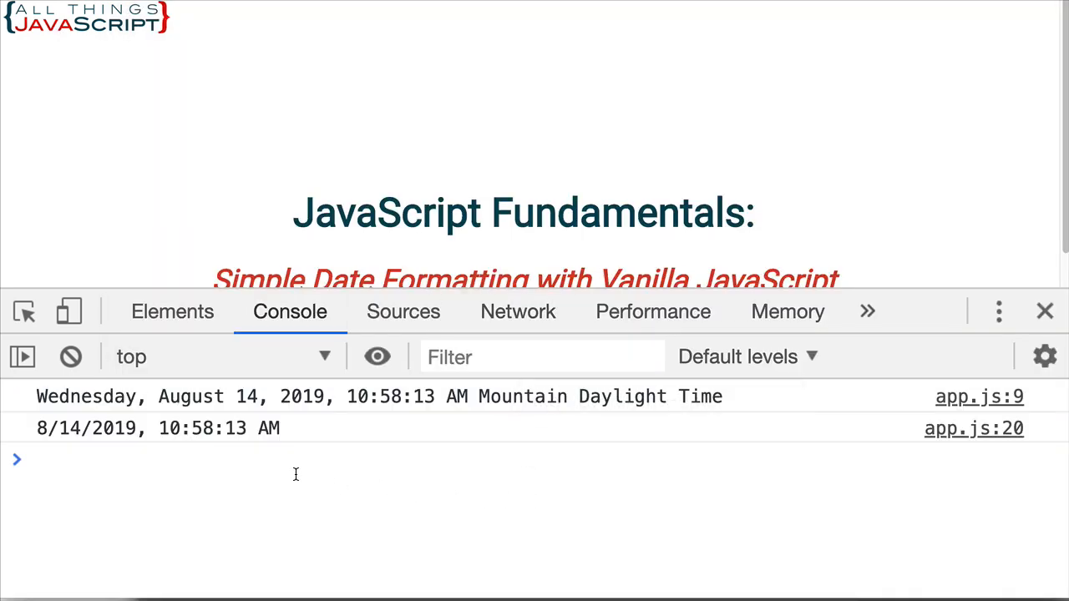
mouse_move(575, 398)
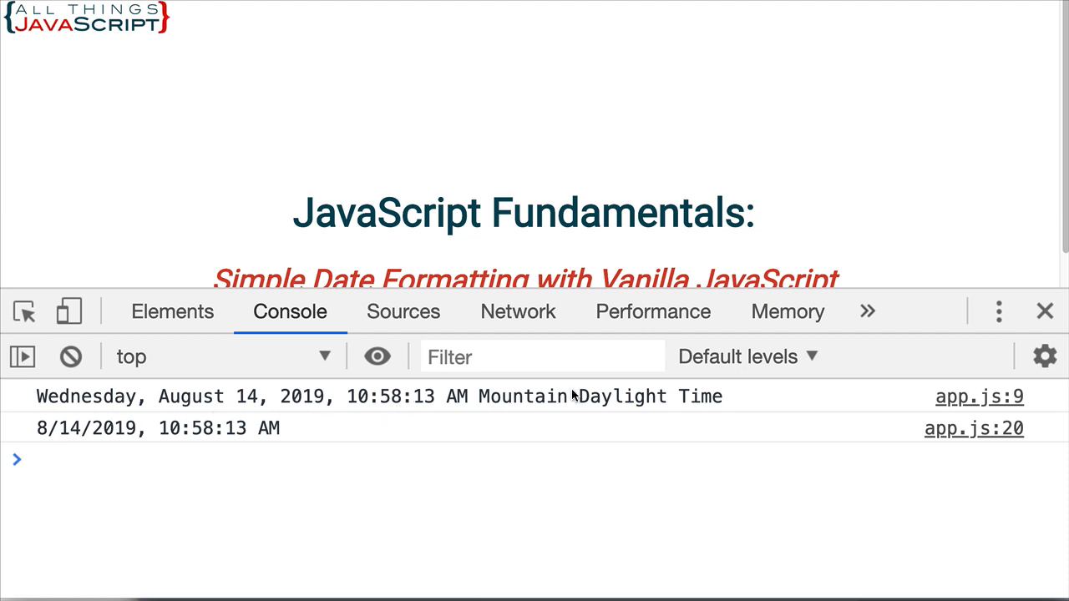
mouse_move(495, 411)
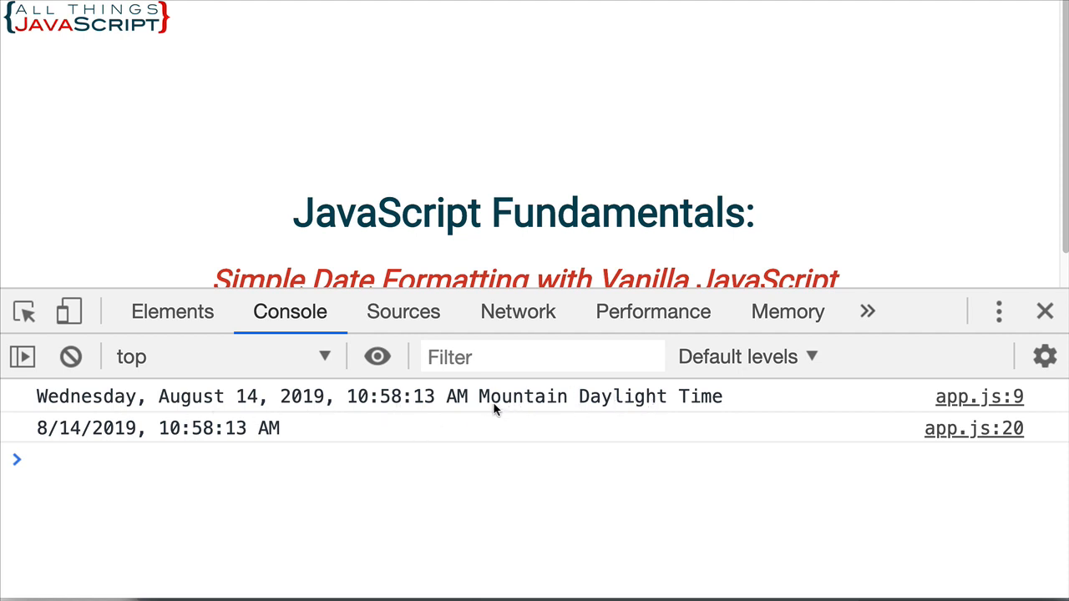
mouse_move(653, 406)
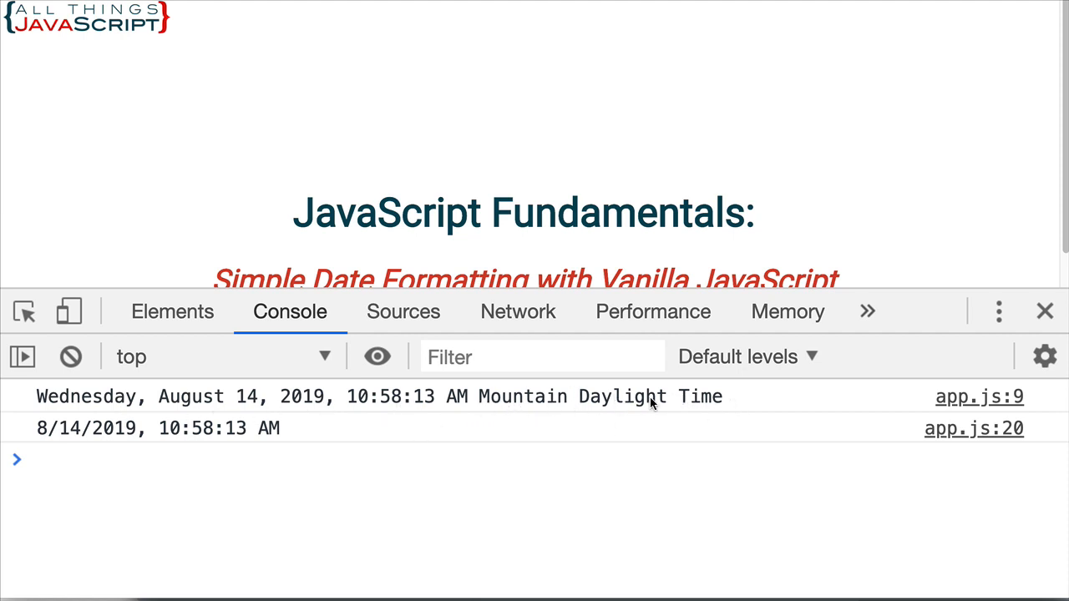
mouse_move(421, 441)
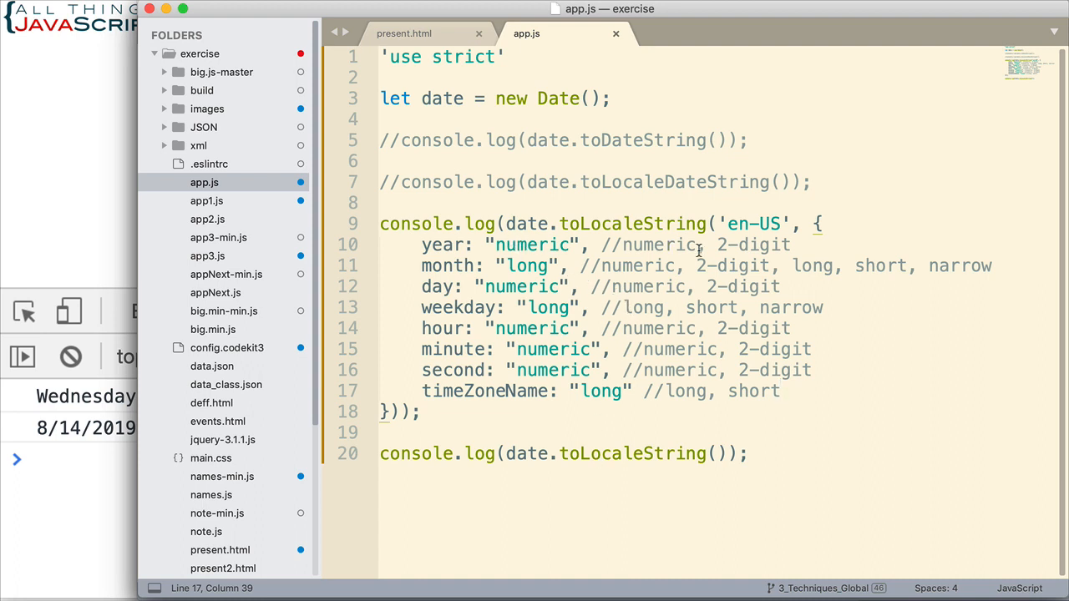
Step: Set timeZoneName to "short" and month to "2-digit" in the en-US options
double_click(752, 244)
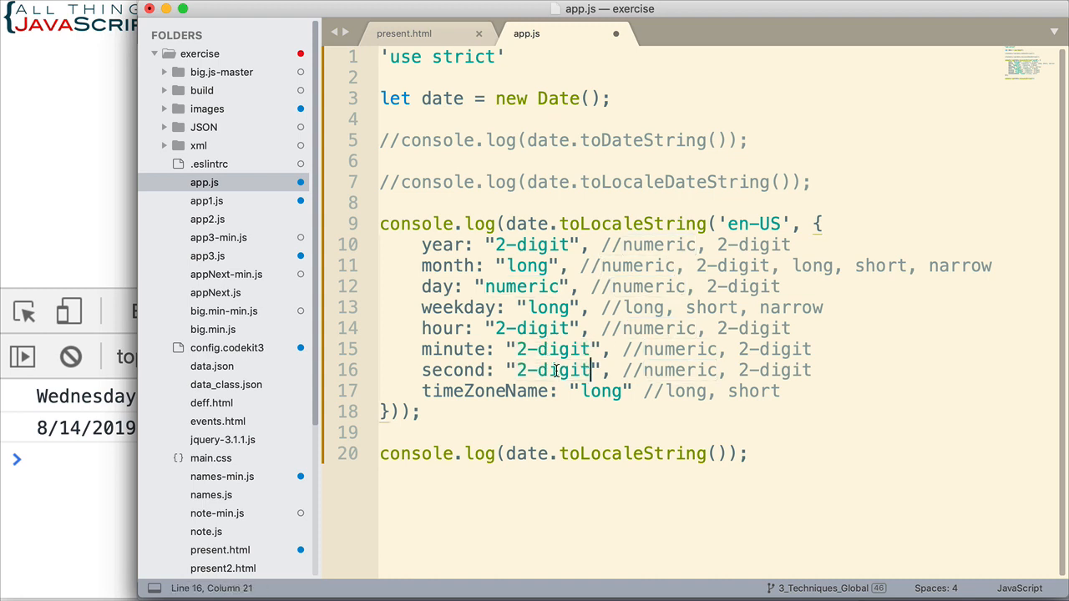
double_click(603, 391)
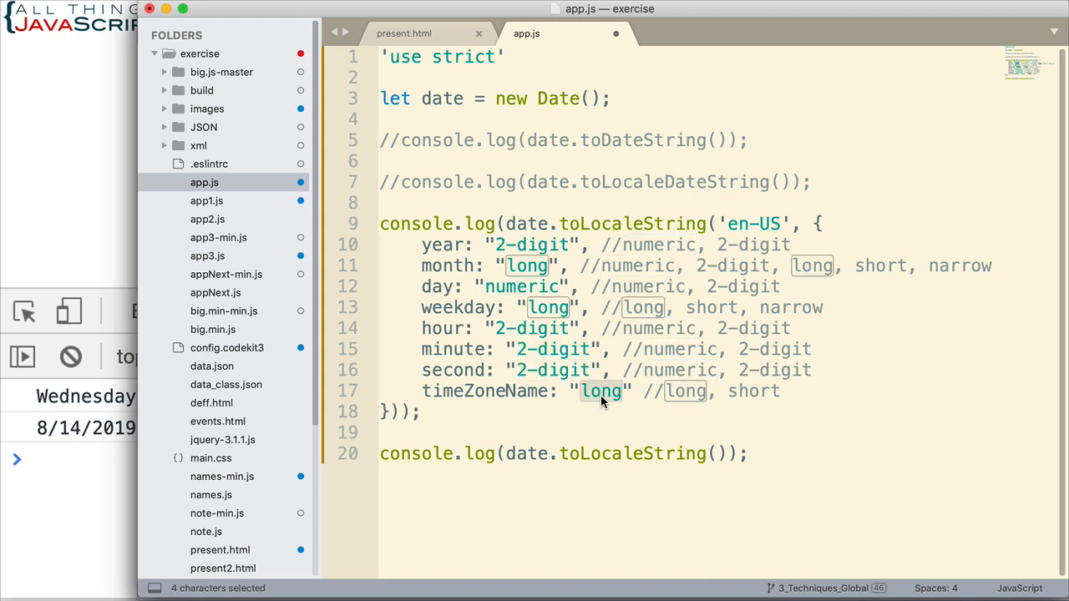
text(short)
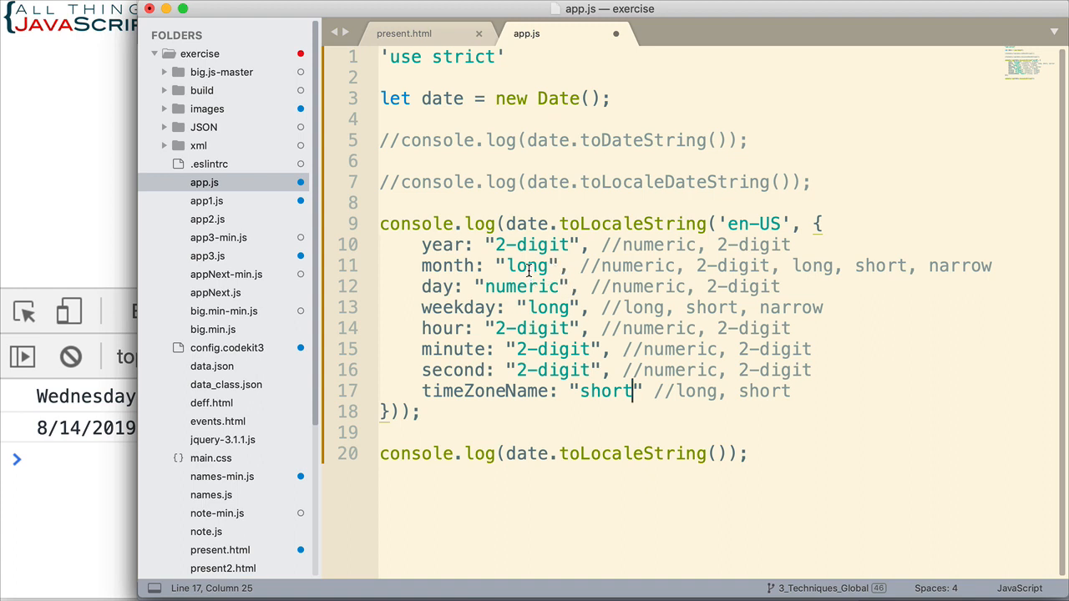
double_click(528, 266)
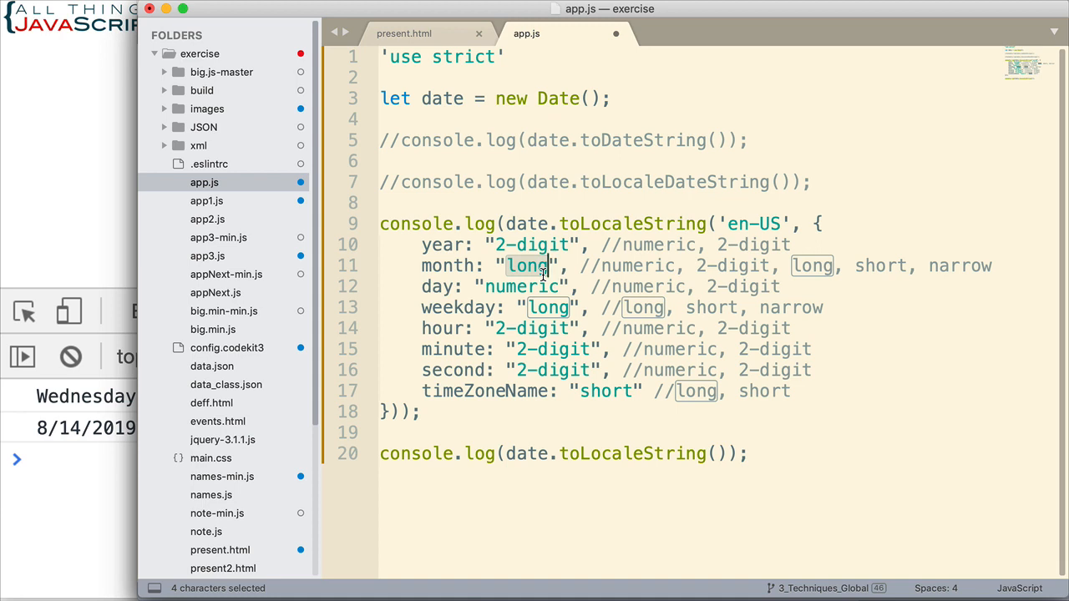
text(2-digit)
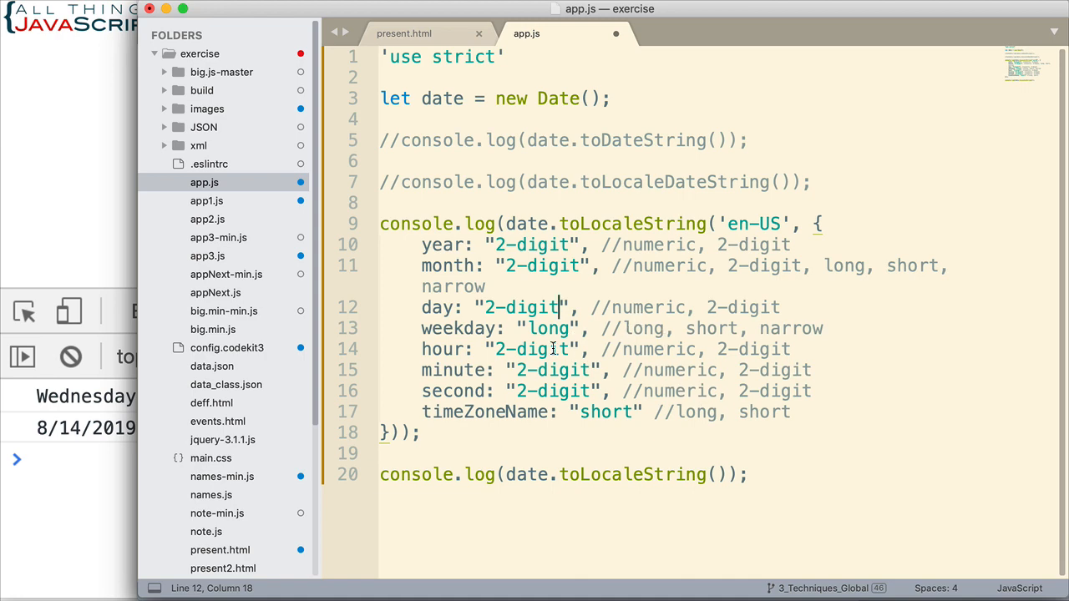
mouse_move(611, 370)
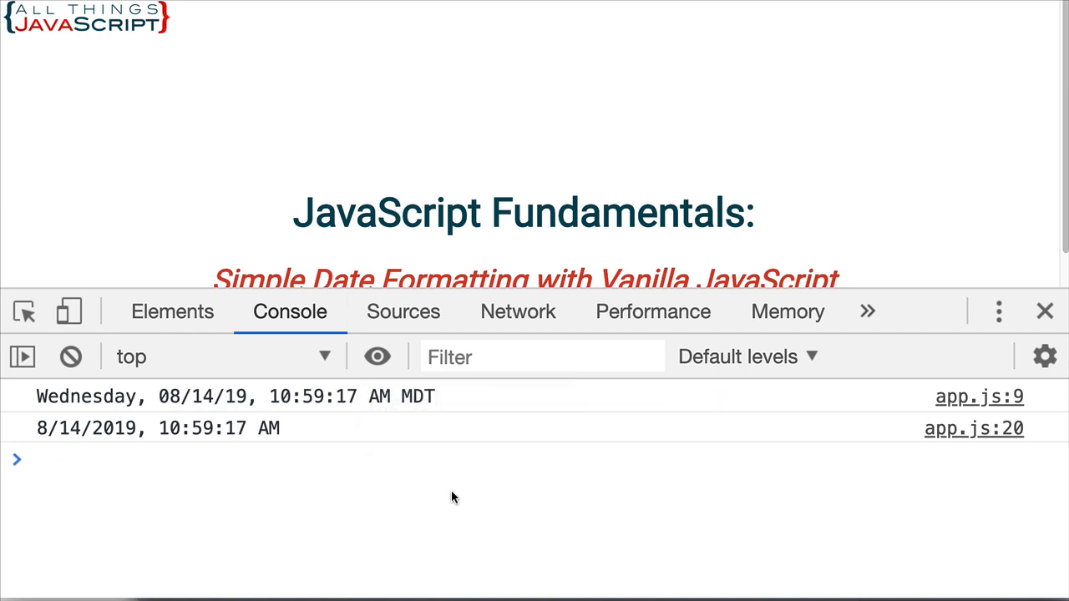
mouse_move(310, 431)
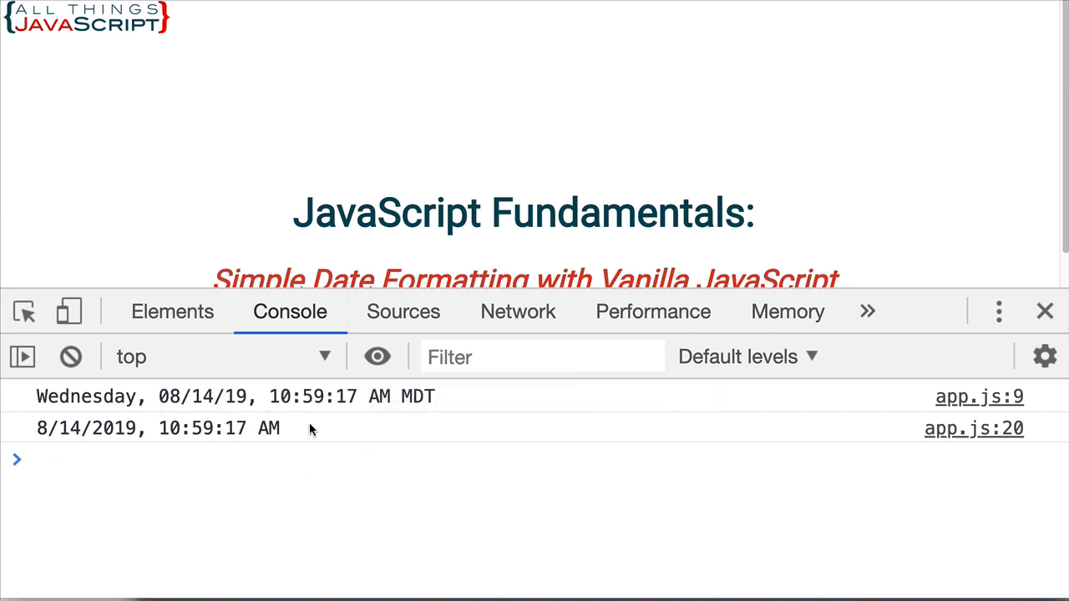
mouse_move(401, 428)
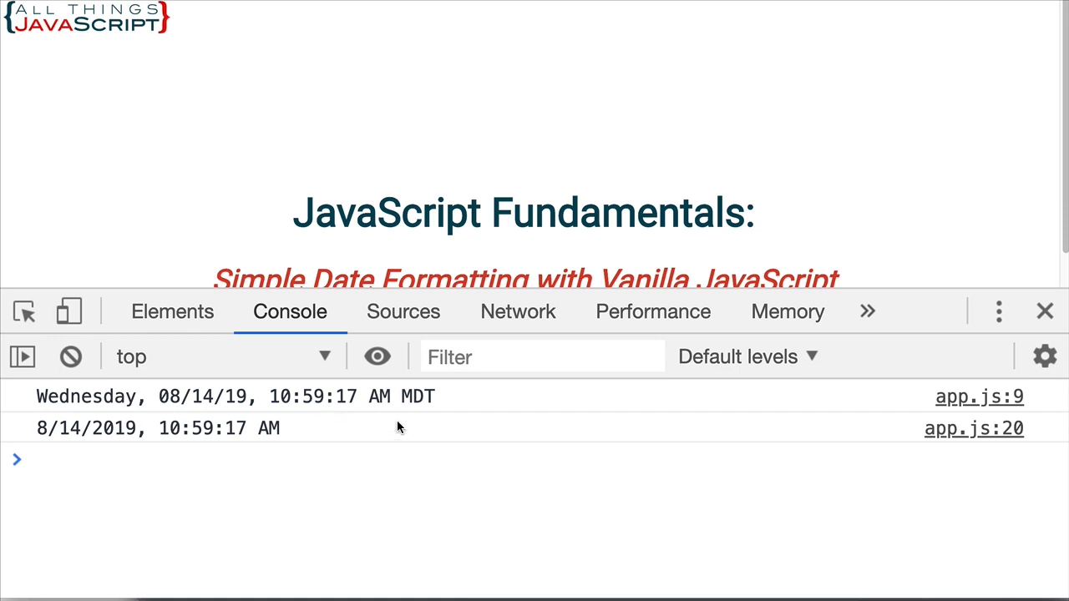
mouse_move(451, 398)
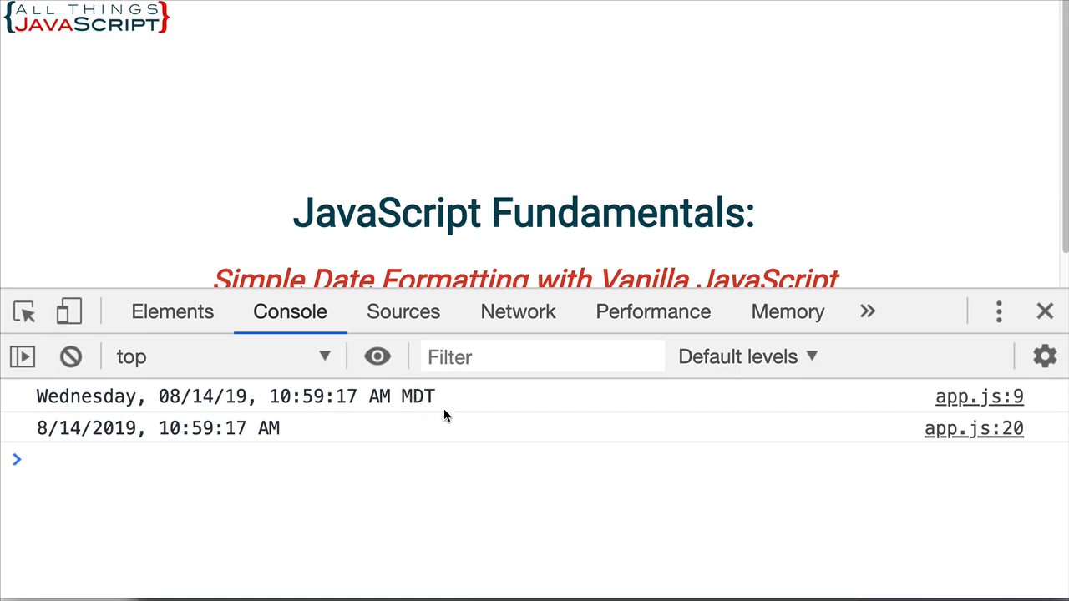
mouse_move(431, 411)
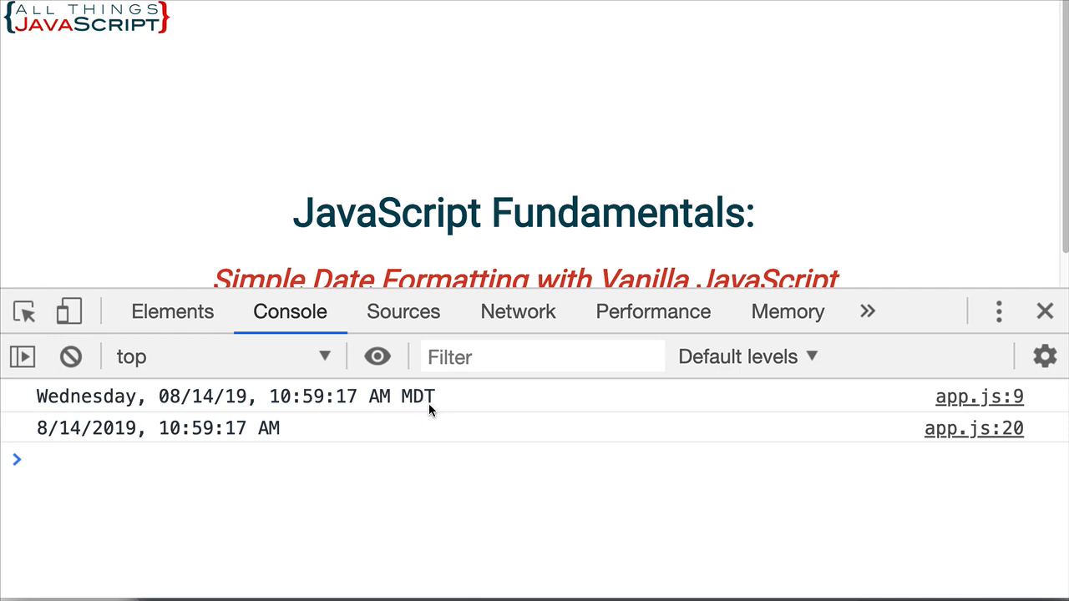
mouse_move(493, 414)
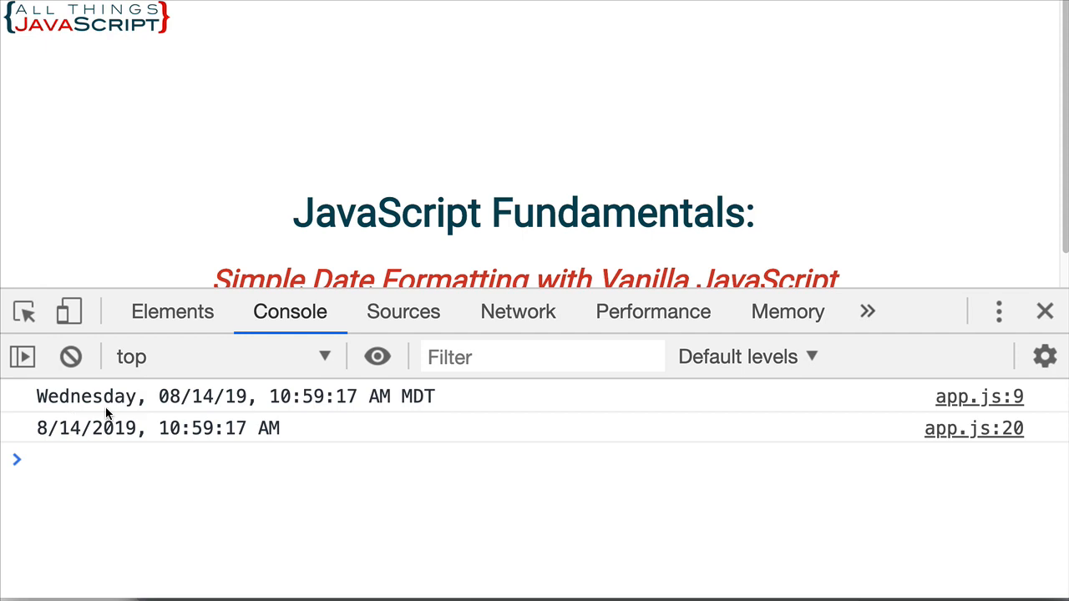
mouse_move(74, 399)
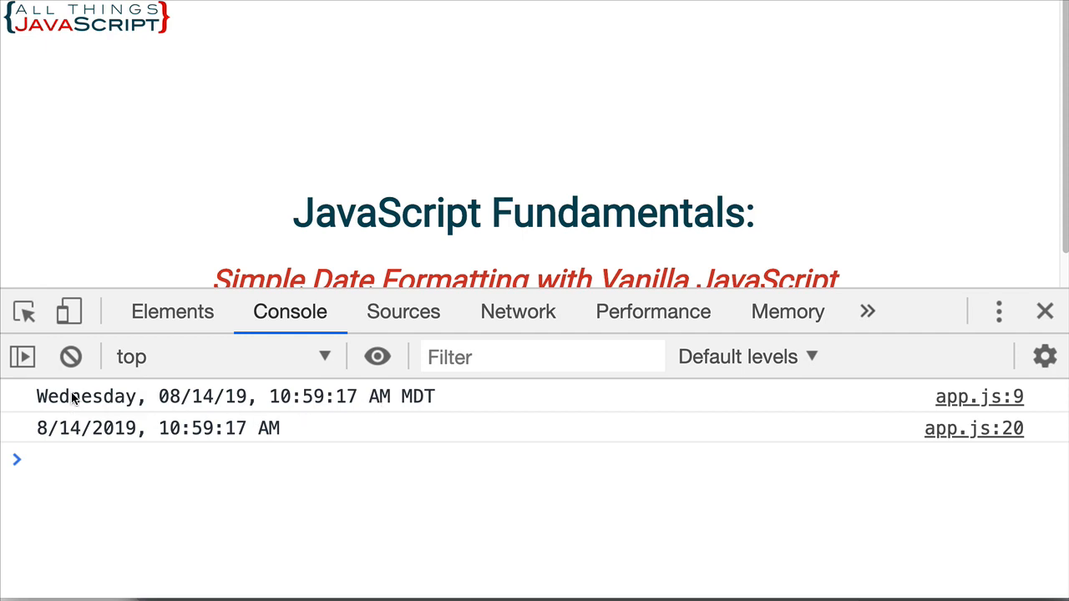
mouse_move(264, 437)
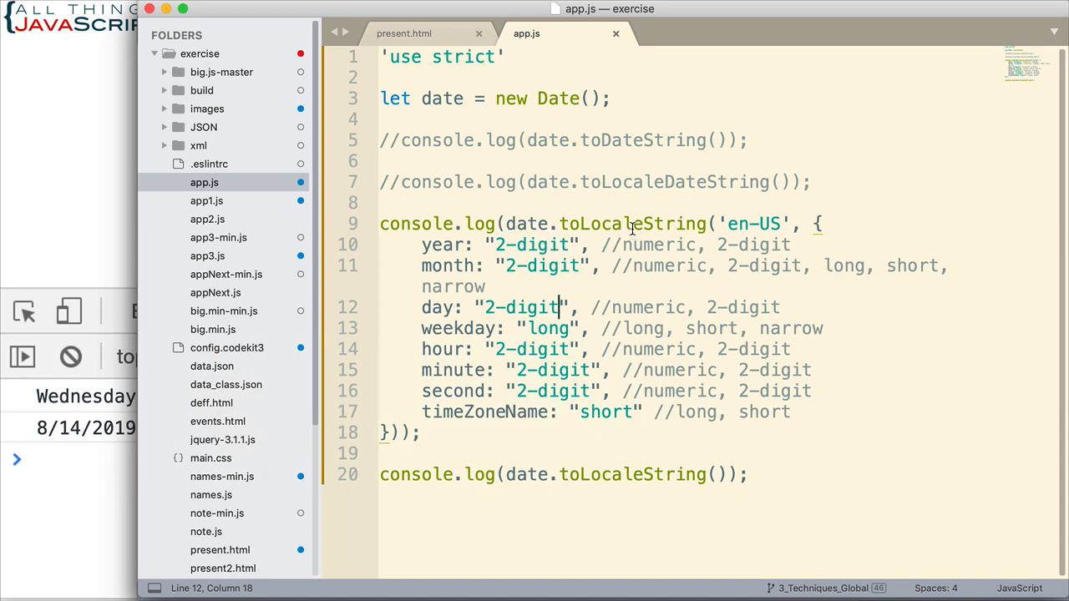
mouse_move(837, 251)
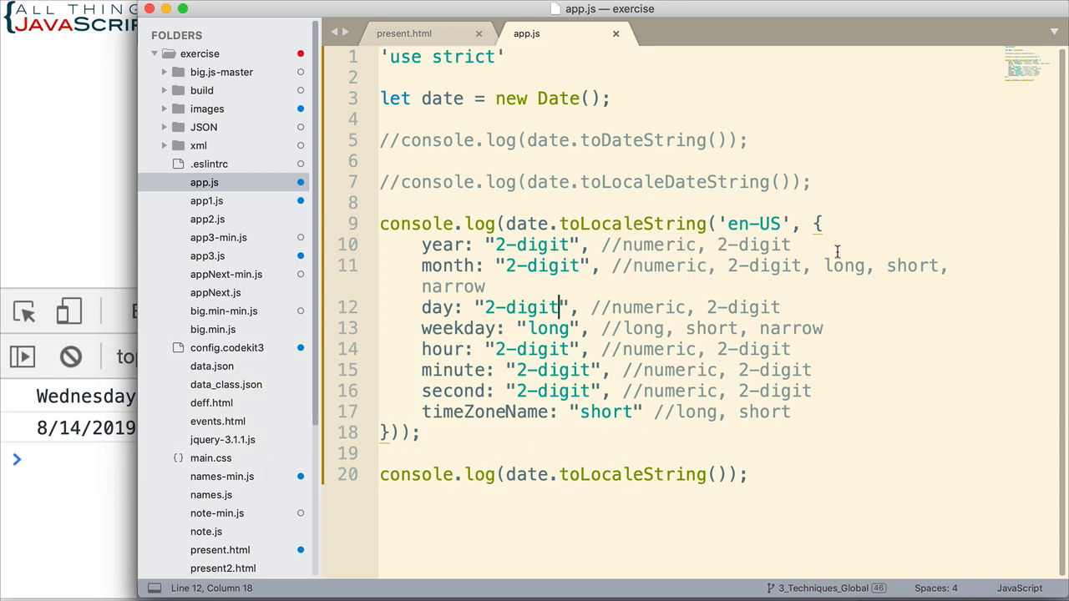